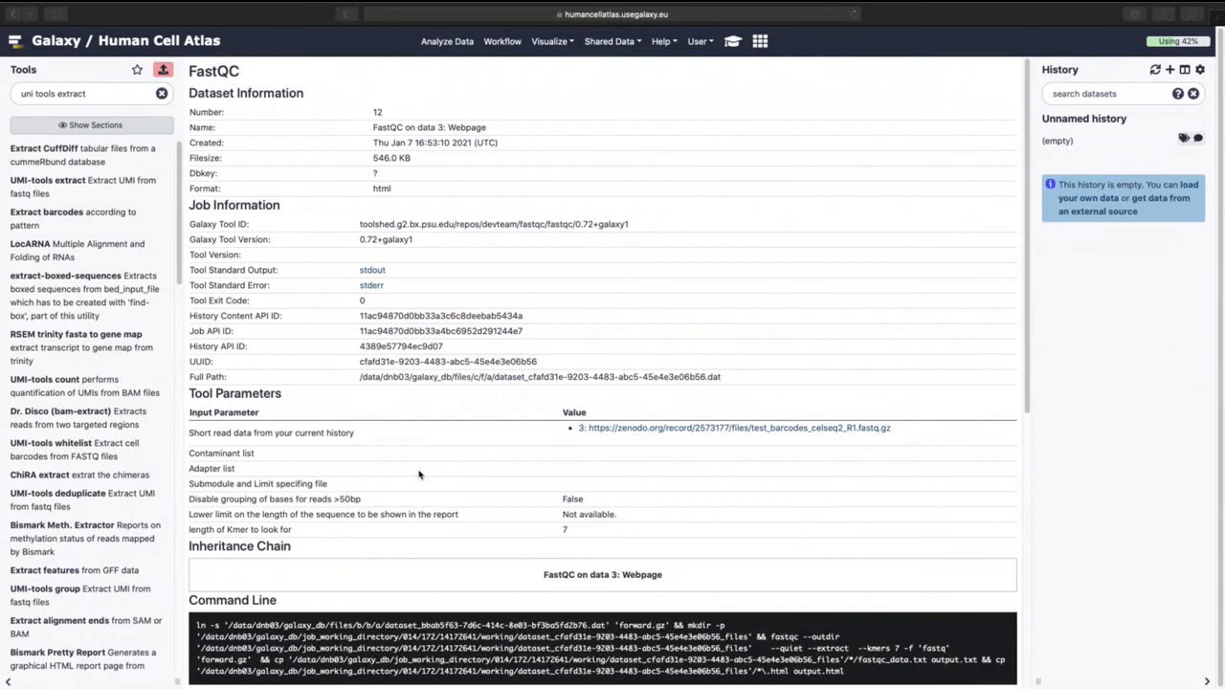
{"action": "mouse_move", "coordinate": [685, 119]}
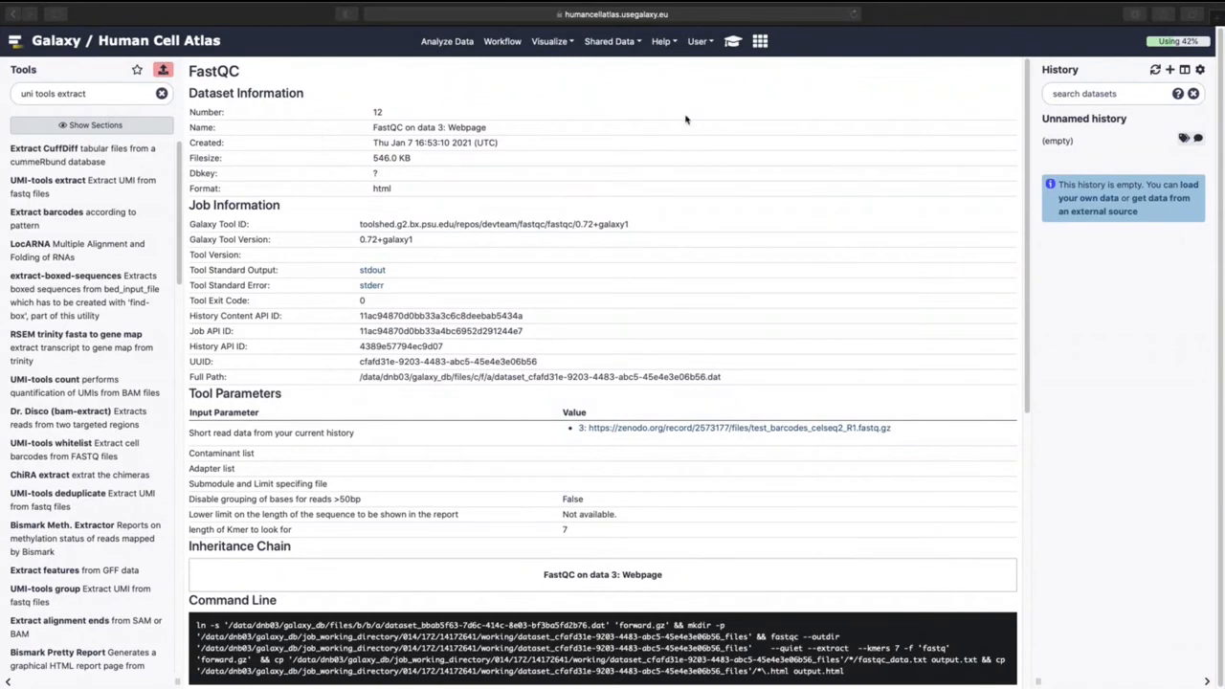
{"action": "mouse_move", "coordinate": [734, 40]}
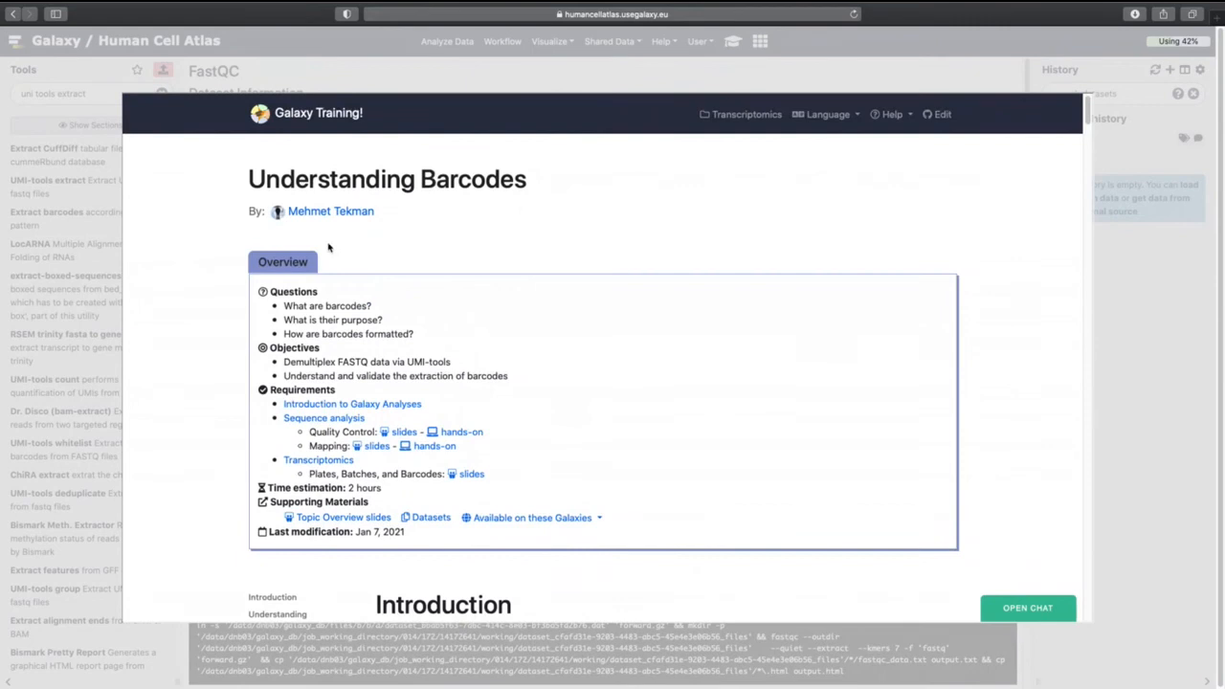
Scroll through the CEL-Seq2 protocol and agenda down to the Understanding Barcodes questions.
{"action": "scroll", "scroll_direction": "down", "scroll_amount": 3}
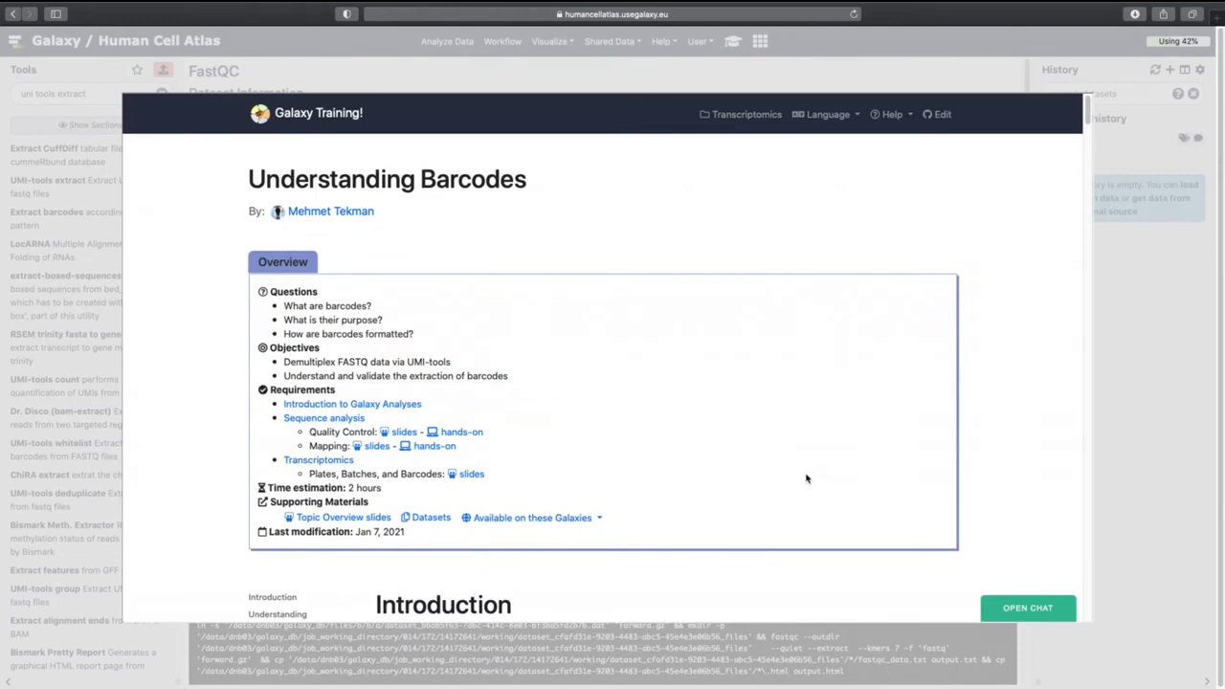
{"action": "mouse_move", "coordinate": [723, 529]}
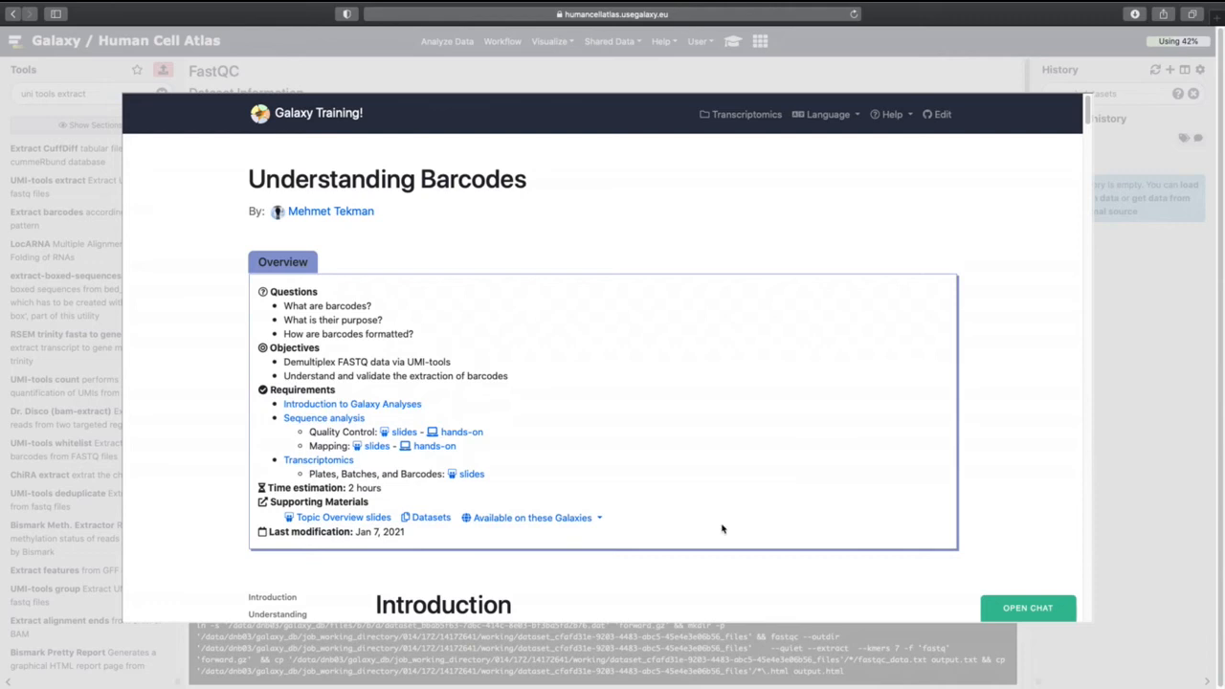
{"action": "scroll", "scroll_direction": "down", "scroll_amount": 3}
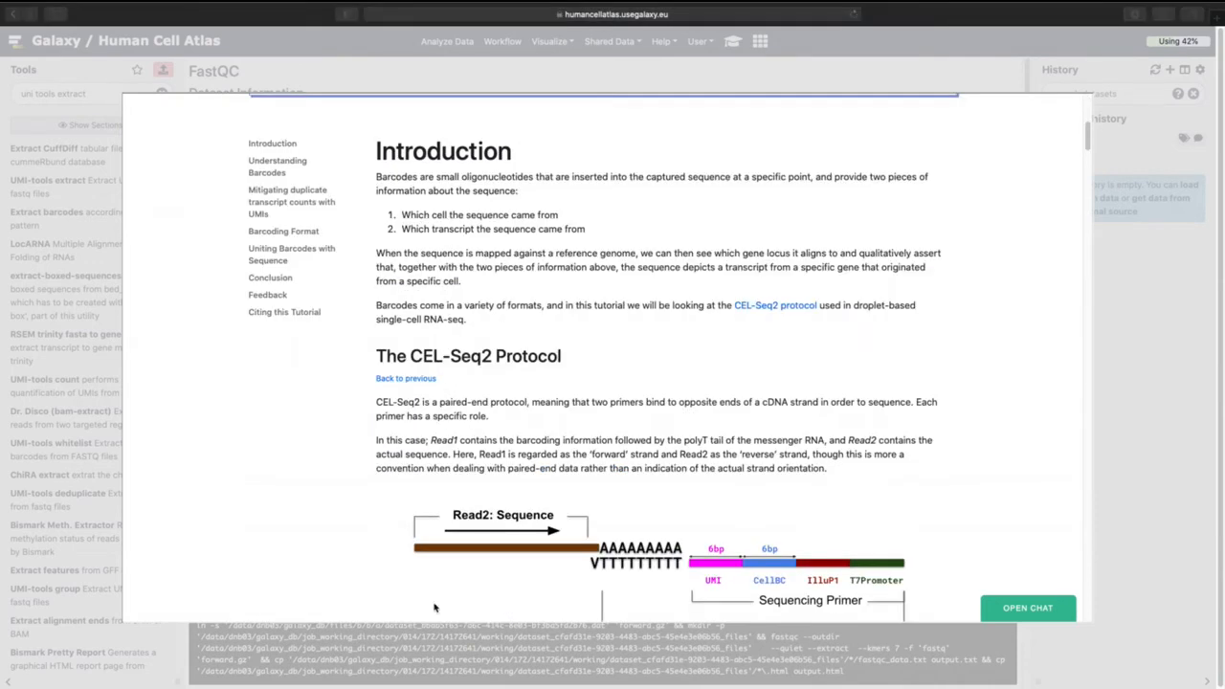
{"action": "mouse_move", "coordinate": [572, 352]}
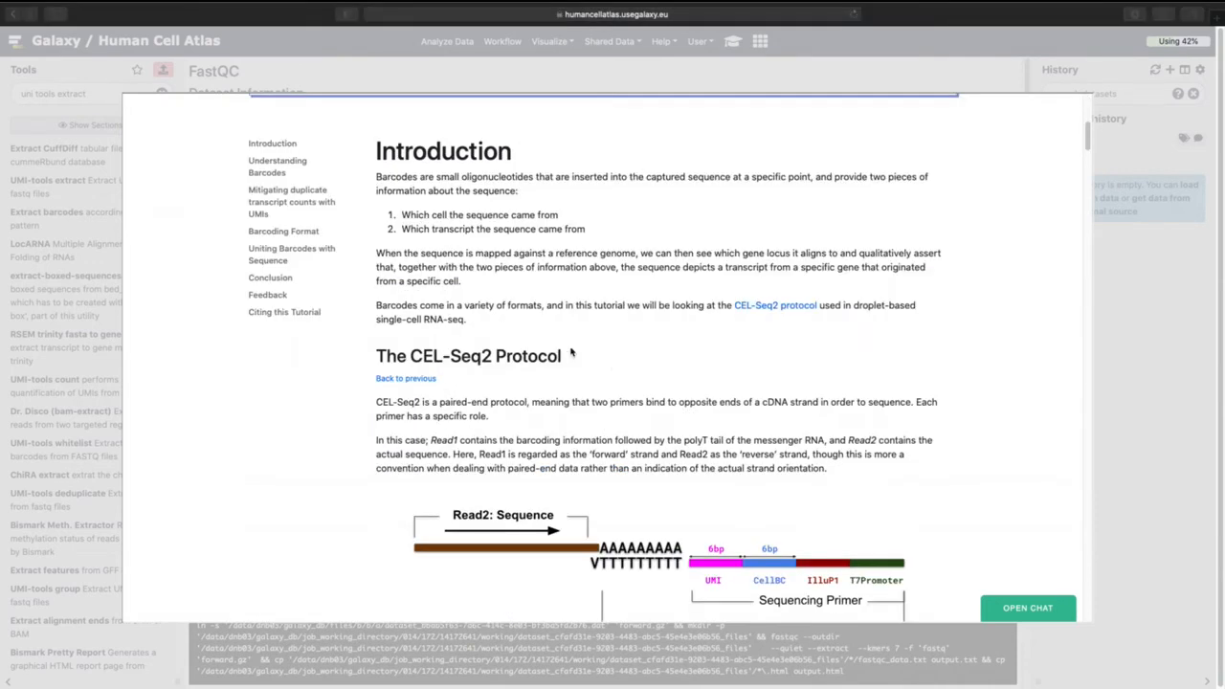
{"action": "scroll", "scroll_direction": "down", "scroll_amount": 3}
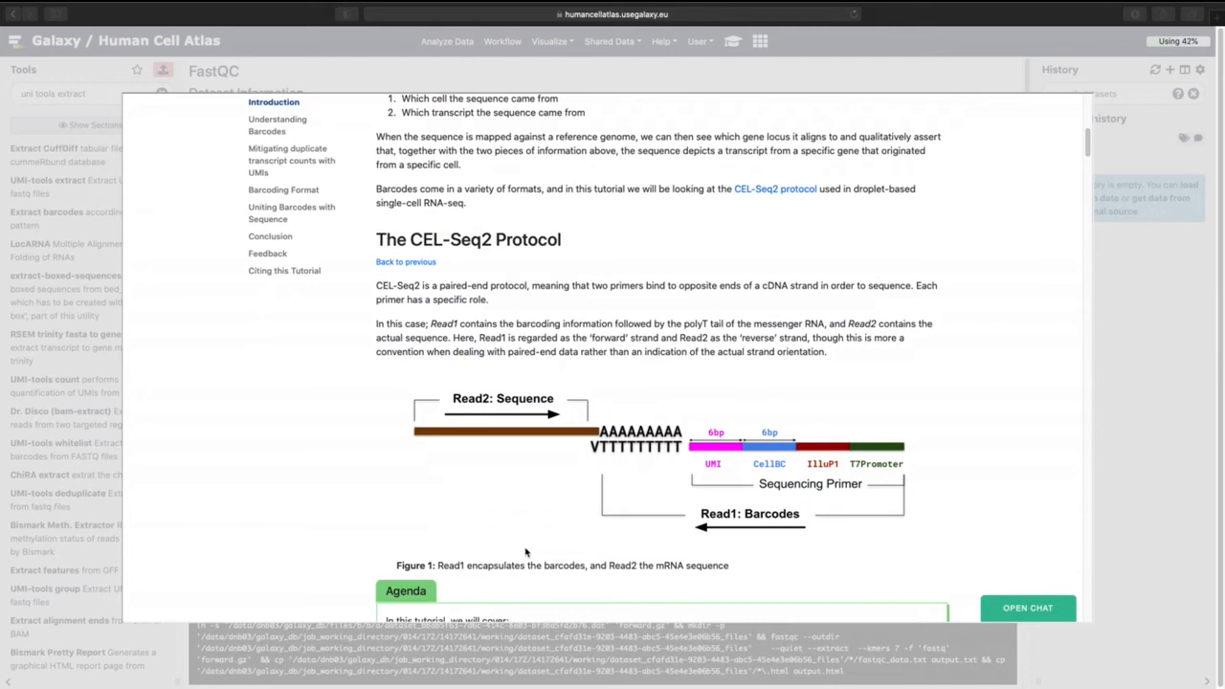
{"action": "mouse_move", "coordinate": [401, 516]}
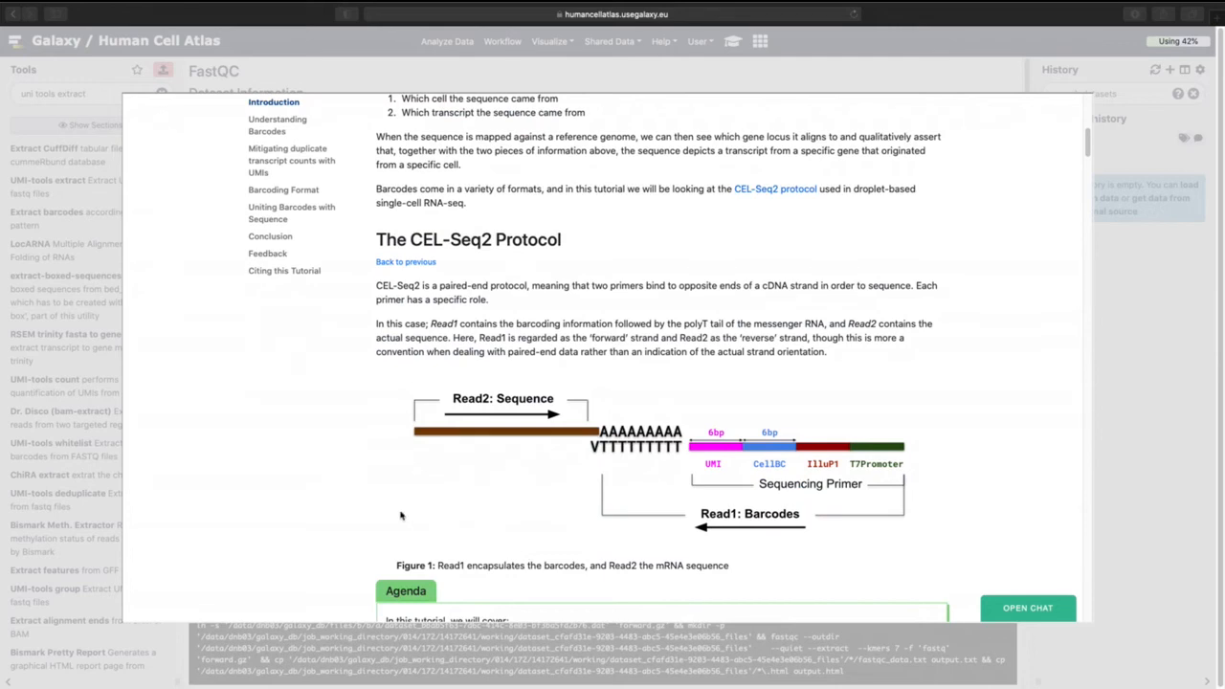
{"action": "scroll", "scroll_direction": "down", "scroll_amount": 3}
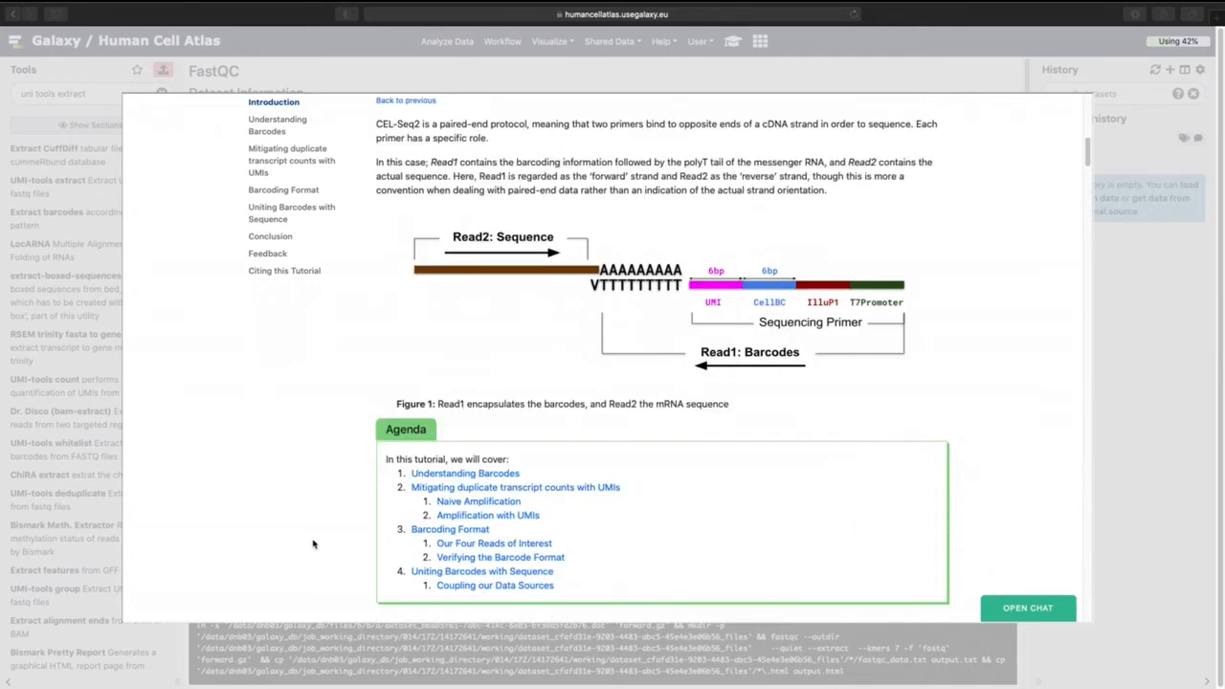
{"action": "scroll", "scroll_direction": "down", "scroll_amount": 3}
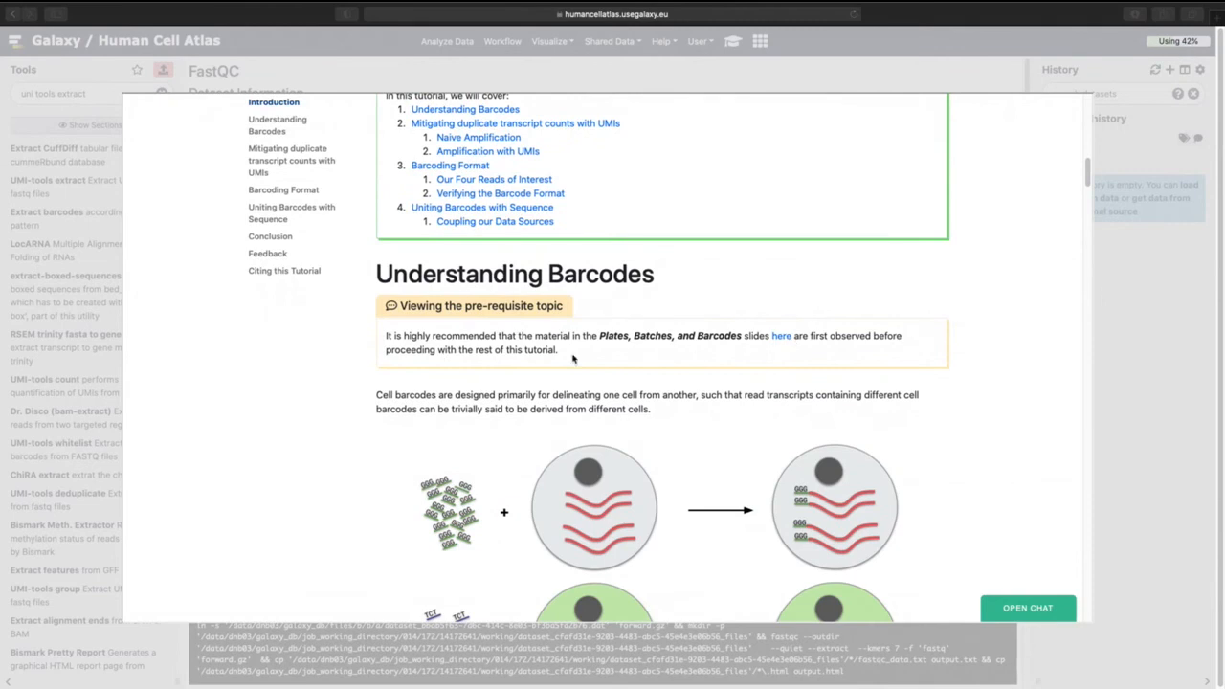
{"action": "scroll", "scroll_direction": "down", "scroll_amount": 3}
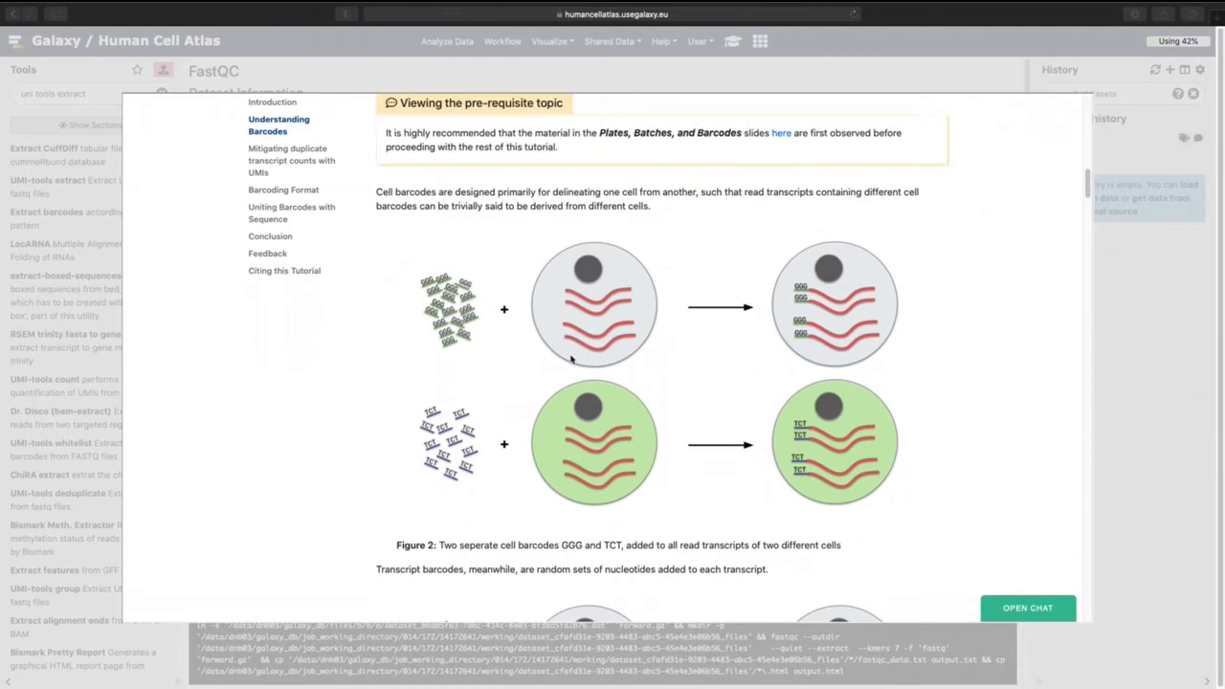
{"action": "scroll", "scroll_direction": "down", "scroll_amount": 3}
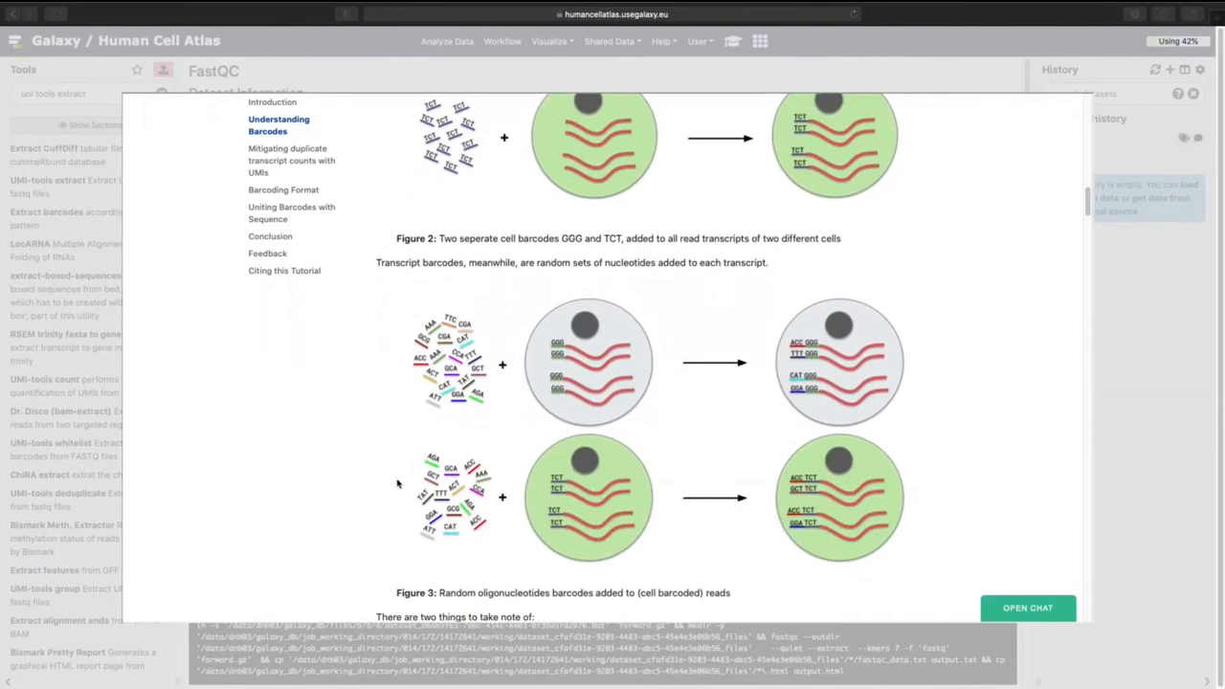
{"action": "scroll", "scroll_direction": "down", "scroll_amount": 3}
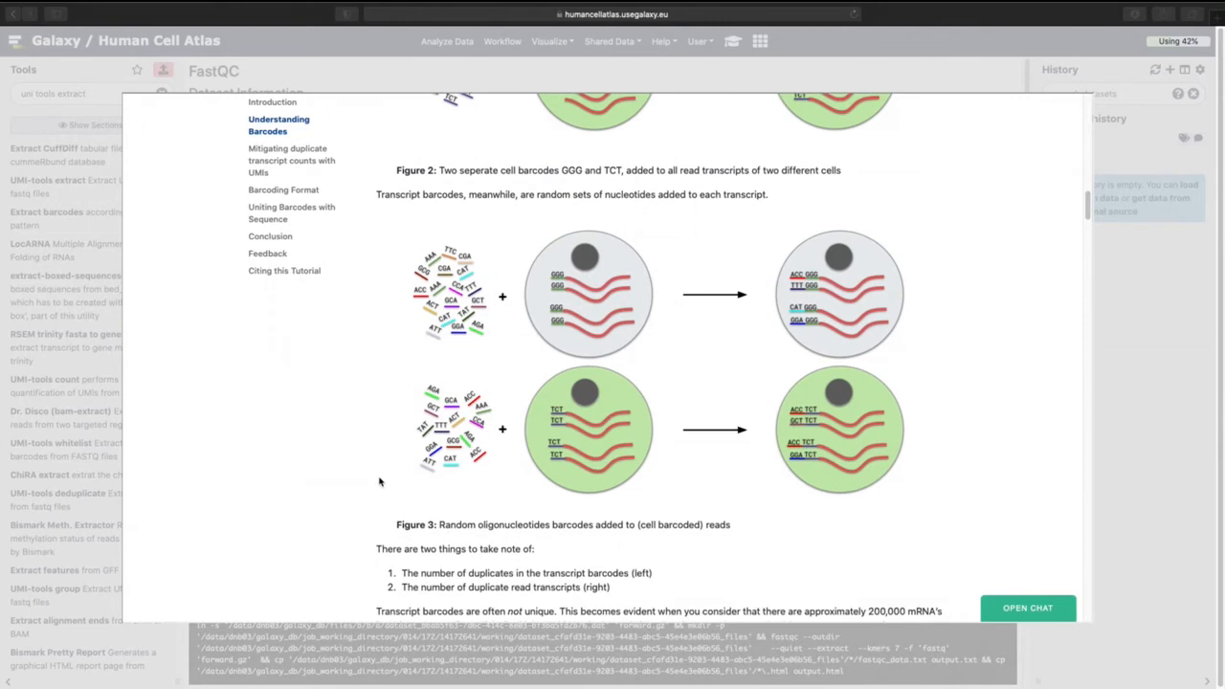
{"action": "scroll", "scroll_direction": "down", "scroll_amount": 3}
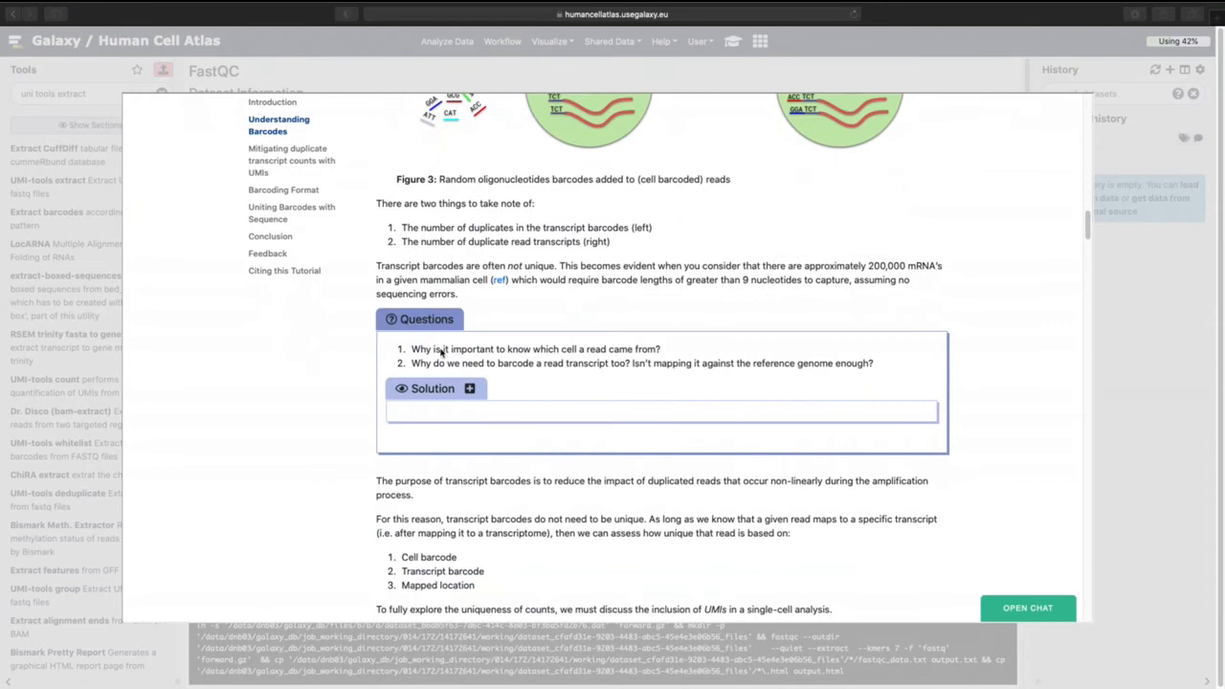
{"action": "scroll", "scroll_direction": "down", "scroll_amount": 3}
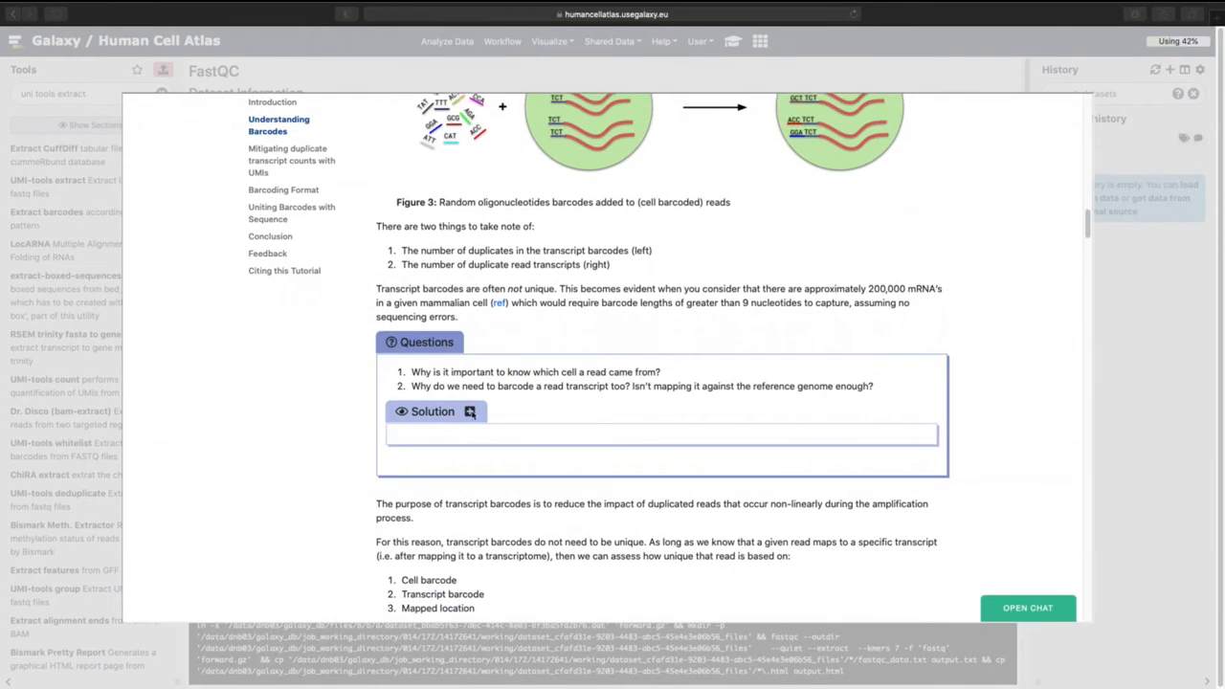
{"action": "mouse_move", "coordinate": [522, 393]}
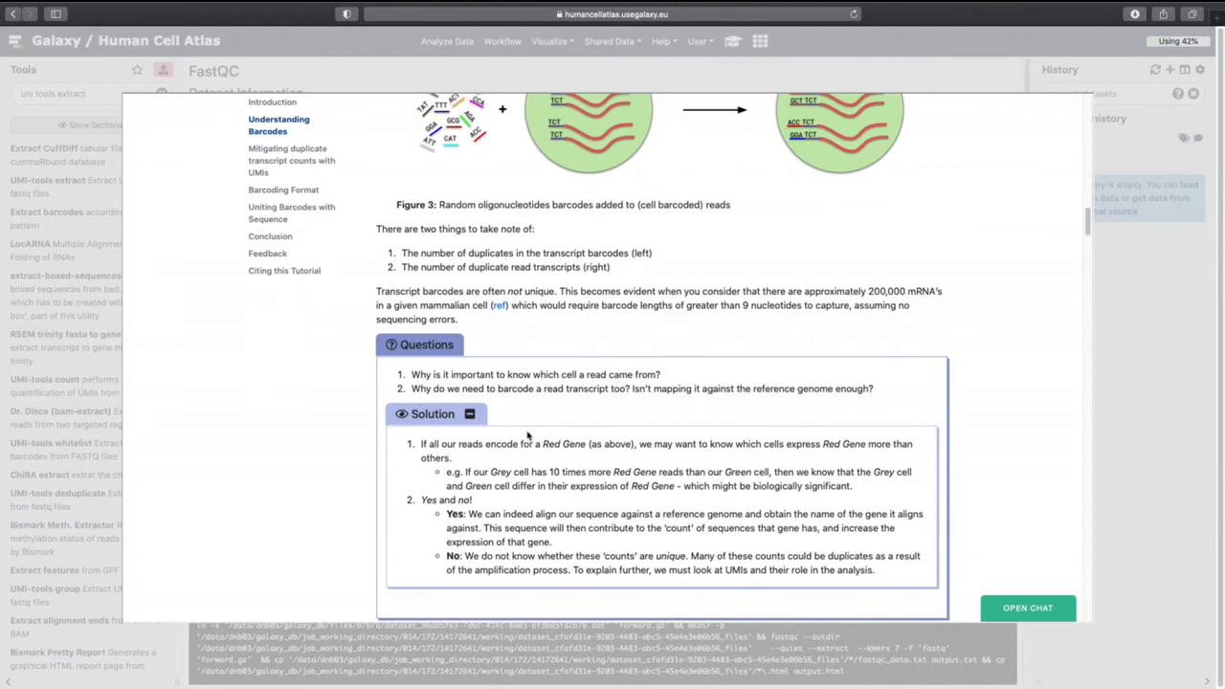
{"action": "mouse_move", "coordinate": [503, 400]}
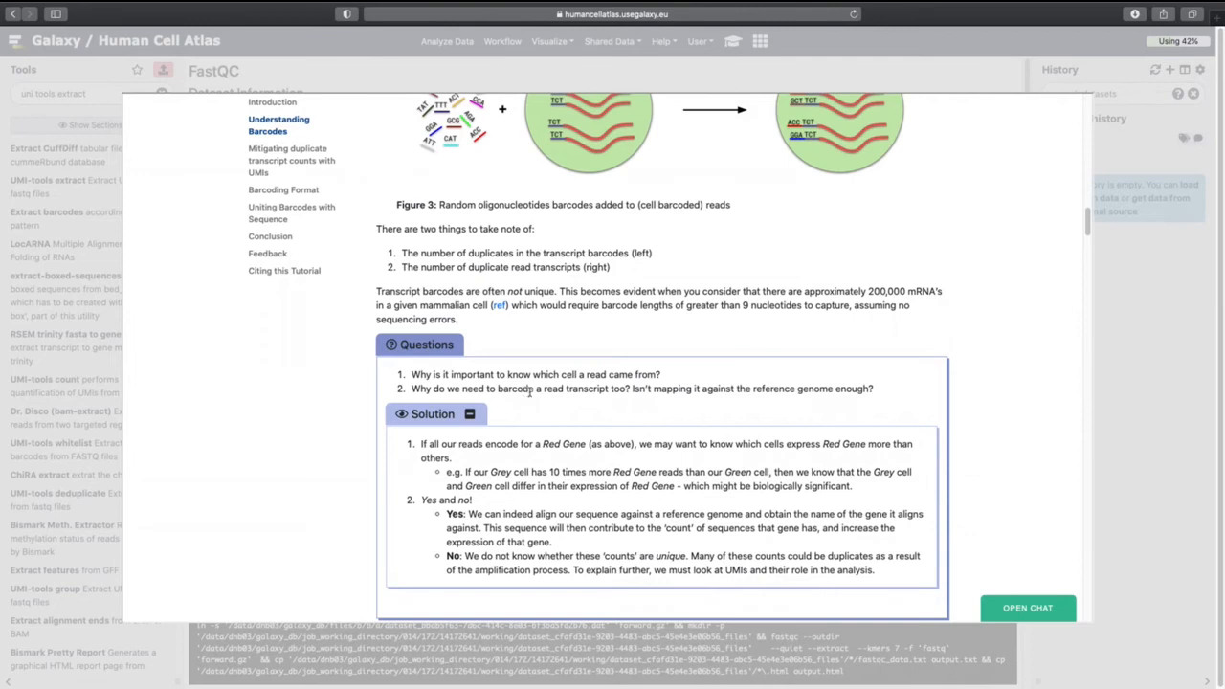
{"action": "mouse_move", "coordinate": [529, 393]}
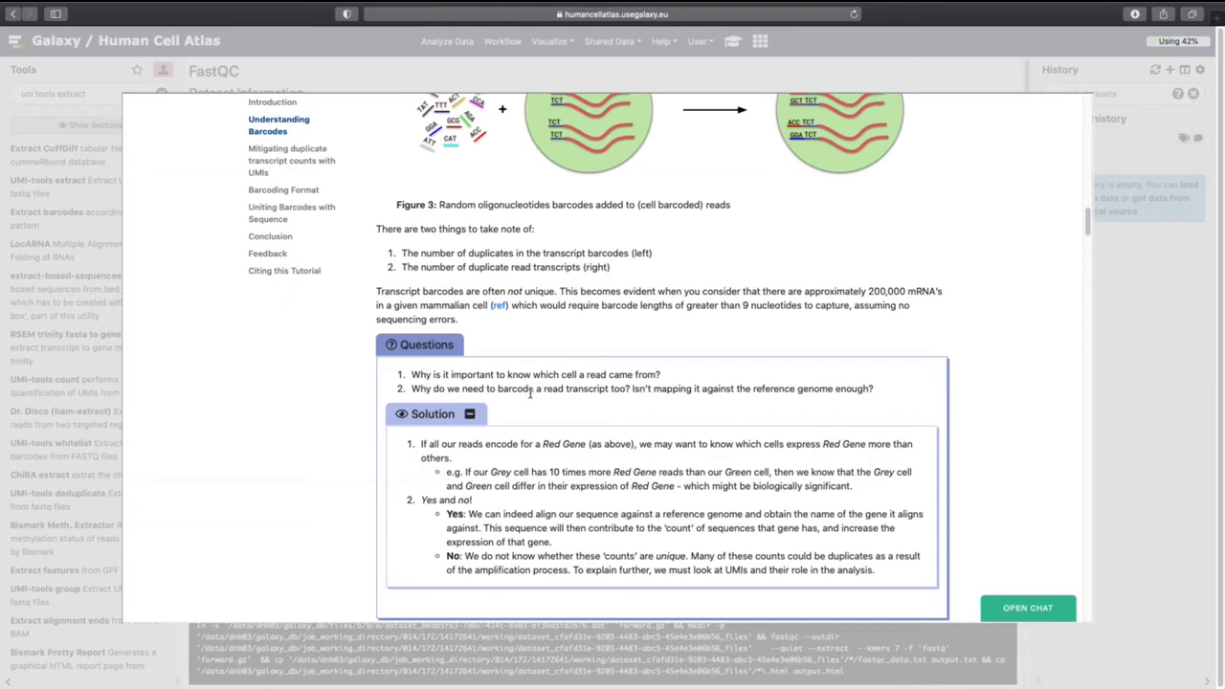
Scroll to the questions about UMIs, expand their Solution, and continue scrolling.
{"action": "scroll", "scroll_direction": "down", "scroll_amount": 3}
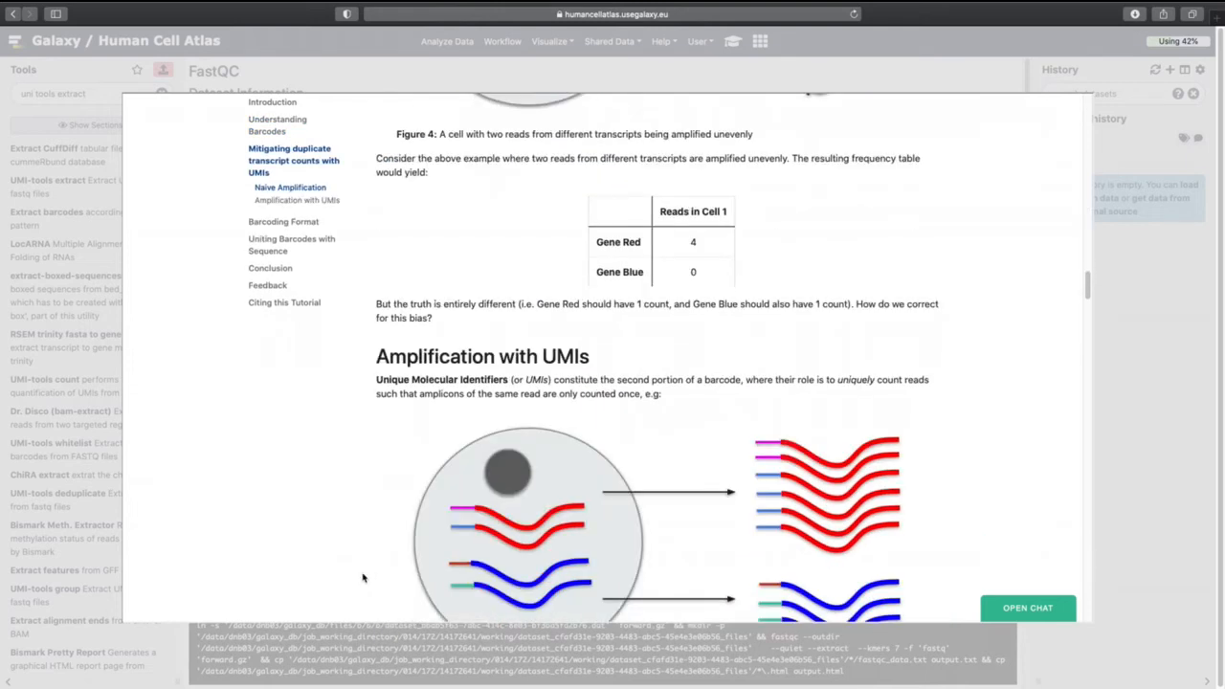
{"action": "scroll", "scroll_direction": "down", "scroll_amount": 3}
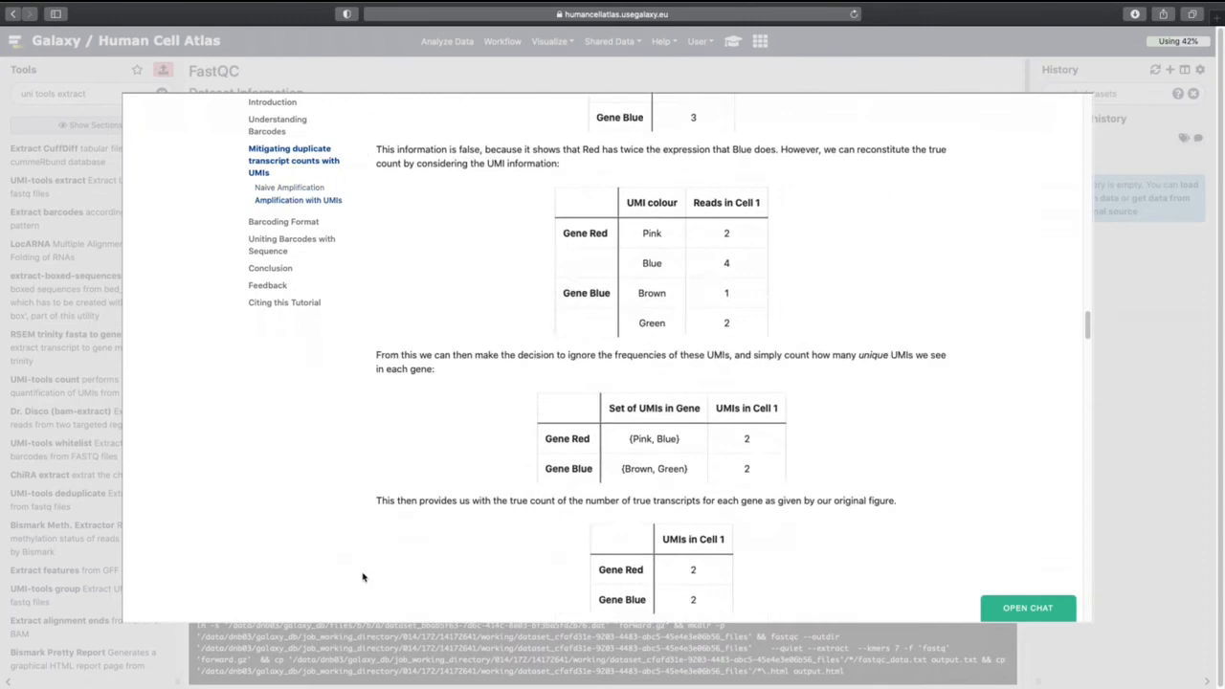
{"action": "scroll", "scroll_direction": "down", "scroll_amount": 3}
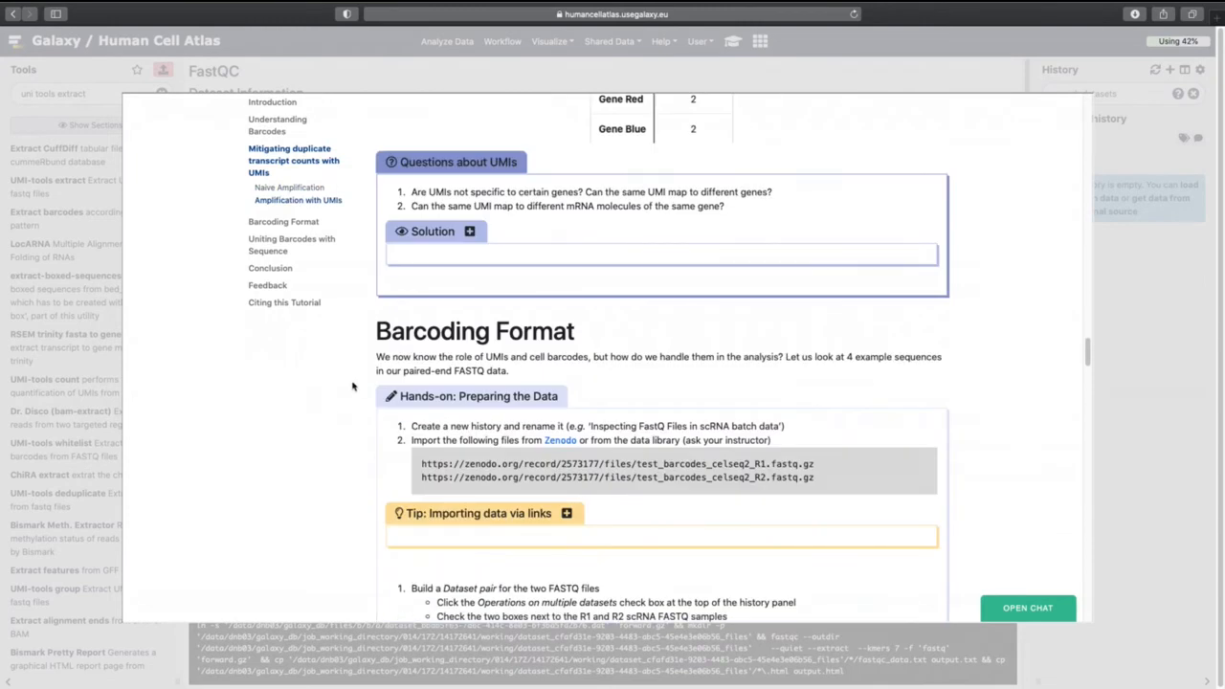
{"action": "mouse_move", "coordinate": [638, 188]}
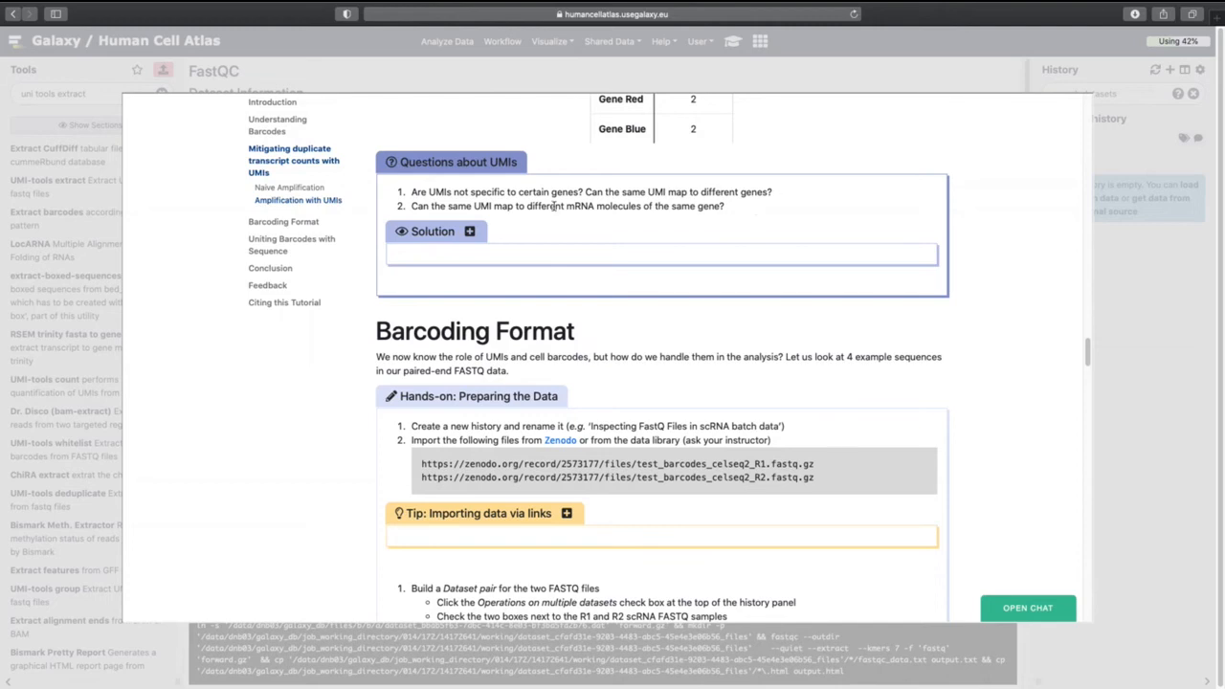
{"action": "left_click", "coordinate": [433, 230]}
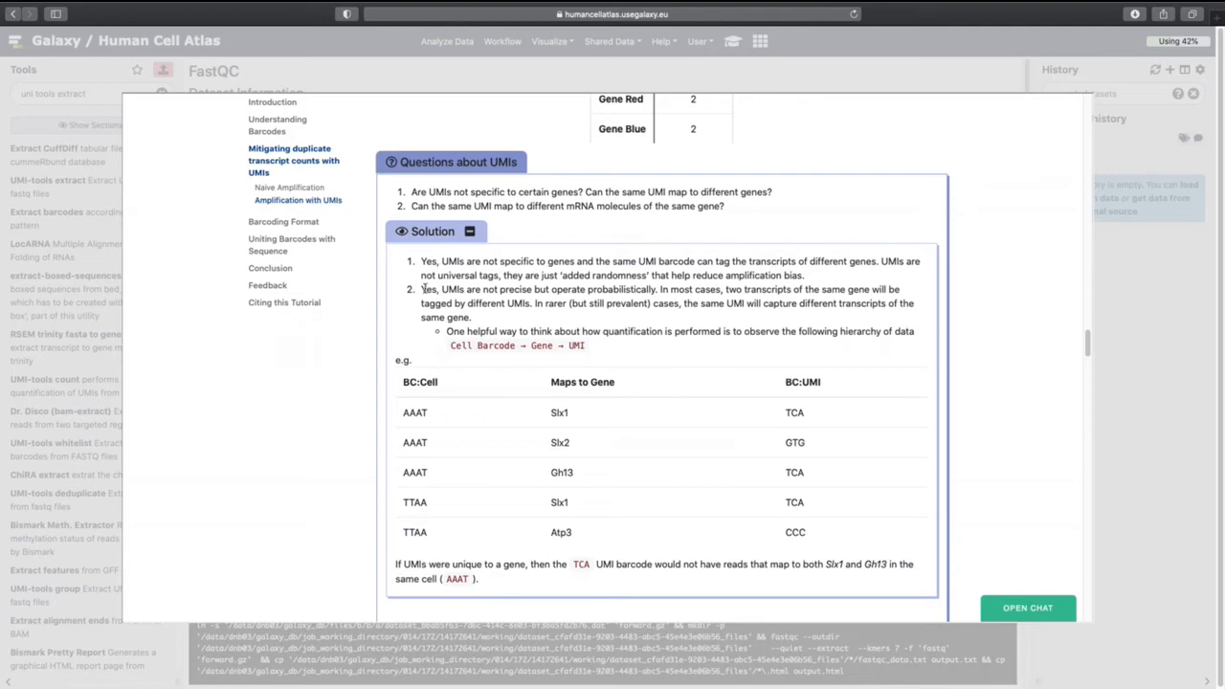
{"action": "mouse_move", "coordinate": [473, 319]}
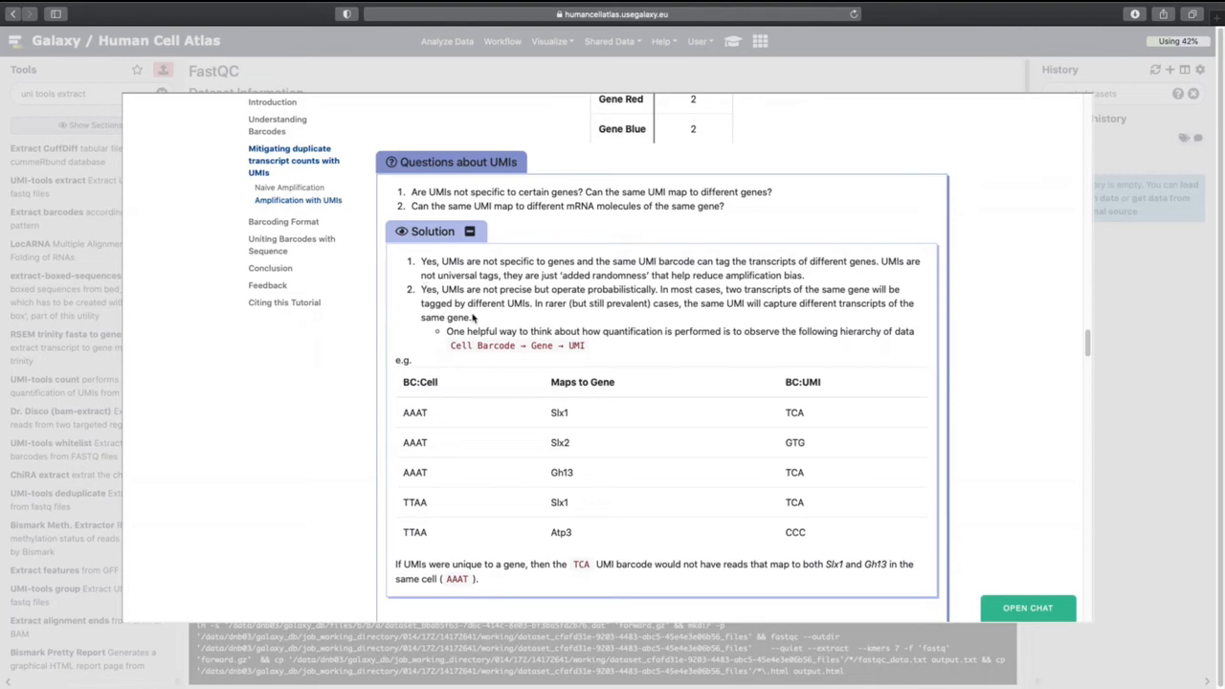
{"action": "mouse_move", "coordinate": [469, 318]}
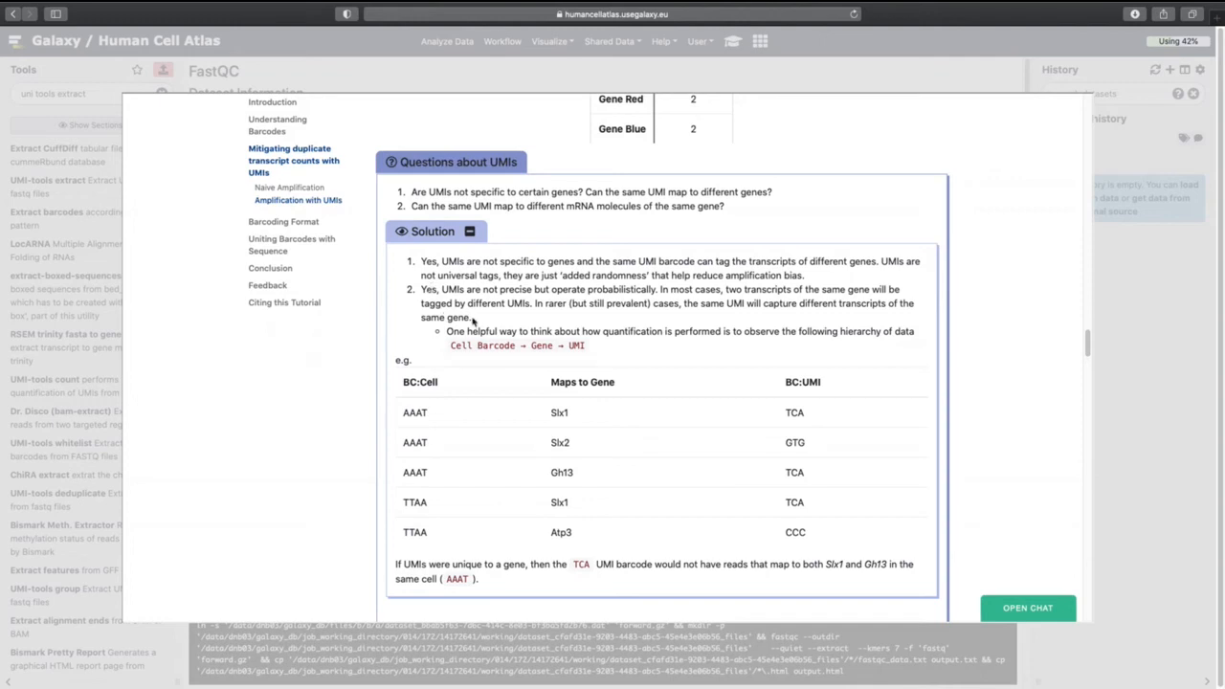
{"action": "scroll", "scroll_direction": "down", "scroll_amount": 3}
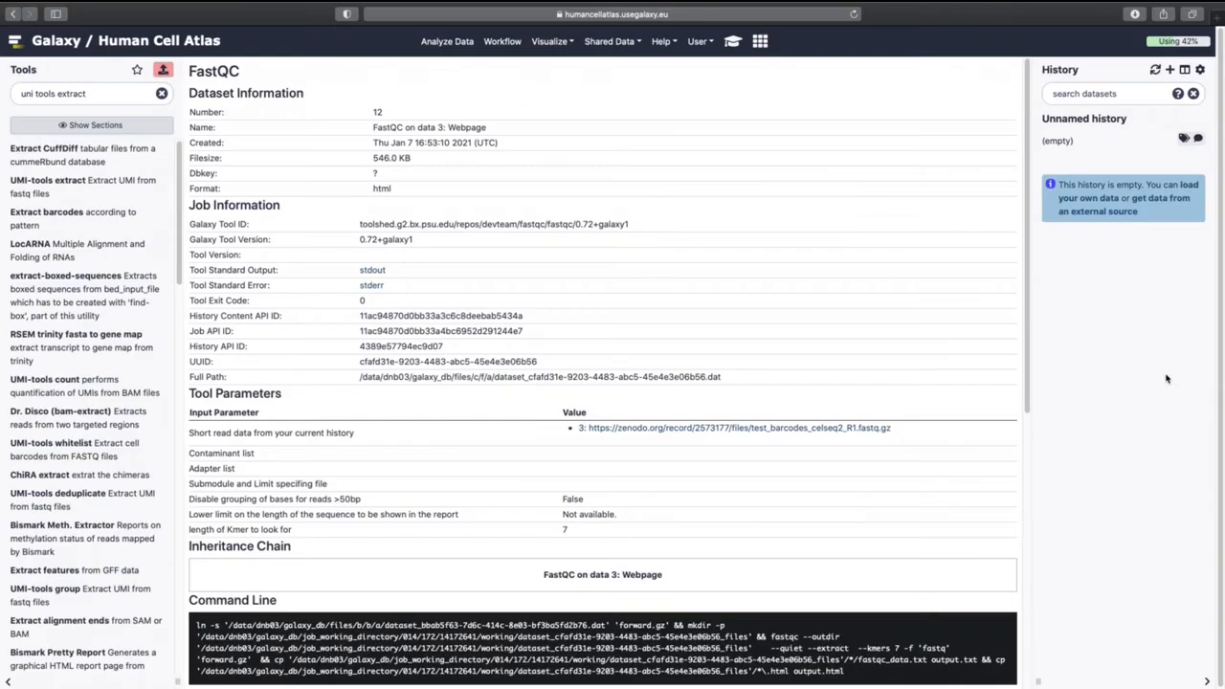
Fetch the Zenodo test_barcodes_celseq2 R1 and R2 FASTQ URLs via Paste/Fetch data.
{"action": "left_click", "coordinate": [163, 69]}
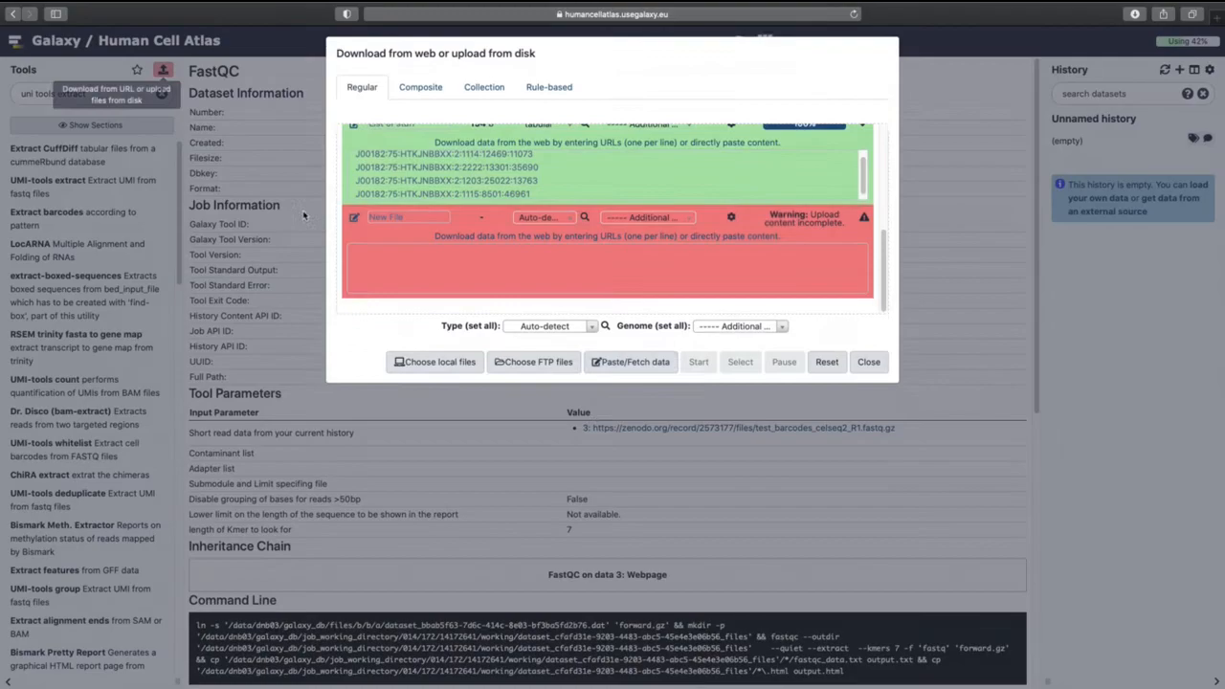
{"action": "left_click", "coordinate": [630, 361]}
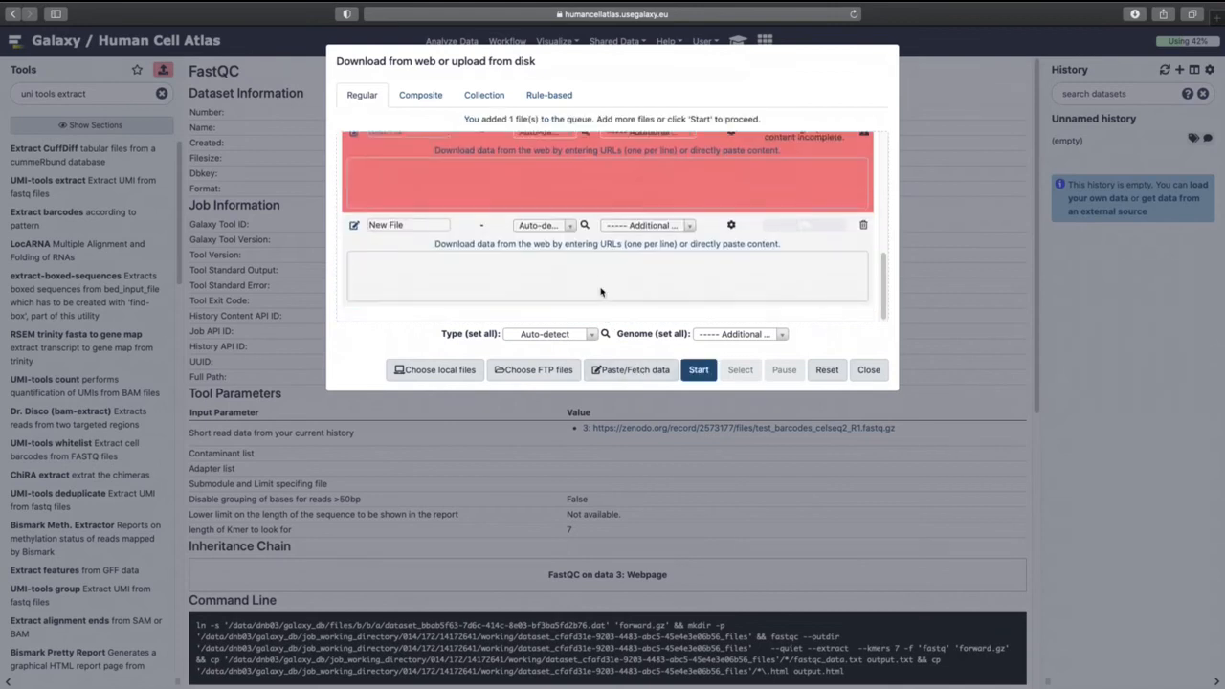
{"action": "type", "text": "https://zenodo.org/record/2573177/files/test_barcodes_celseq2_R1.fastq.gz"}
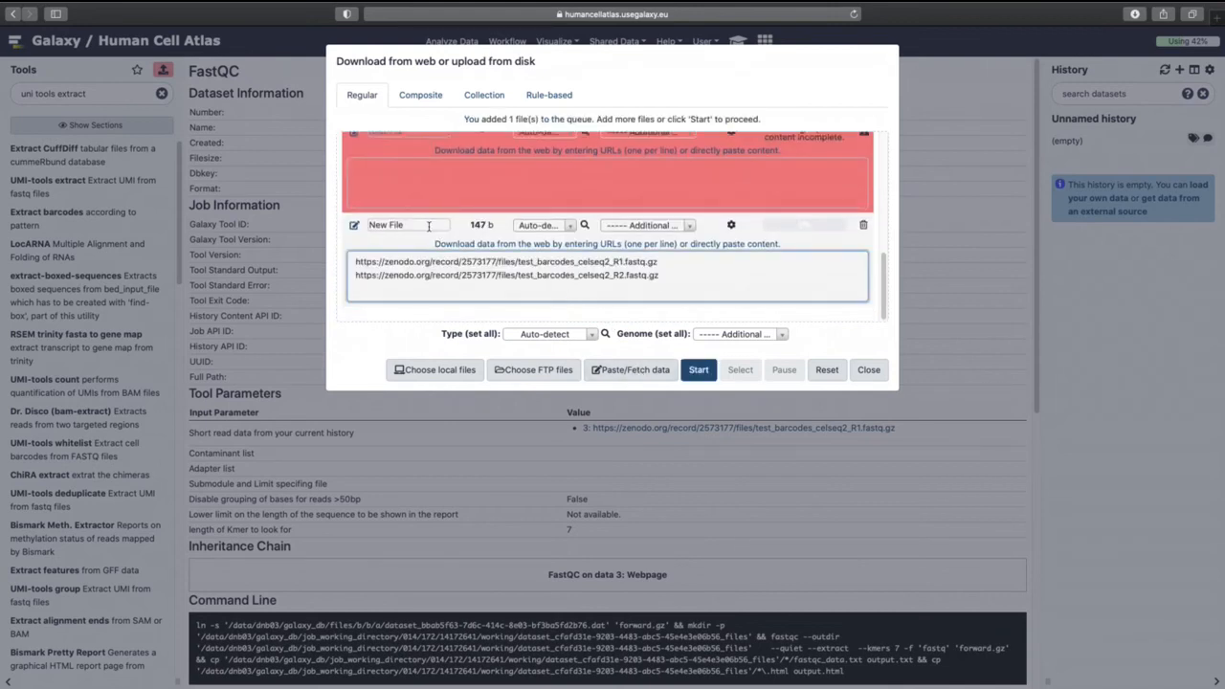
{"action": "left_click", "coordinate": [698, 370]}
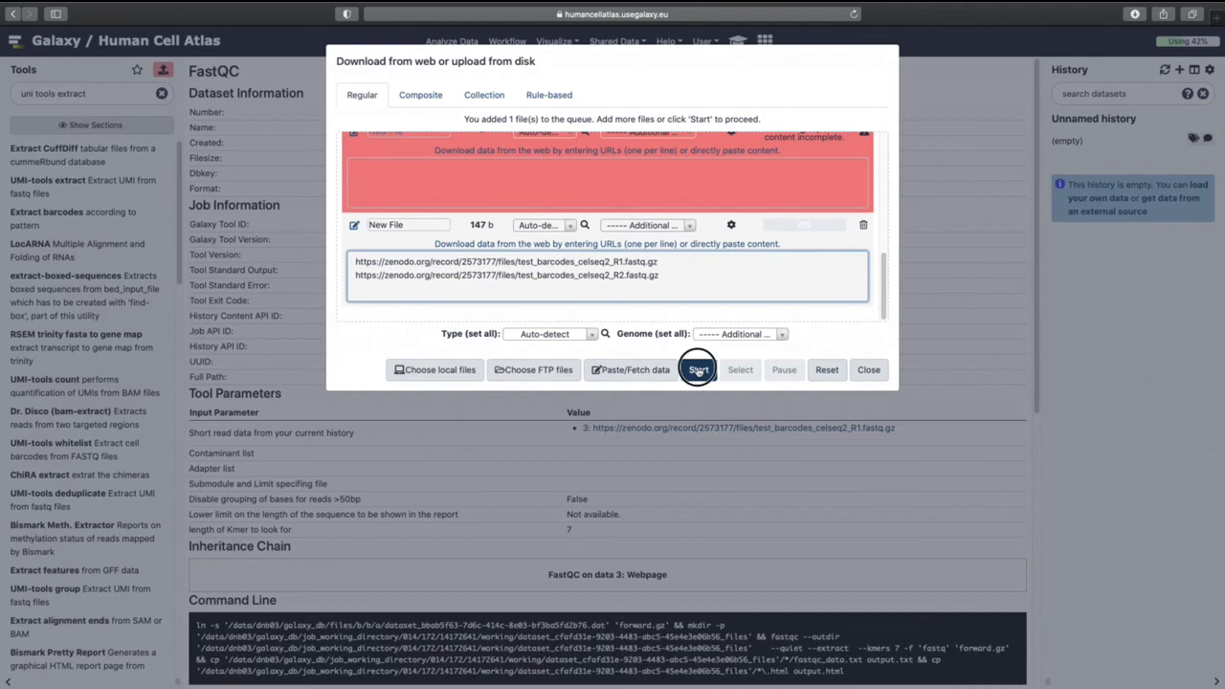
{"action": "left_click", "coordinate": [698, 369]}
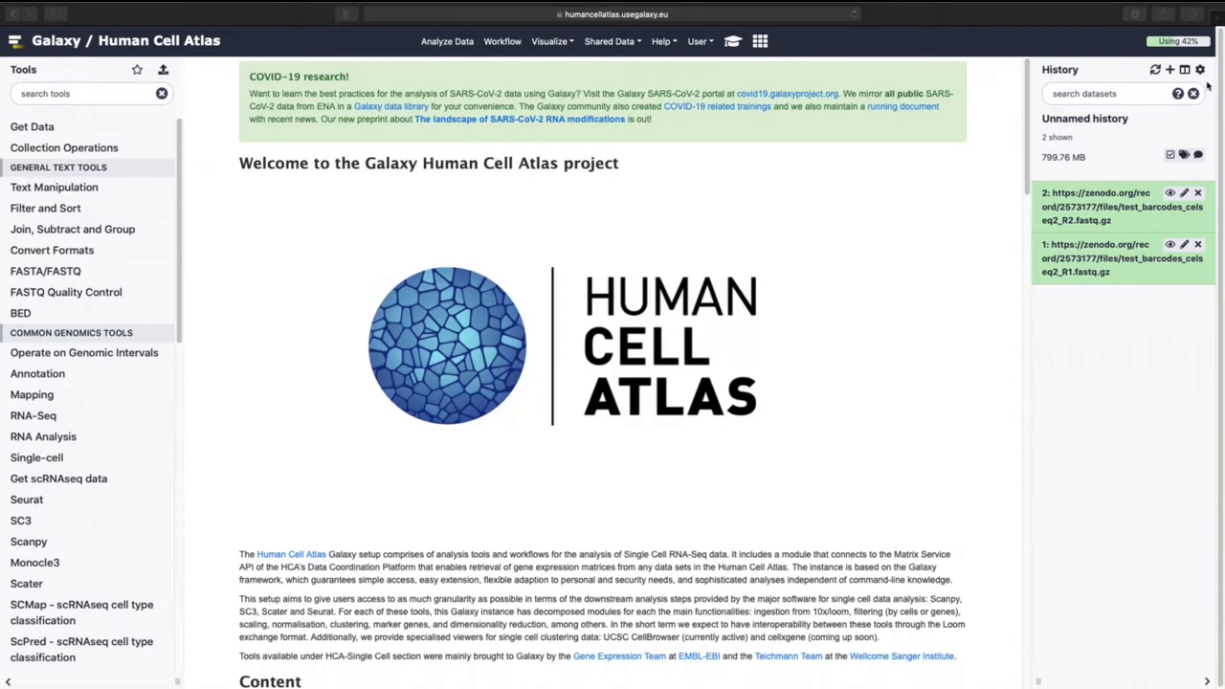
Enter 'Understanding Barcodes' as the history name, then go to Shared Data.
{"action": "type", "text": "Understanding Barcodes"}
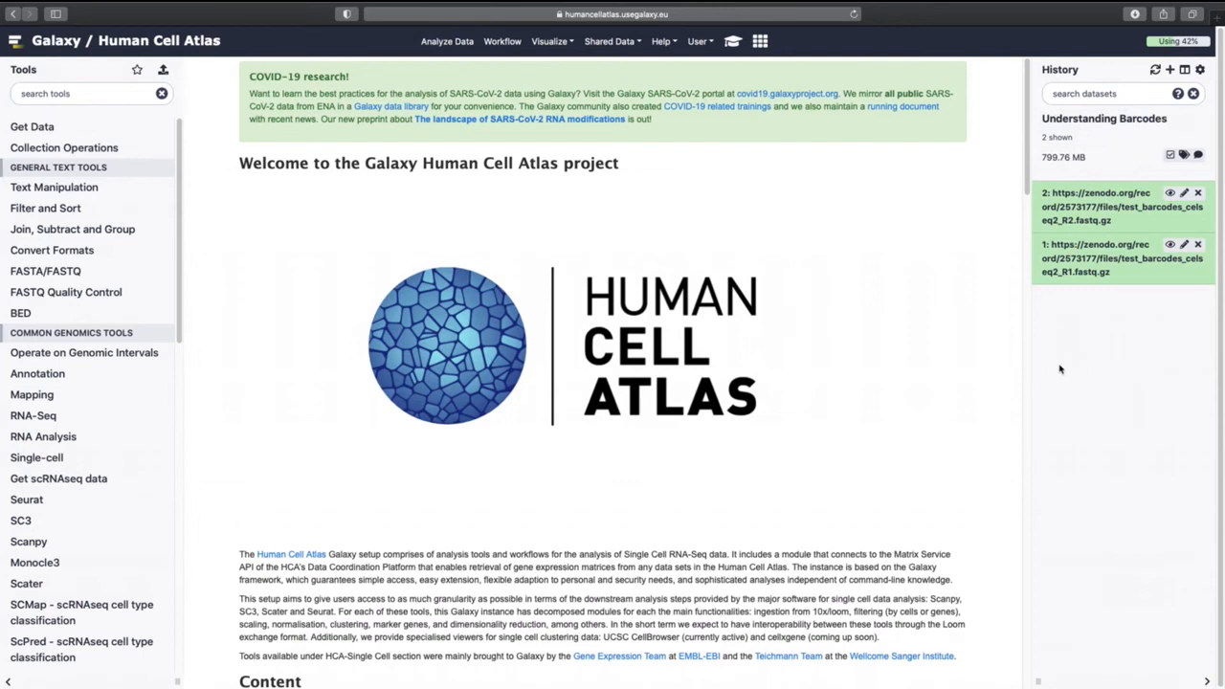
{"action": "mouse_move", "coordinate": [643, 206]}
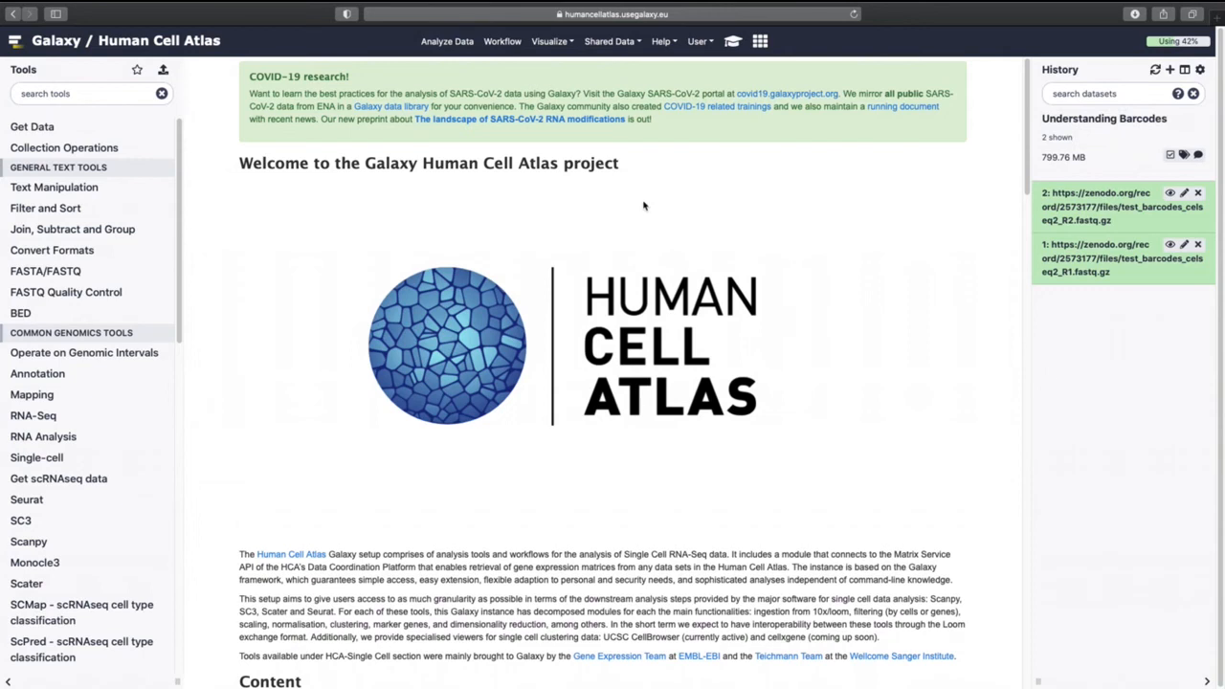
{"action": "left_click", "coordinate": [609, 40]}
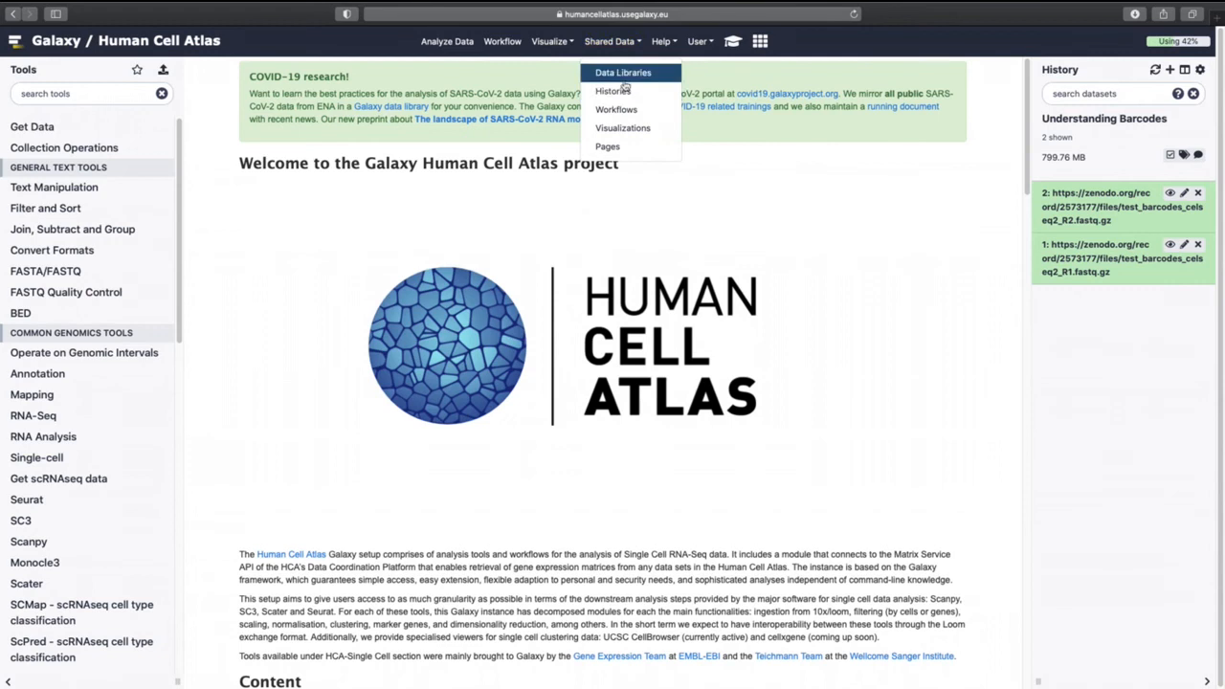
Open the published 'Understanding Barcodes - Input' history, cancel its import, and return to the history panel.
{"action": "left_click", "coordinate": [609, 90]}
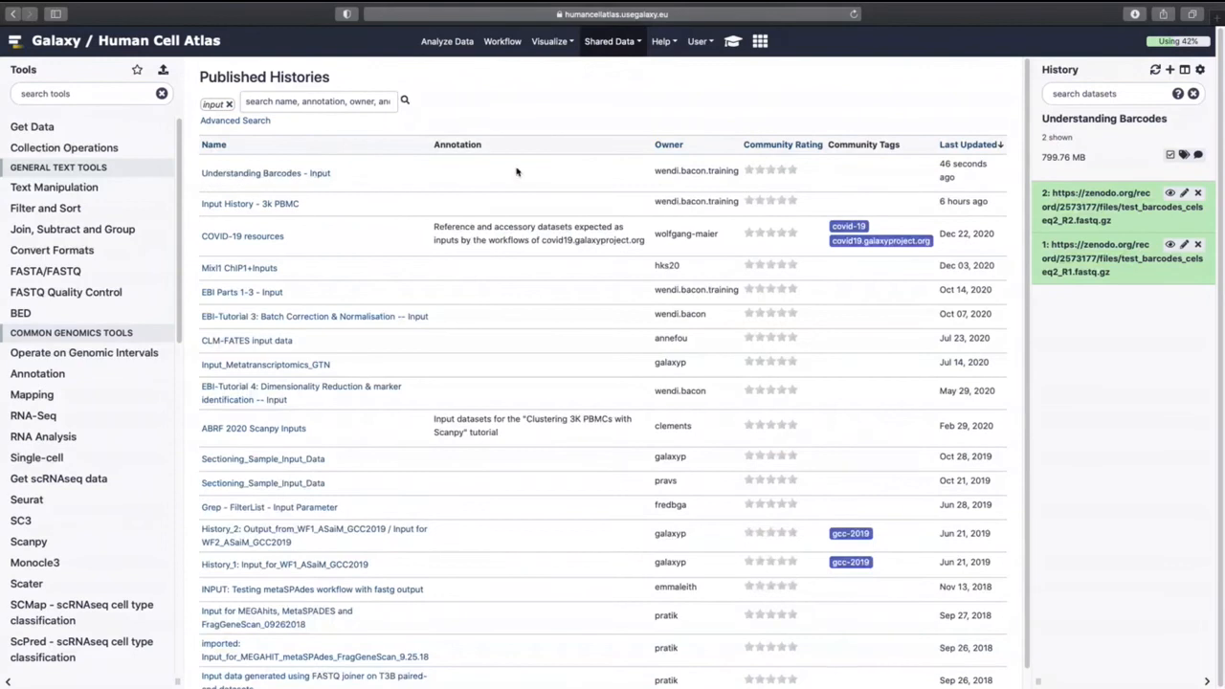
{"action": "mouse_move", "coordinate": [520, 182]}
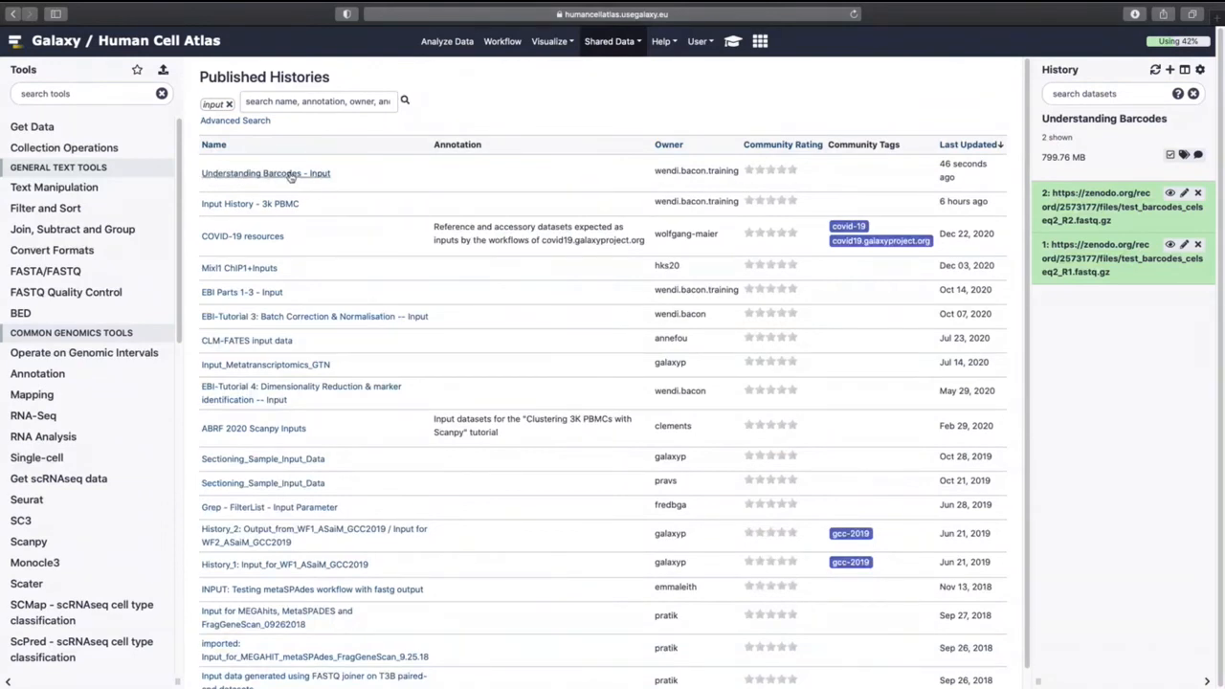
{"action": "left_click", "coordinate": [265, 173]}
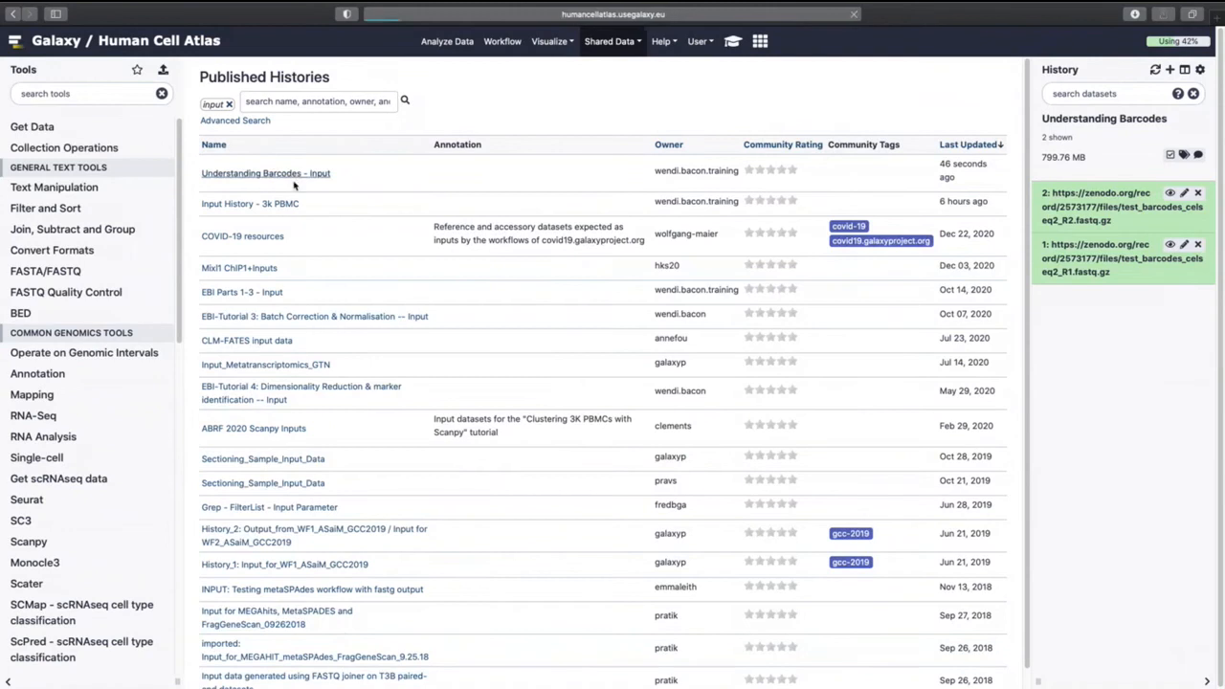
{"action": "left_click", "coordinate": [266, 173]}
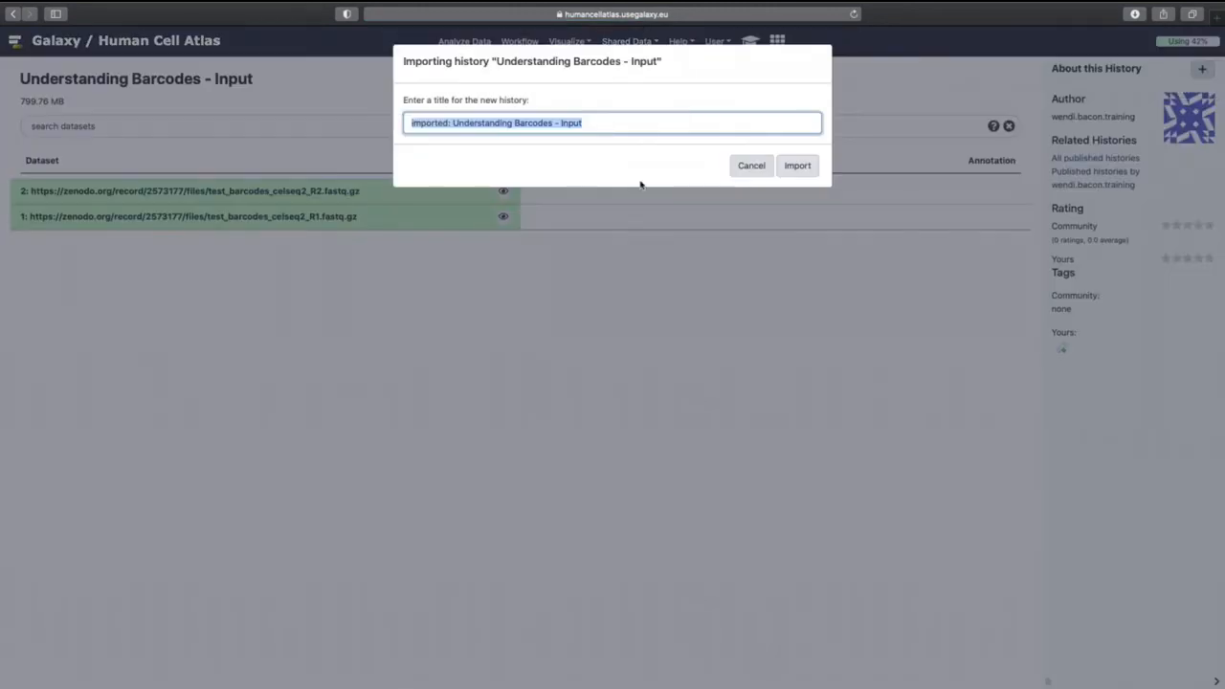
{"action": "left_click", "coordinate": [797, 166]}
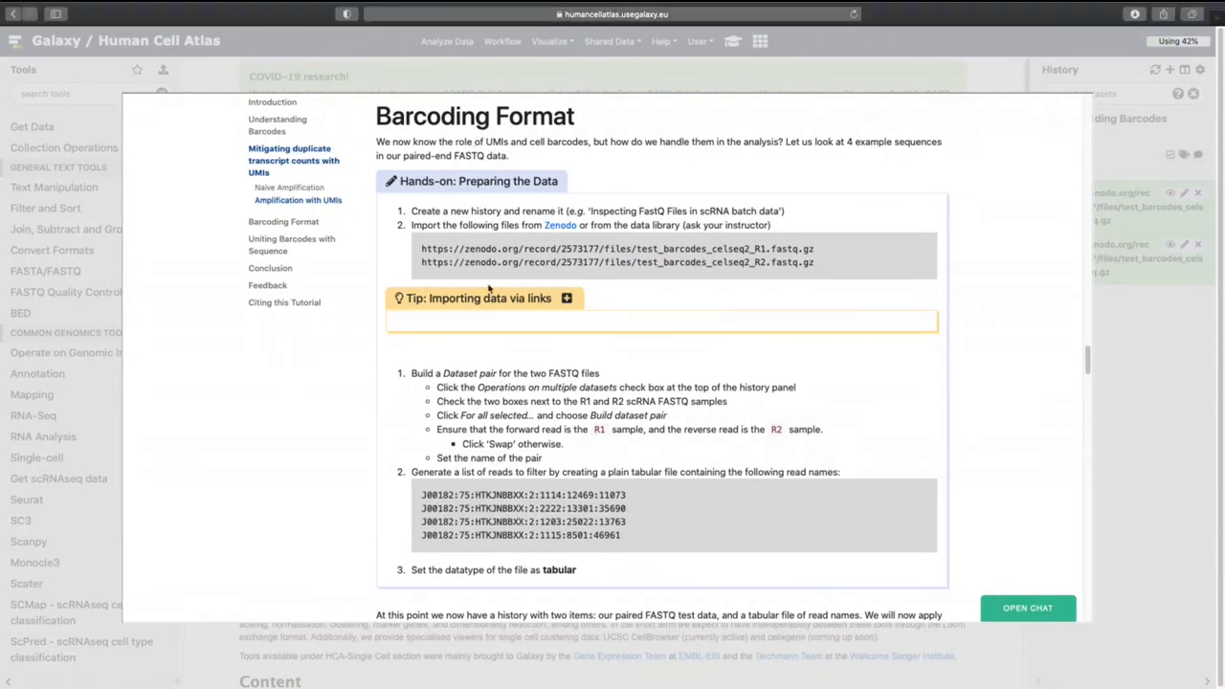
{"action": "scroll", "scroll_direction": "down", "scroll_amount": 3}
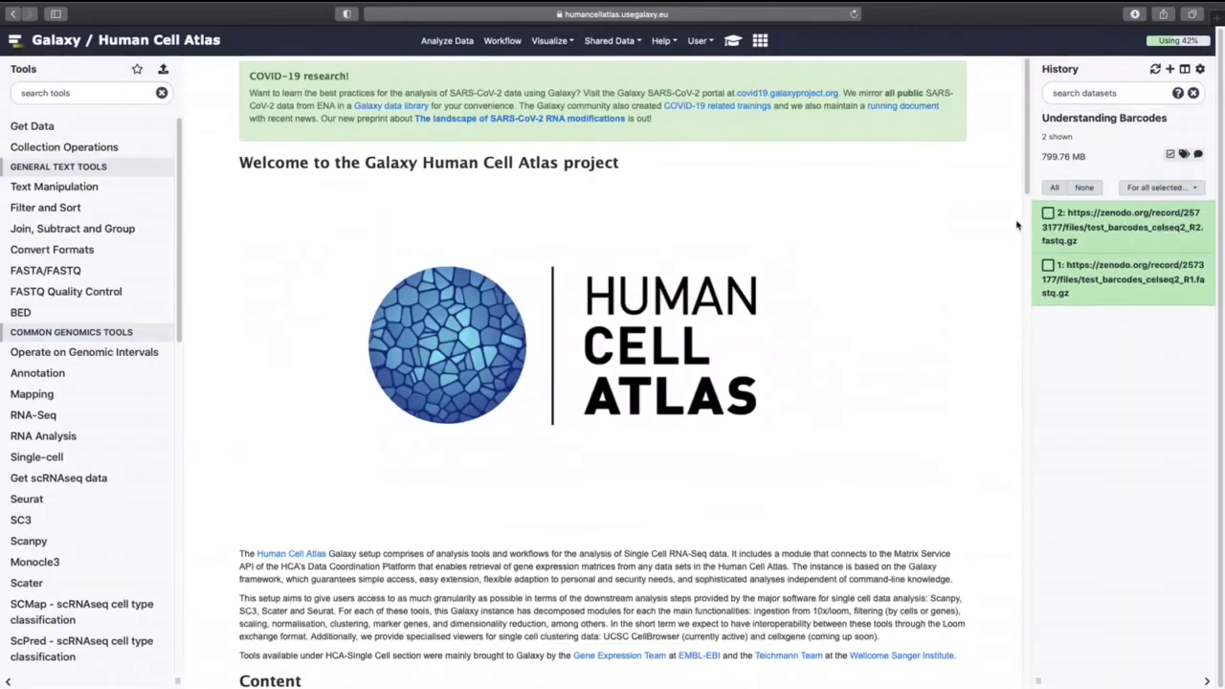
Build a swapped dataset pair named 'Dataset pair - original' from the selected R1 and R2.
{"action": "left_click", "coordinate": [1161, 186]}
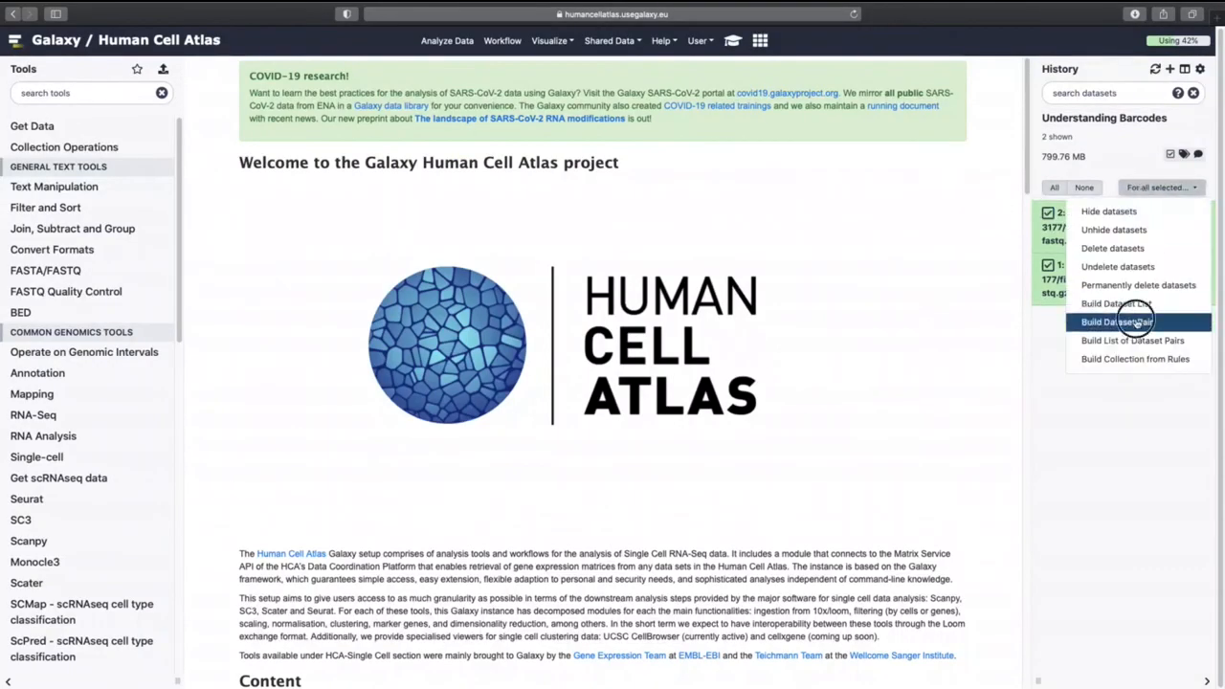
{"action": "left_click", "coordinate": [1116, 322]}
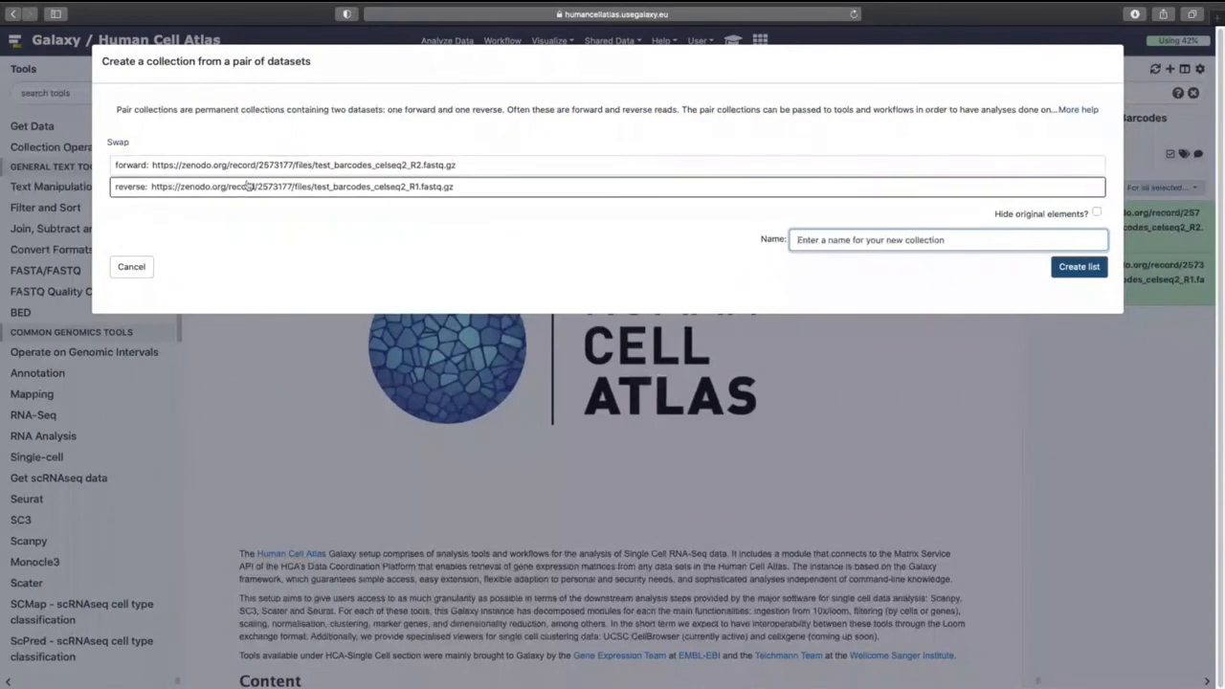
{"action": "left_click", "coordinate": [117, 142]}
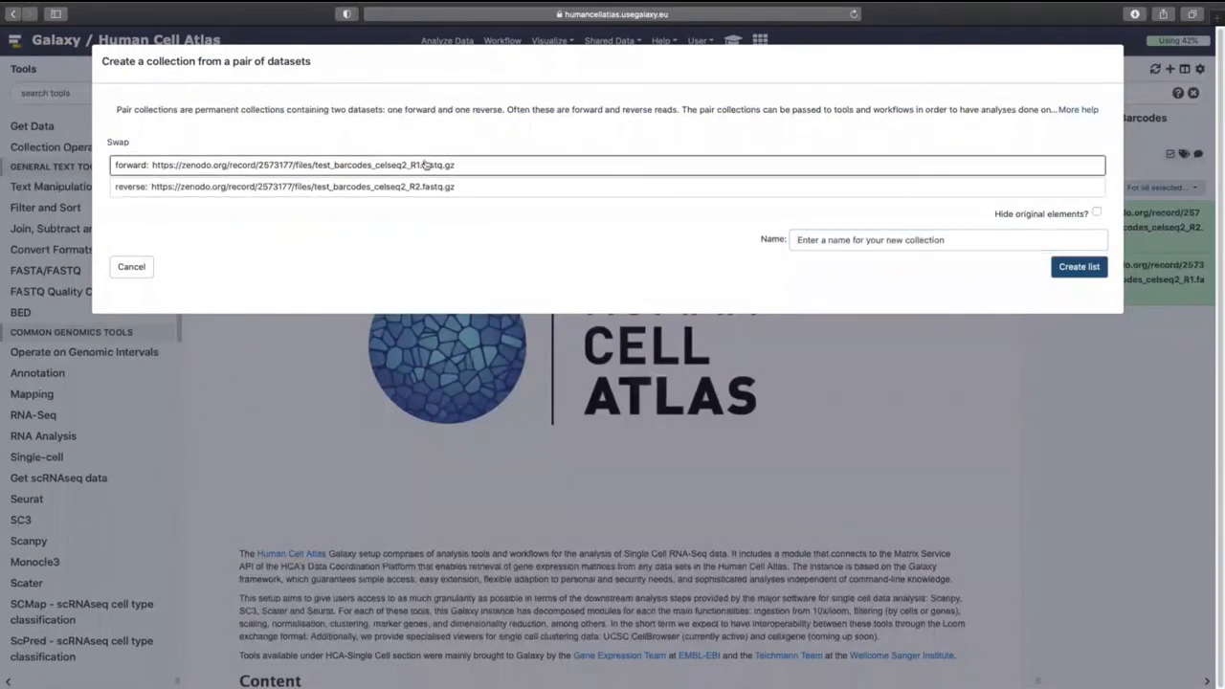
{"action": "left_click", "coordinate": [948, 239]}
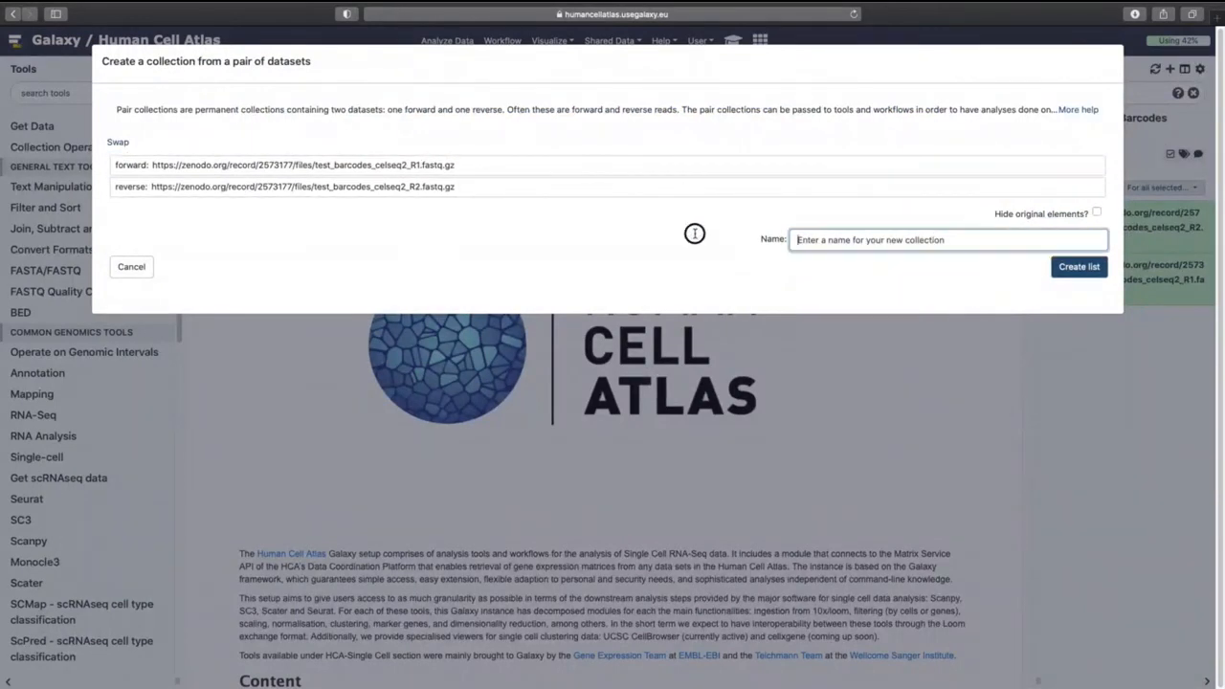
{"action": "type", "text": "Dataset pair - original"}
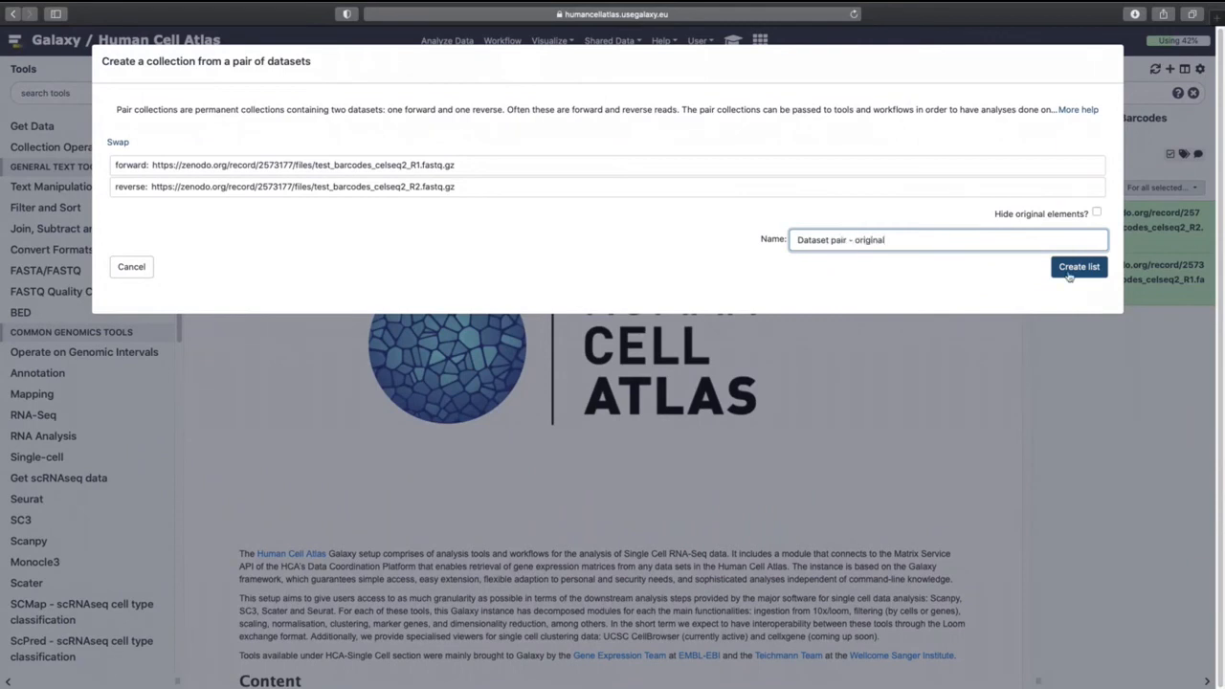
{"action": "left_click", "coordinate": [1078, 266]}
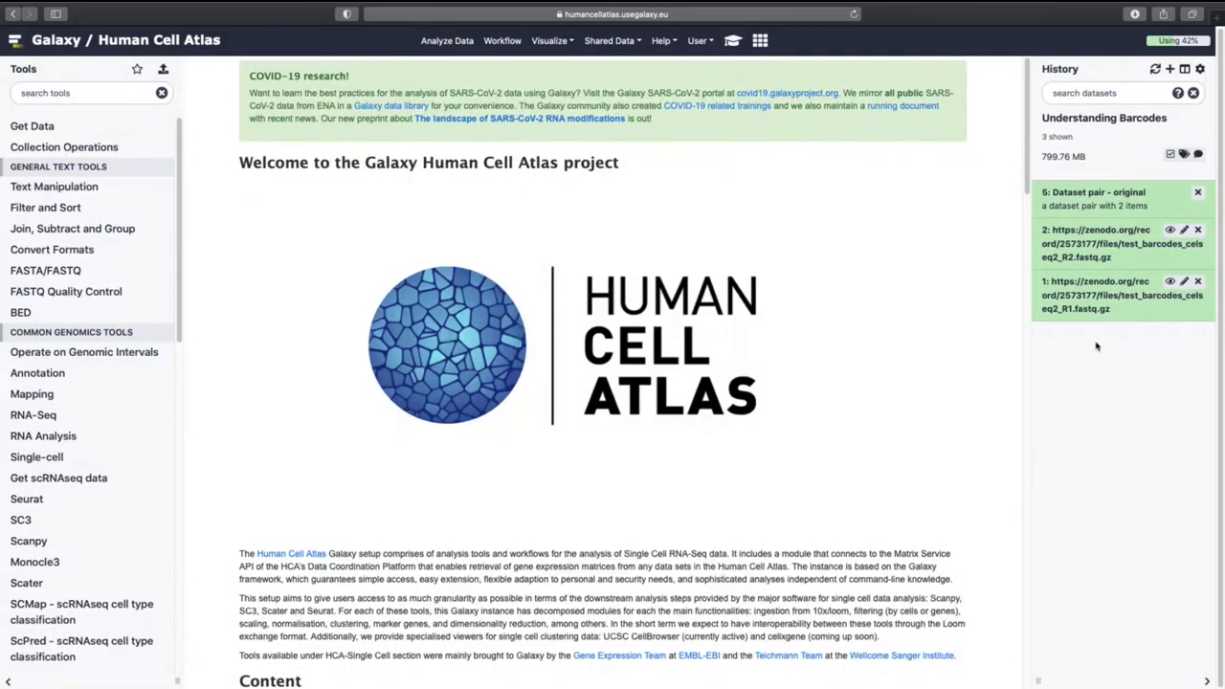
{"action": "mouse_move", "coordinate": [661, 40]}
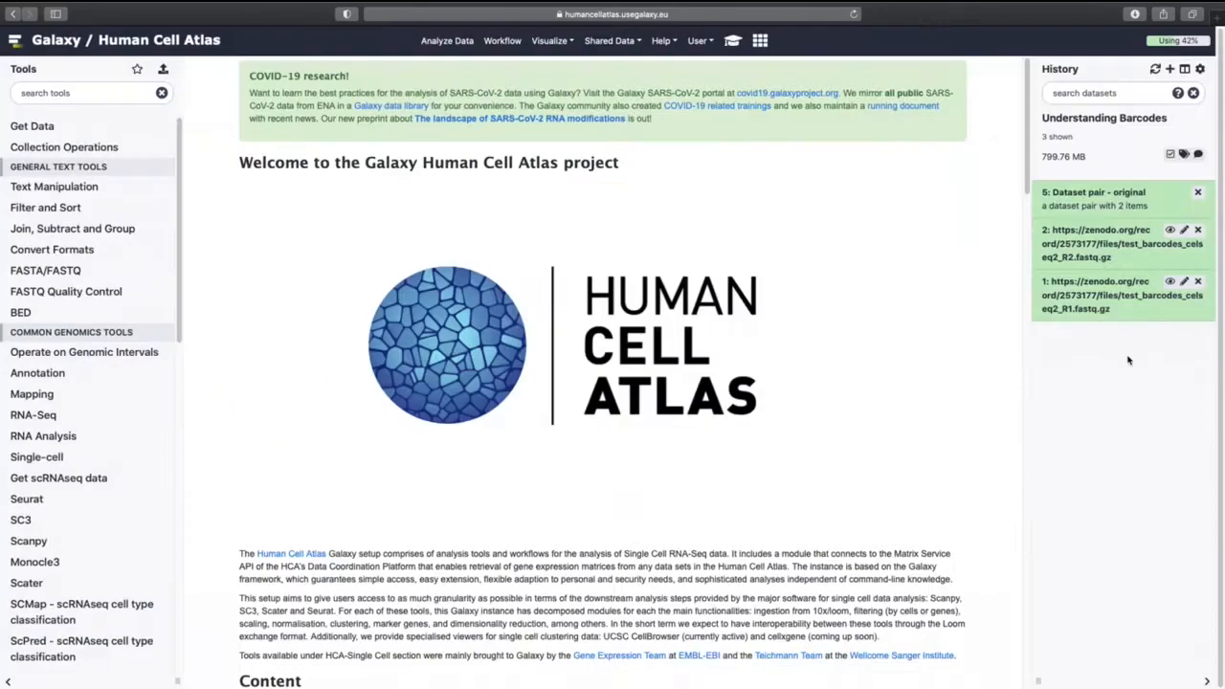
Open the Upload Data window from the Tools panel header.
{"action": "left_click", "coordinate": [32, 125]}
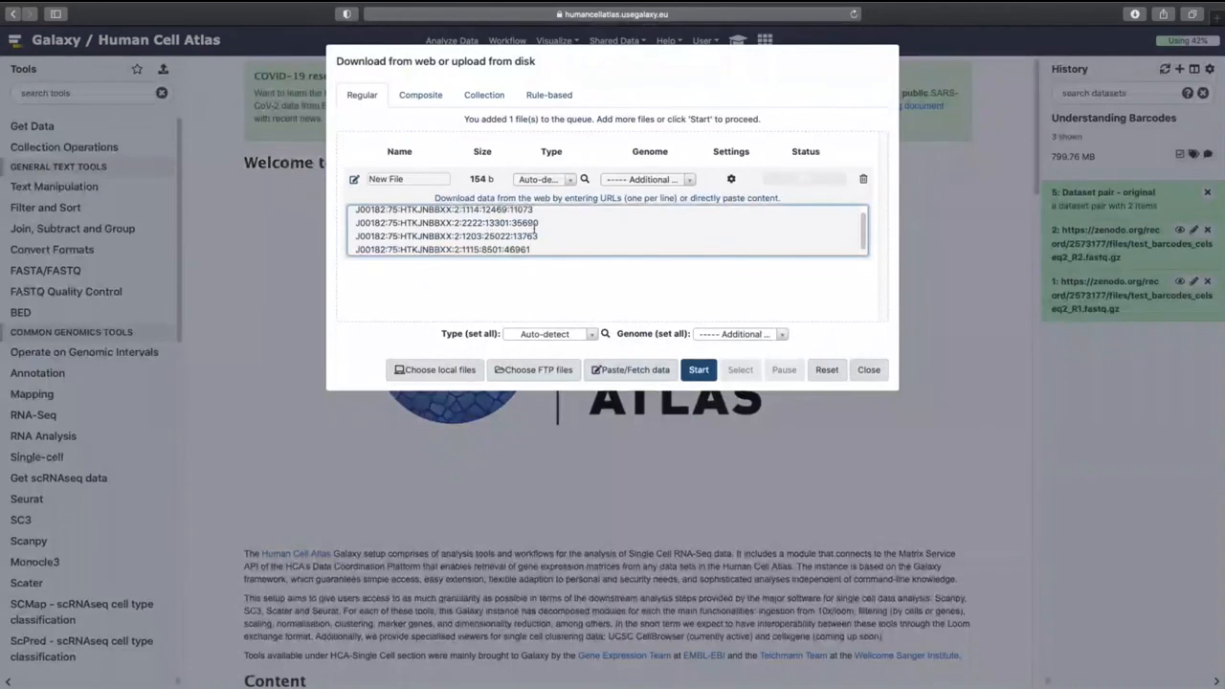
Upload the four read names as a tabular dataset named 'Here is my list of stuff'.
{"action": "left_click", "coordinate": [542, 179]}
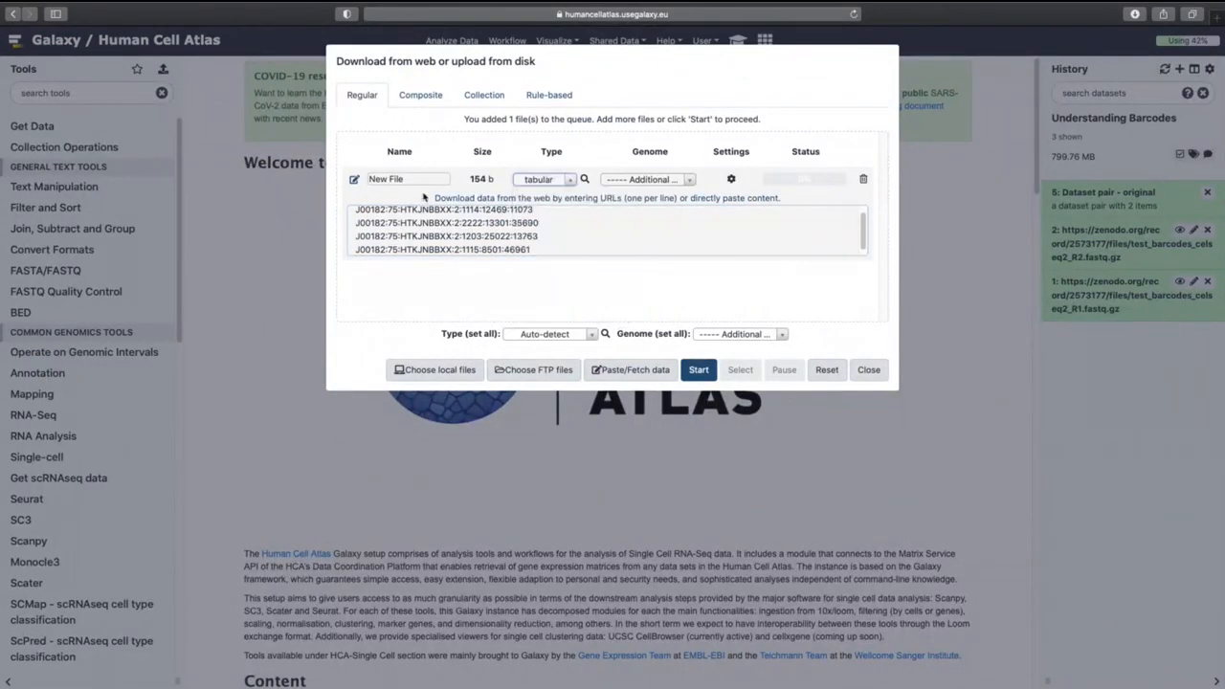
{"action": "type", "text": "Here is m"}
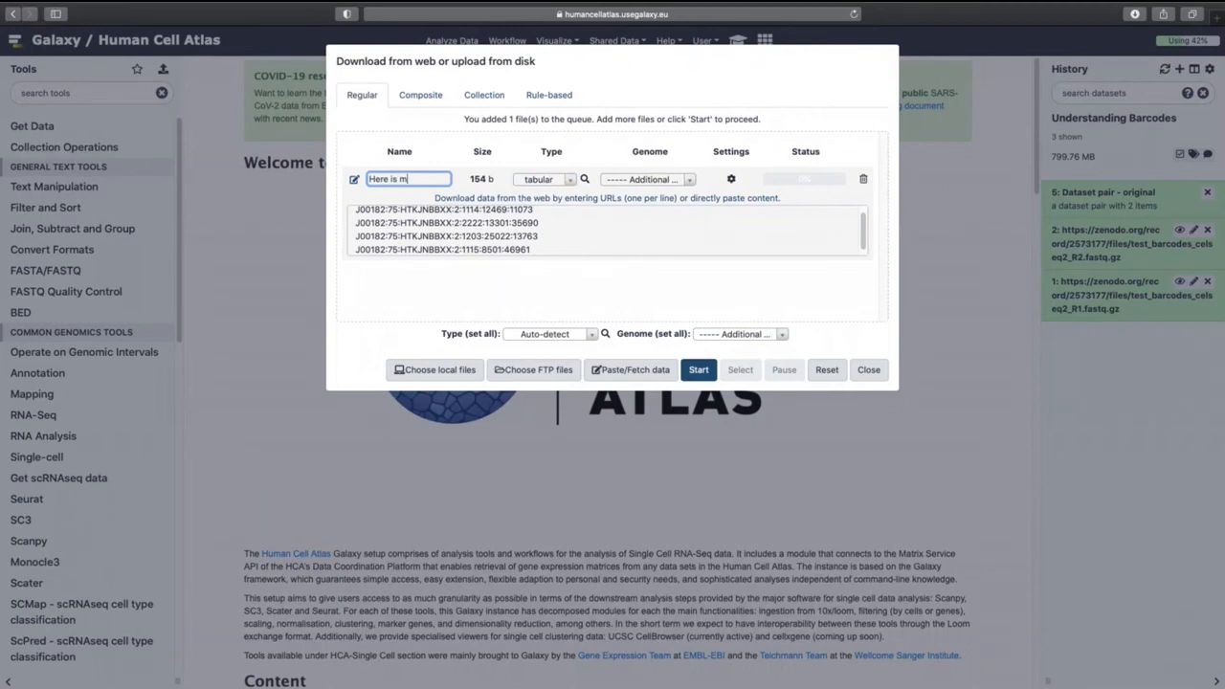
{"action": "type", "text": "y list of stuff"}
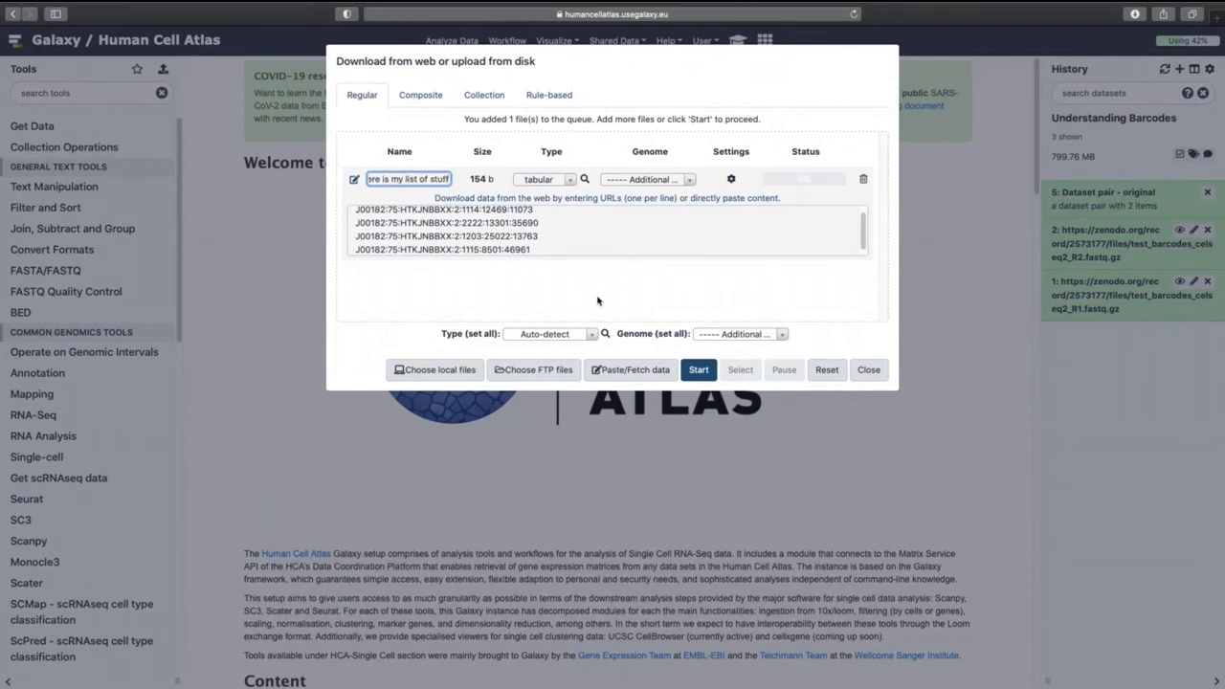
{"action": "left_click", "coordinate": [698, 369]}
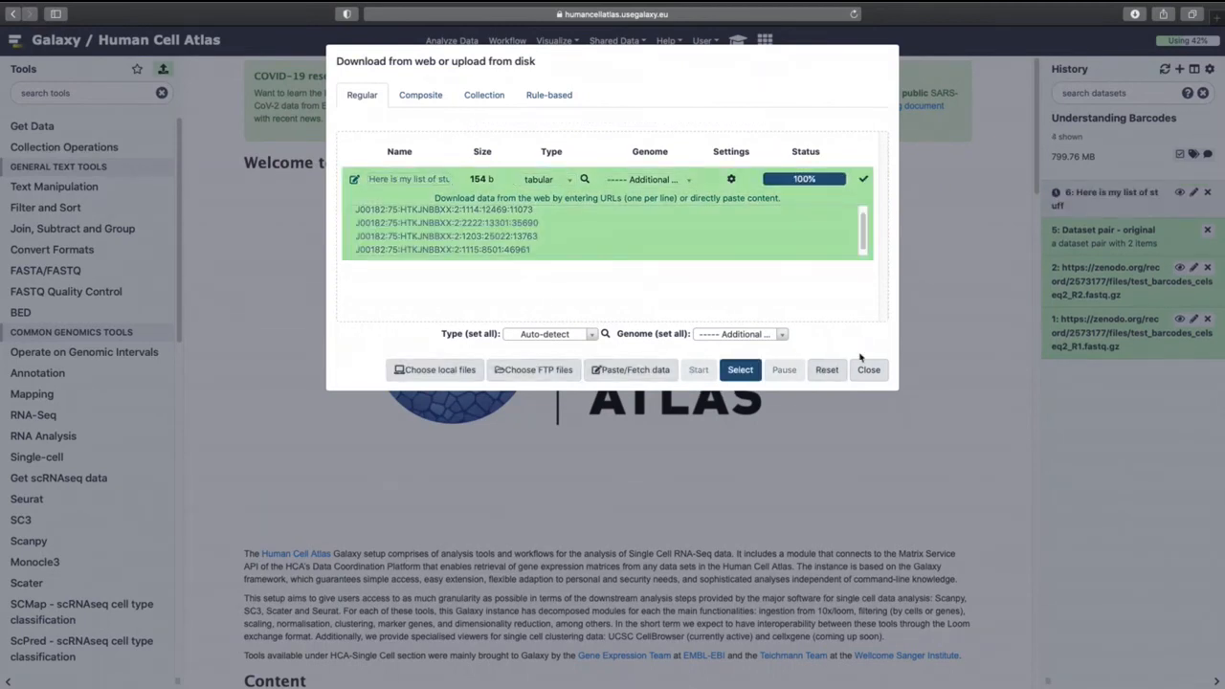
{"action": "left_click", "coordinate": [868, 369]}
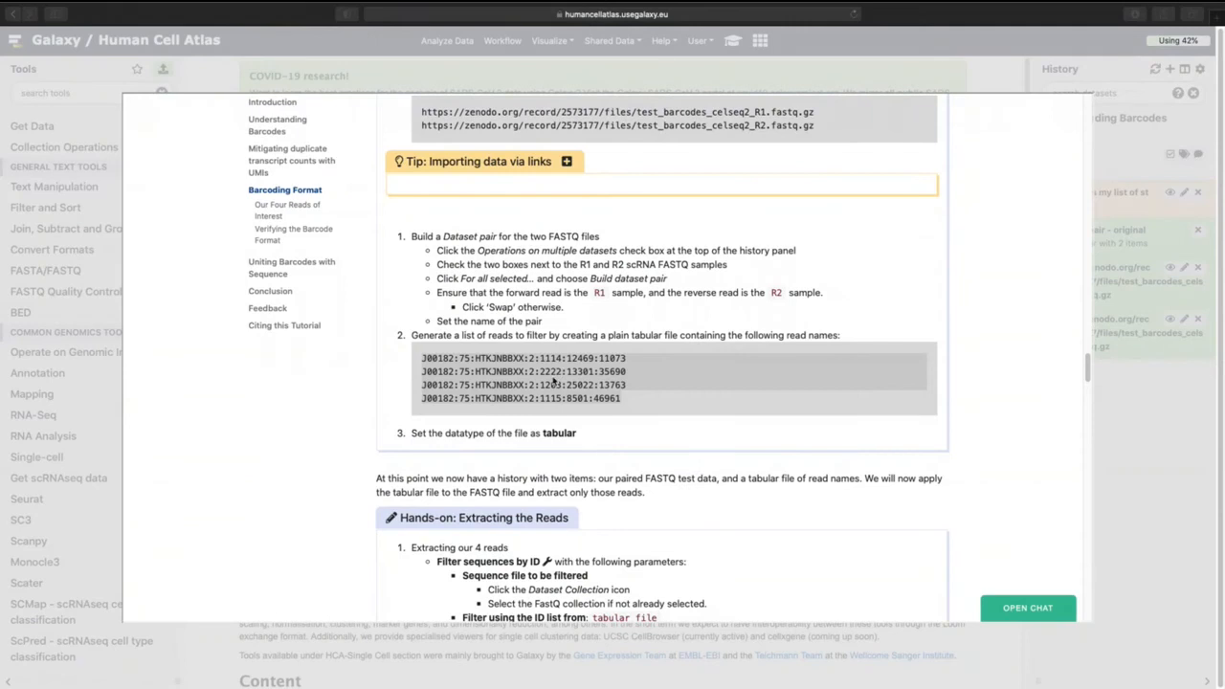
{"action": "mouse_move", "coordinate": [621, 321]}
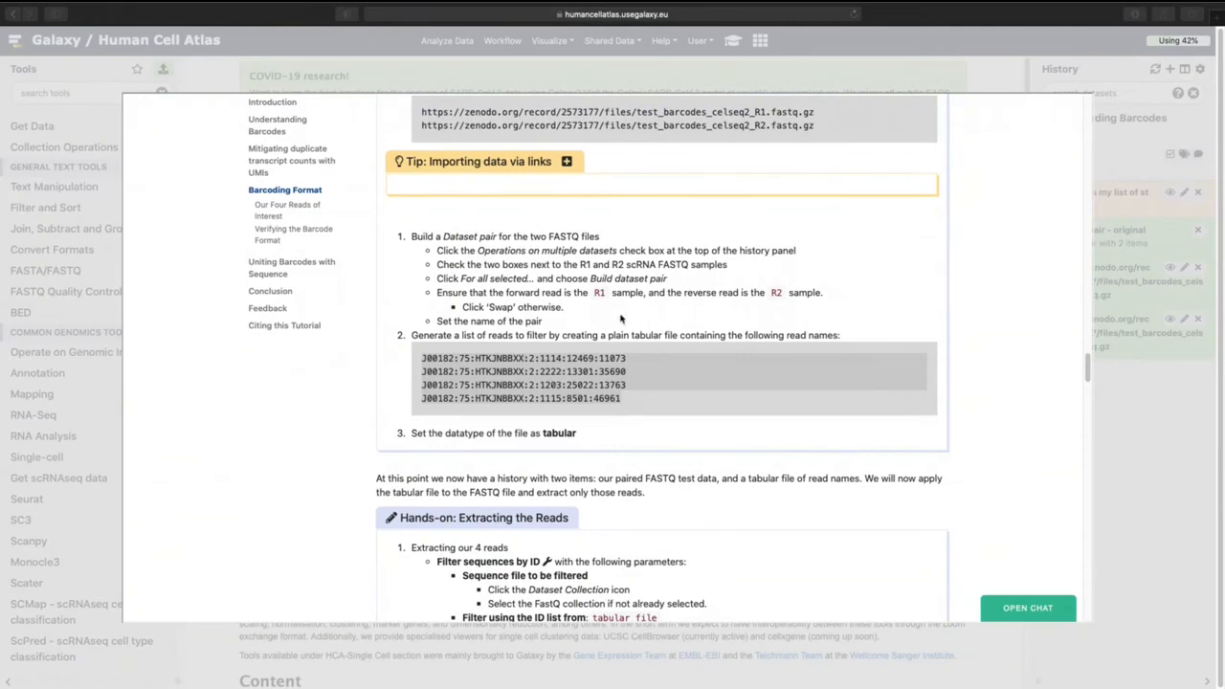
Scroll the tutorial to the Extracting the Reads hands-on section.
{"action": "scroll", "scroll_direction": "down", "scroll_amount": 3}
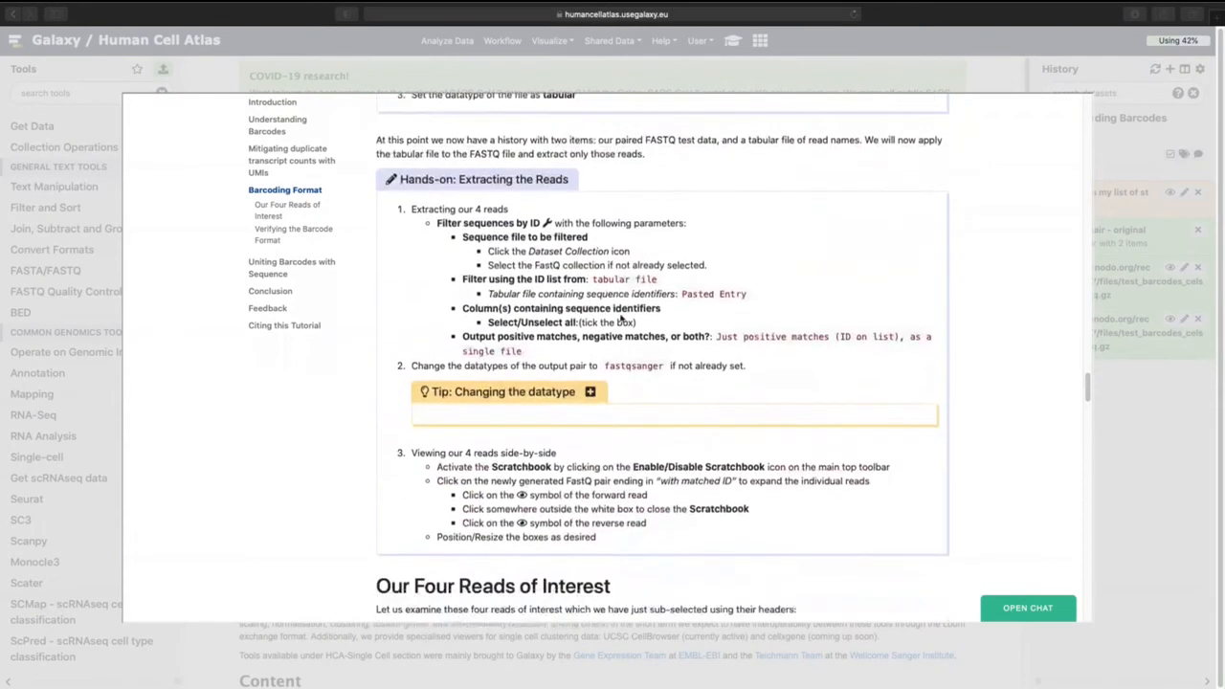
{"action": "scroll", "scroll_direction": "down", "scroll_amount": 3}
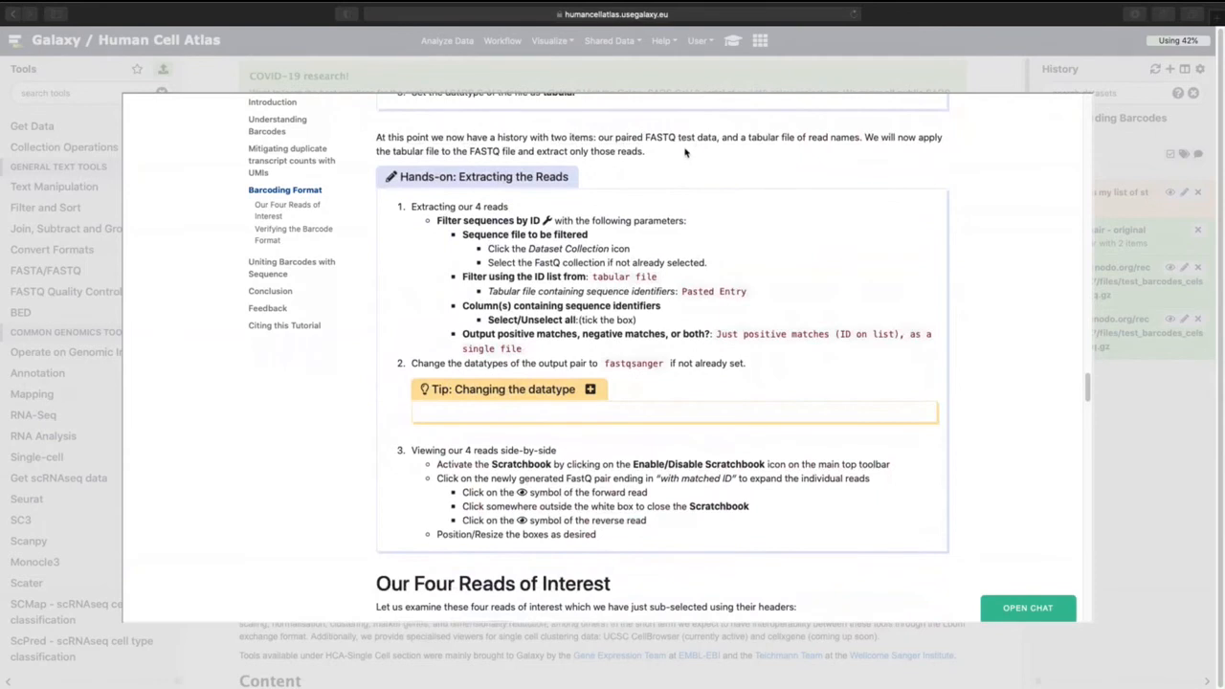
{"action": "mouse_move", "coordinate": [745, 151]}
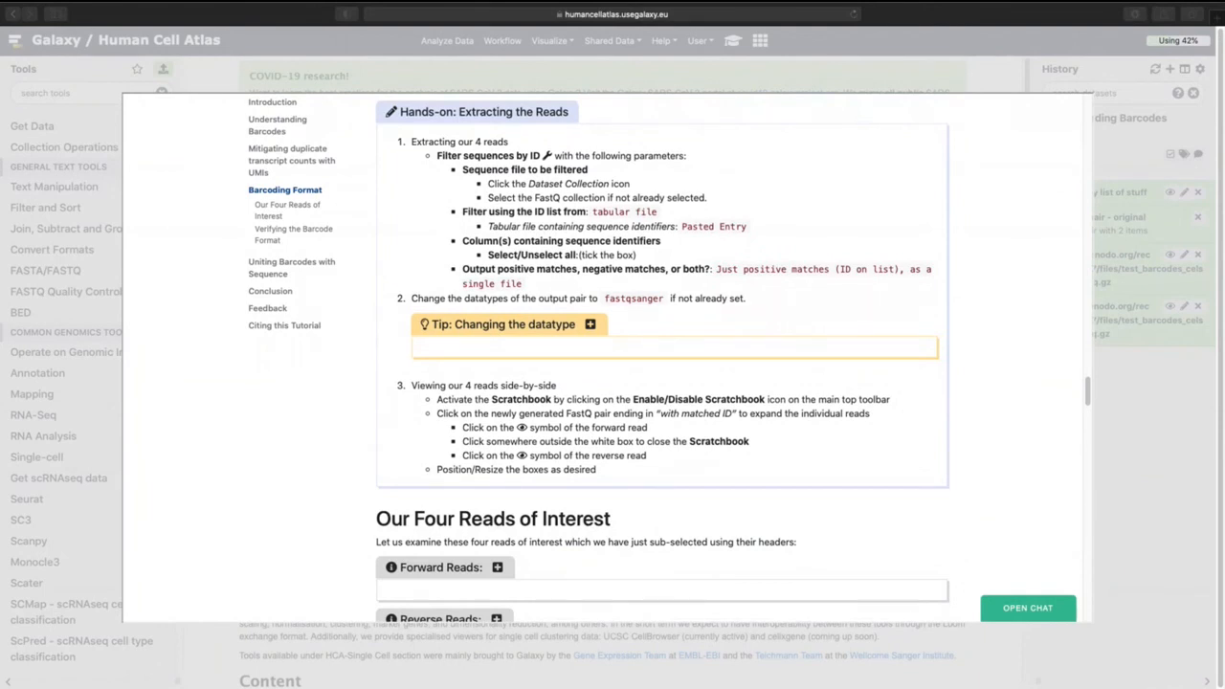
{"action": "mouse_move", "coordinate": [91, 96]}
{"action": "type", "text": "filter sequences by id"}
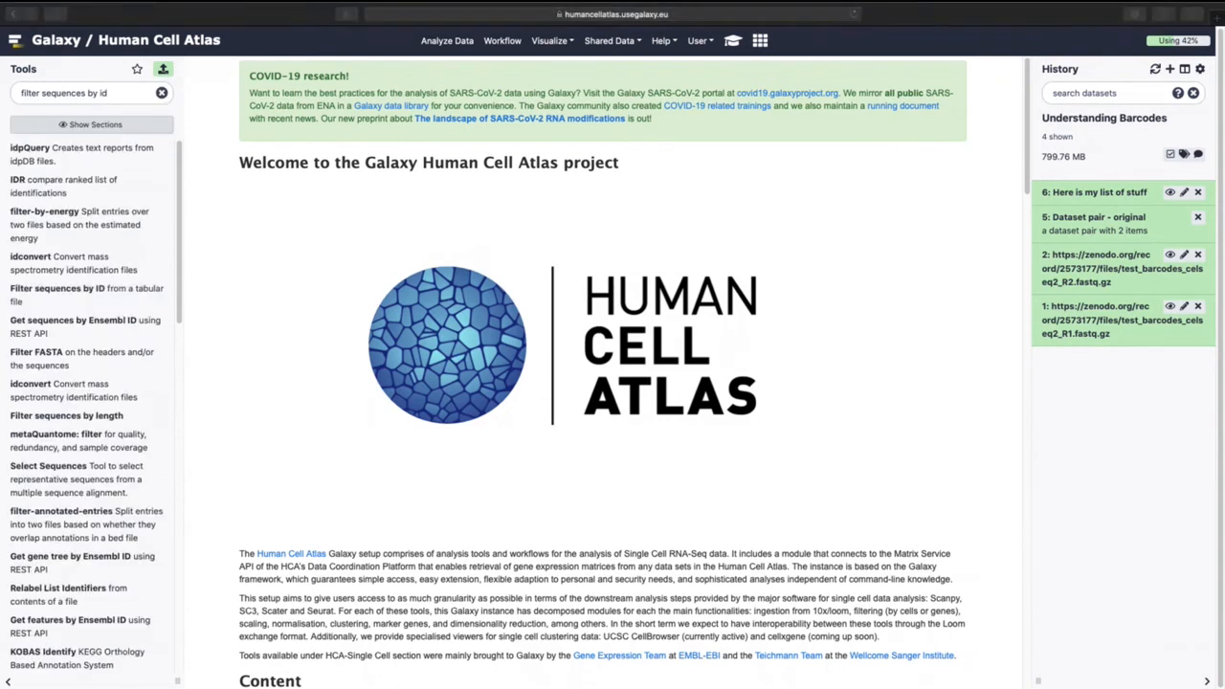
Run Filter sequences by ID on the dataset pair, keeping only positive matches.
{"action": "left_click", "coordinate": [85, 294]}
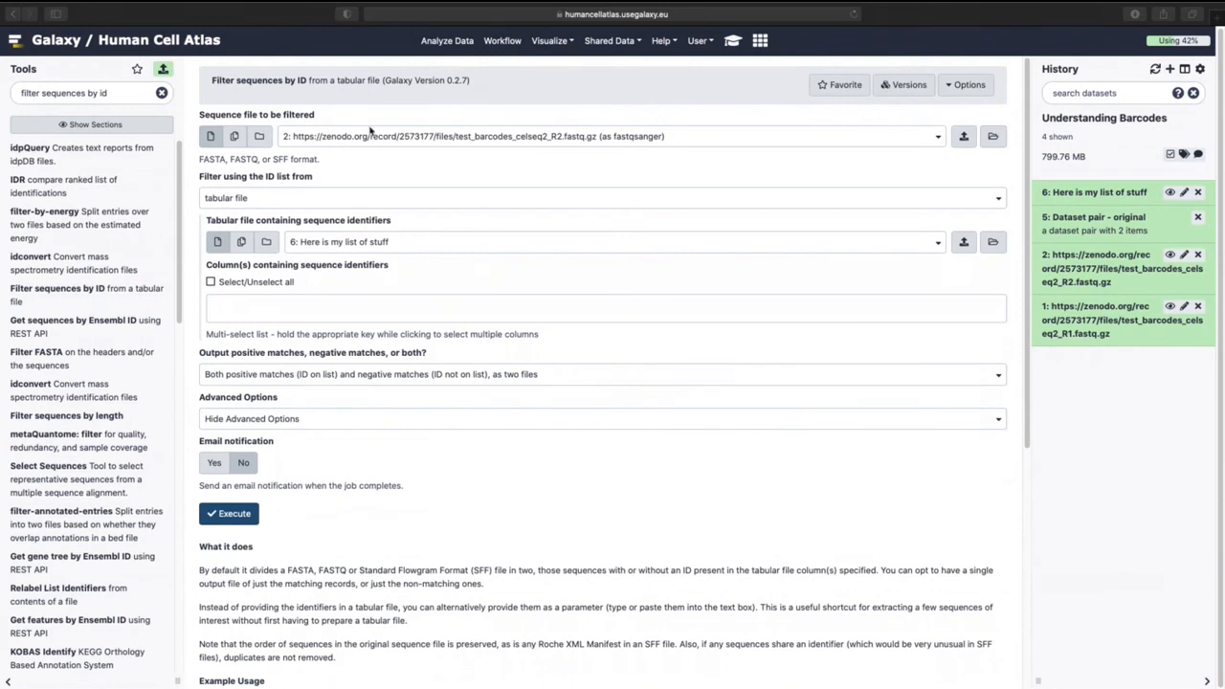
{"action": "mouse_move", "coordinate": [211, 135]}
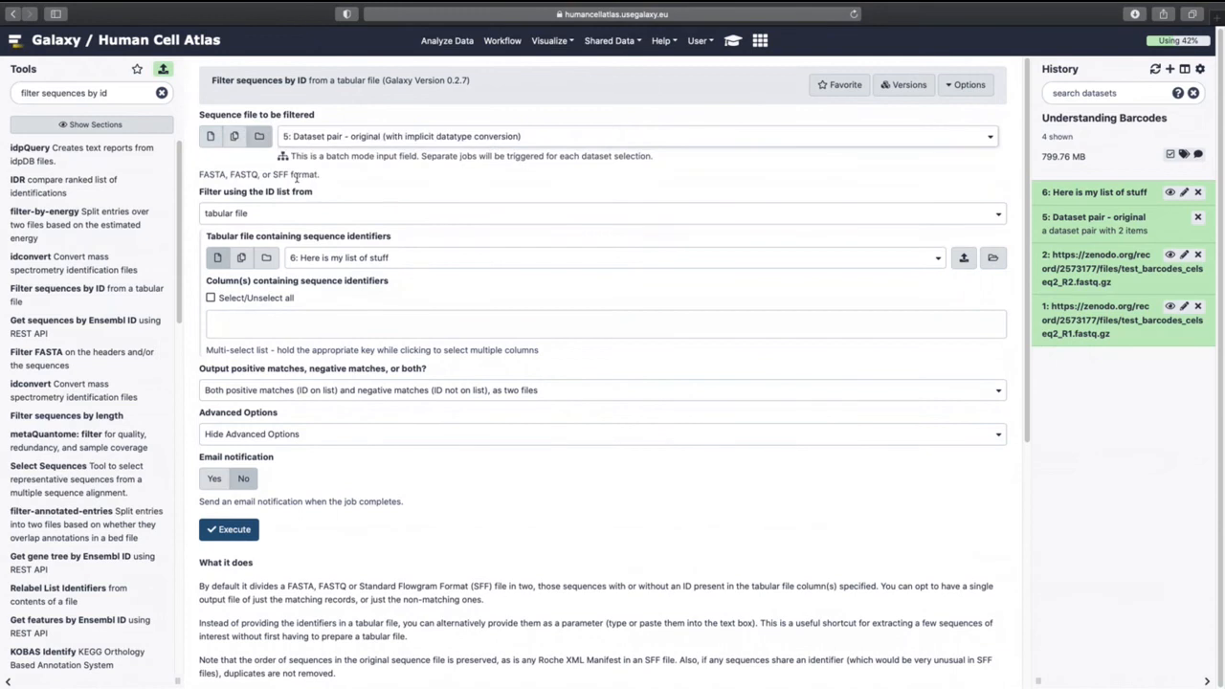
{"action": "mouse_move", "coordinate": [290, 219]}
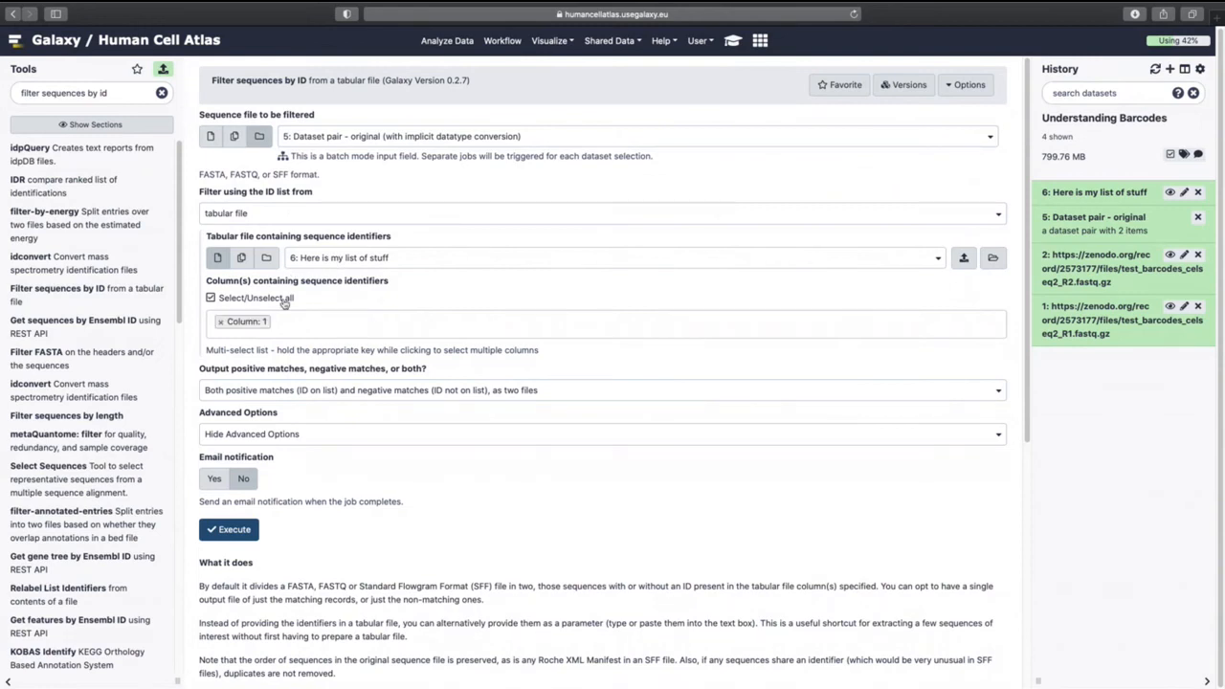
{"action": "mouse_move", "coordinate": [308, 392]}
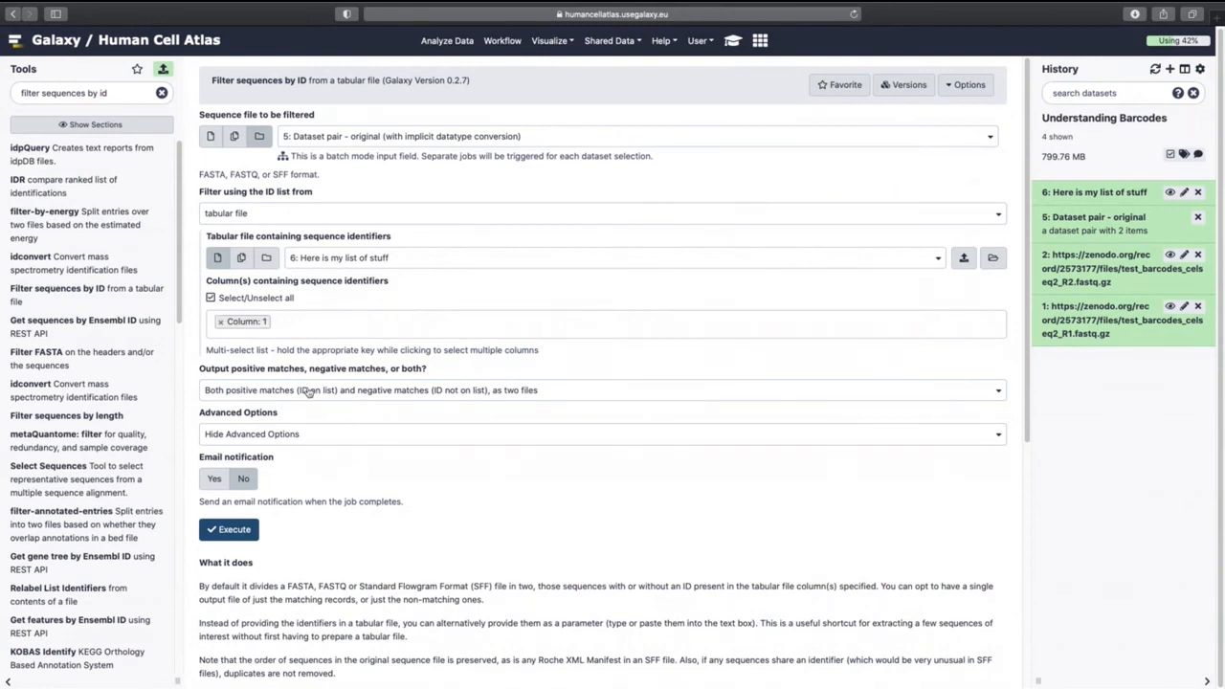
{"action": "left_click", "coordinate": [603, 390]}
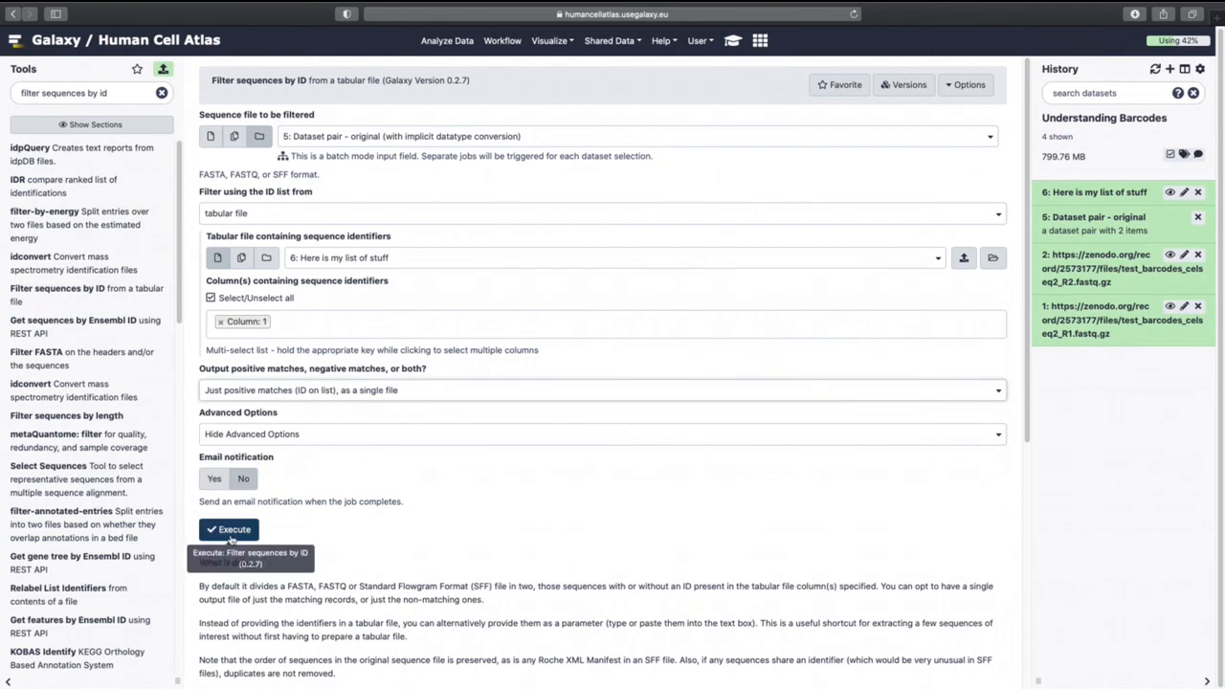
{"action": "left_click", "coordinate": [228, 529]}
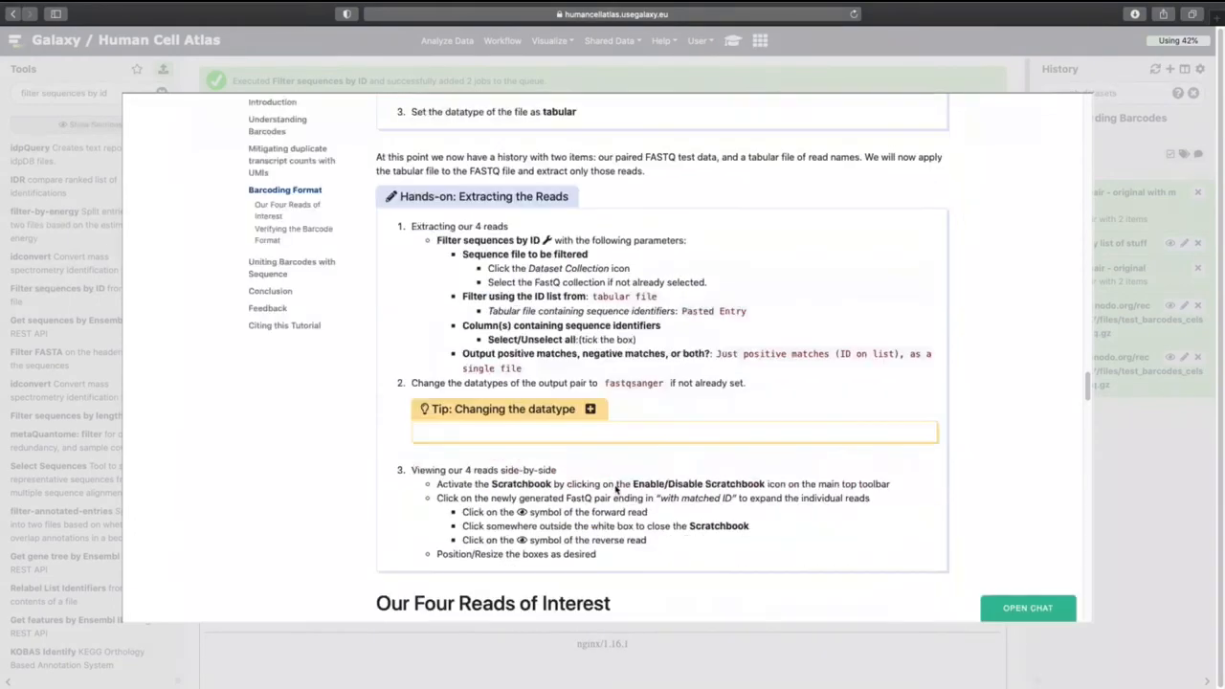
Scroll the History panel to find item 7, 'Dataset pair - original with matched ID'.
{"action": "scroll", "scroll_direction": "down", "scroll_amount": 3}
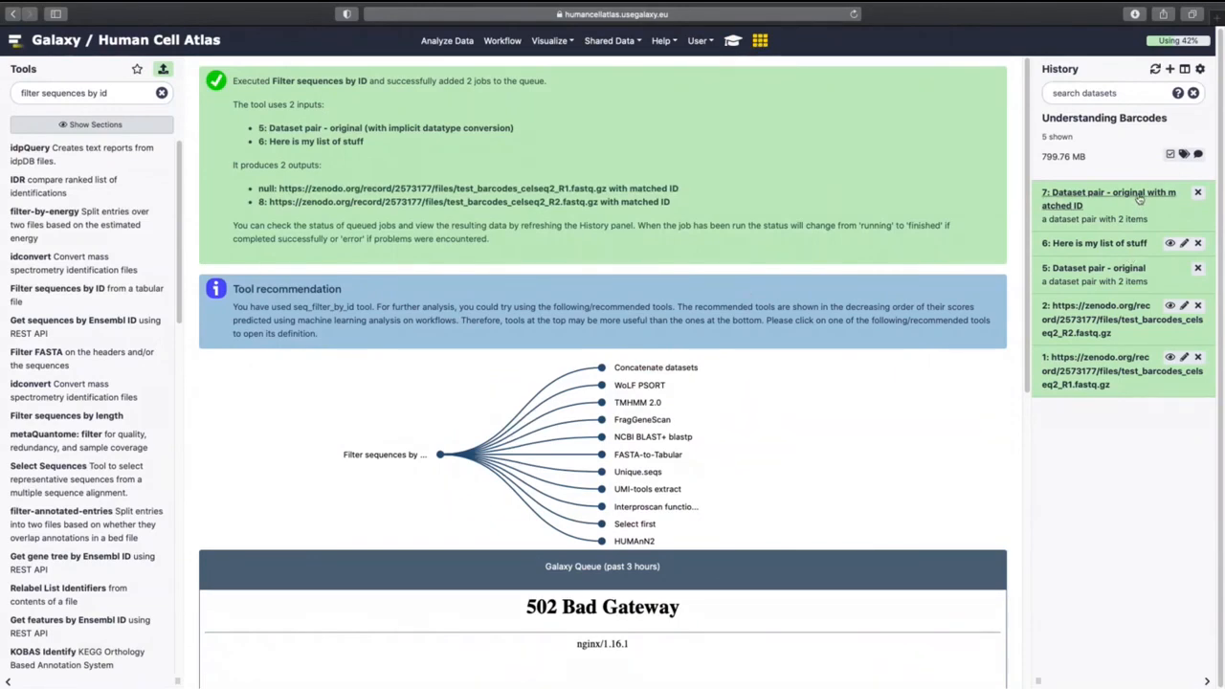
Open the matched-ID pair and view forward and reverse reads side by side.
{"action": "left_click", "coordinate": [1110, 198]}
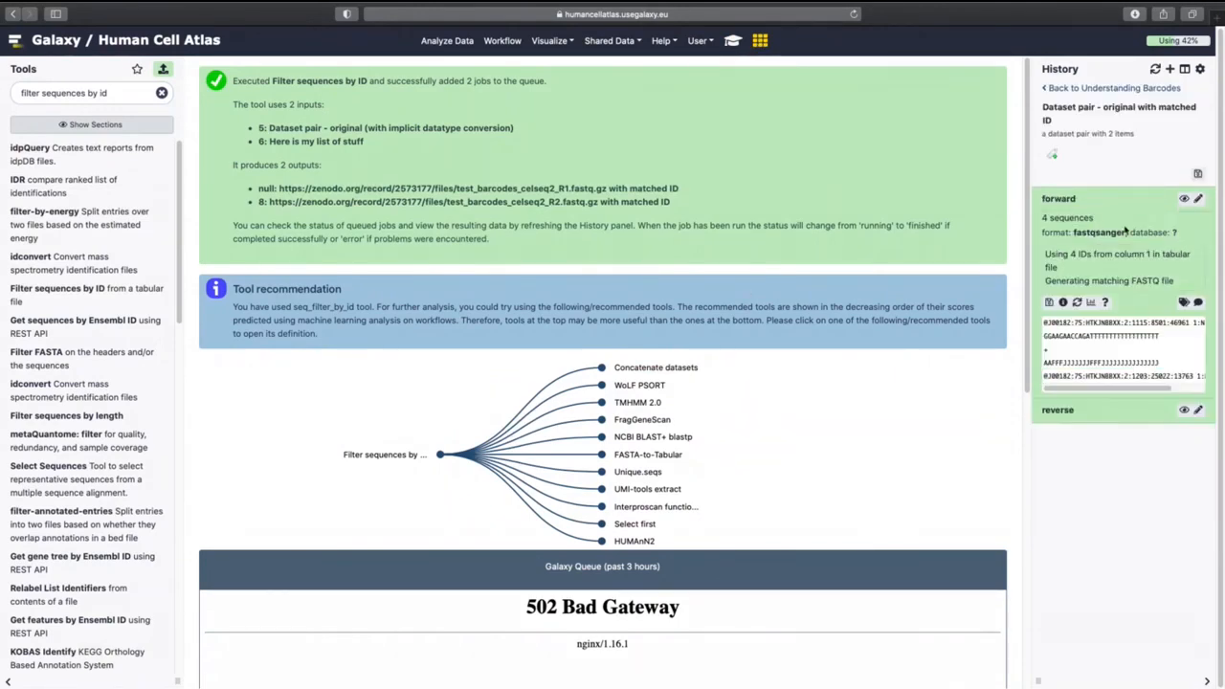
{"action": "left_click", "coordinate": [1184, 198]}
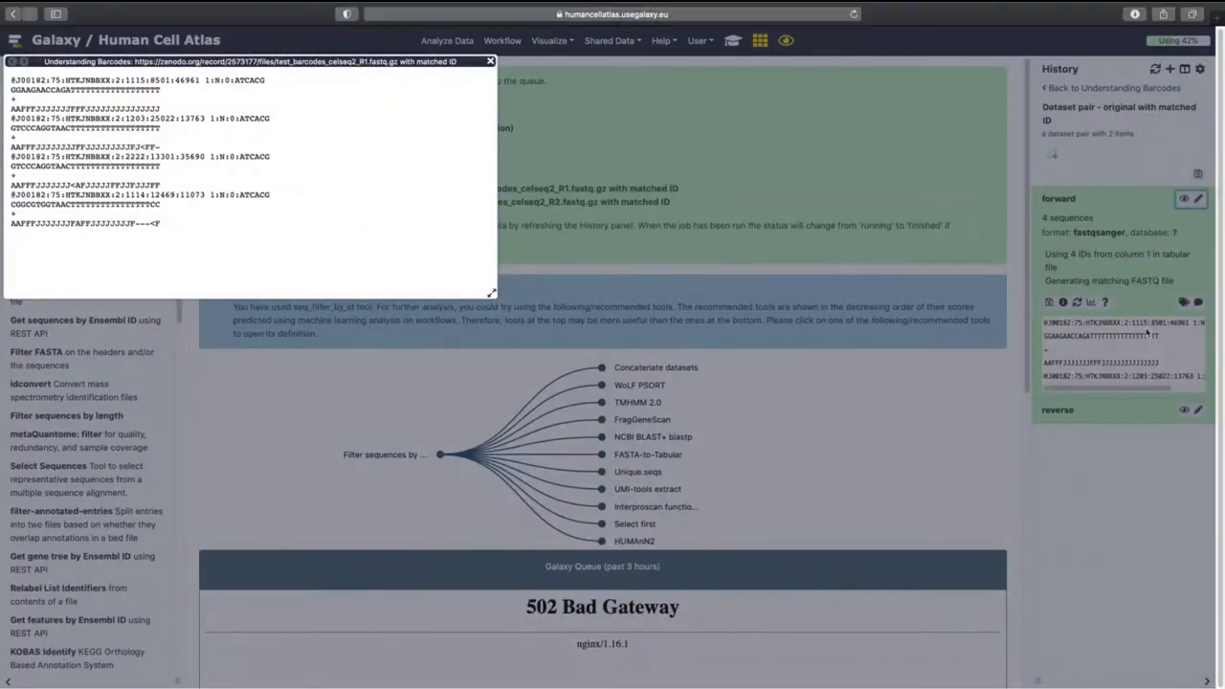
{"action": "left_click", "coordinate": [490, 62]}
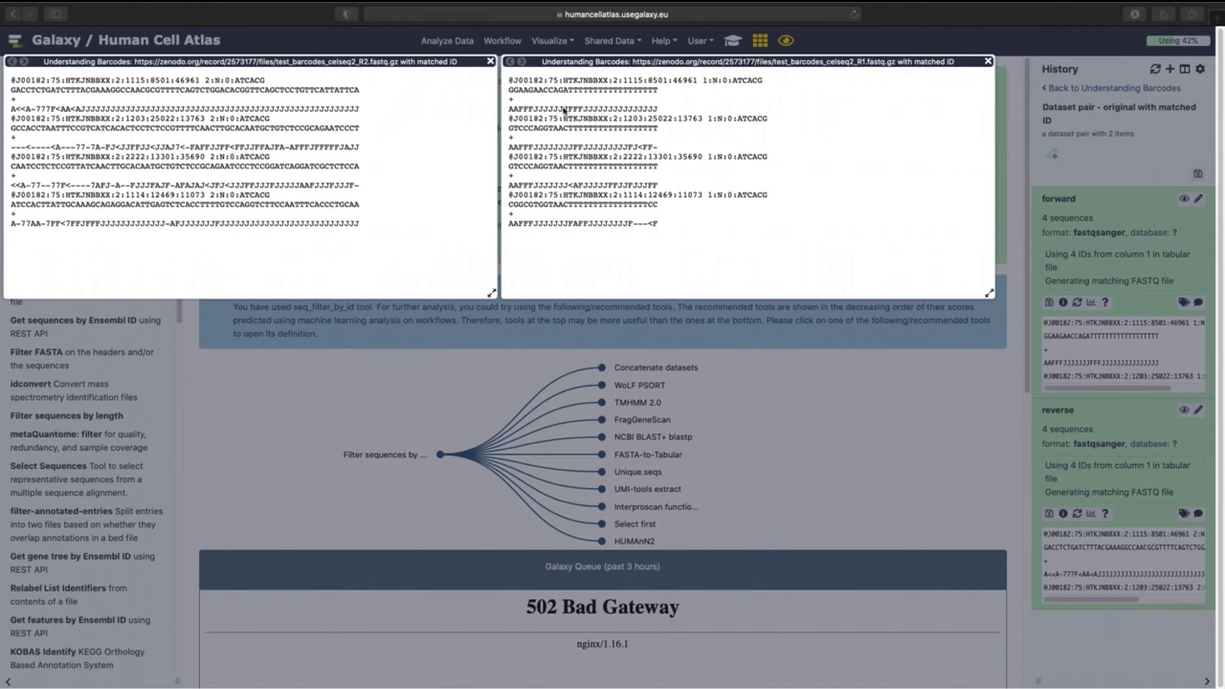
{"action": "mouse_move", "coordinate": [579, 100]}
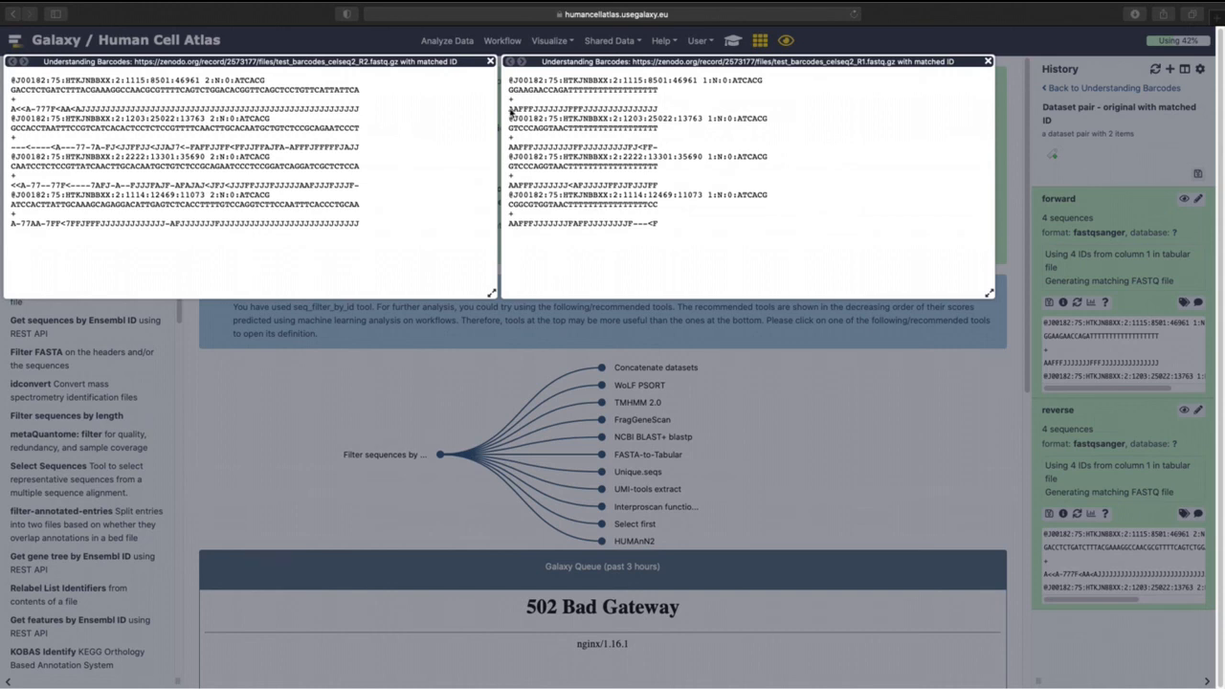
{"action": "mouse_move", "coordinate": [662, 115]}
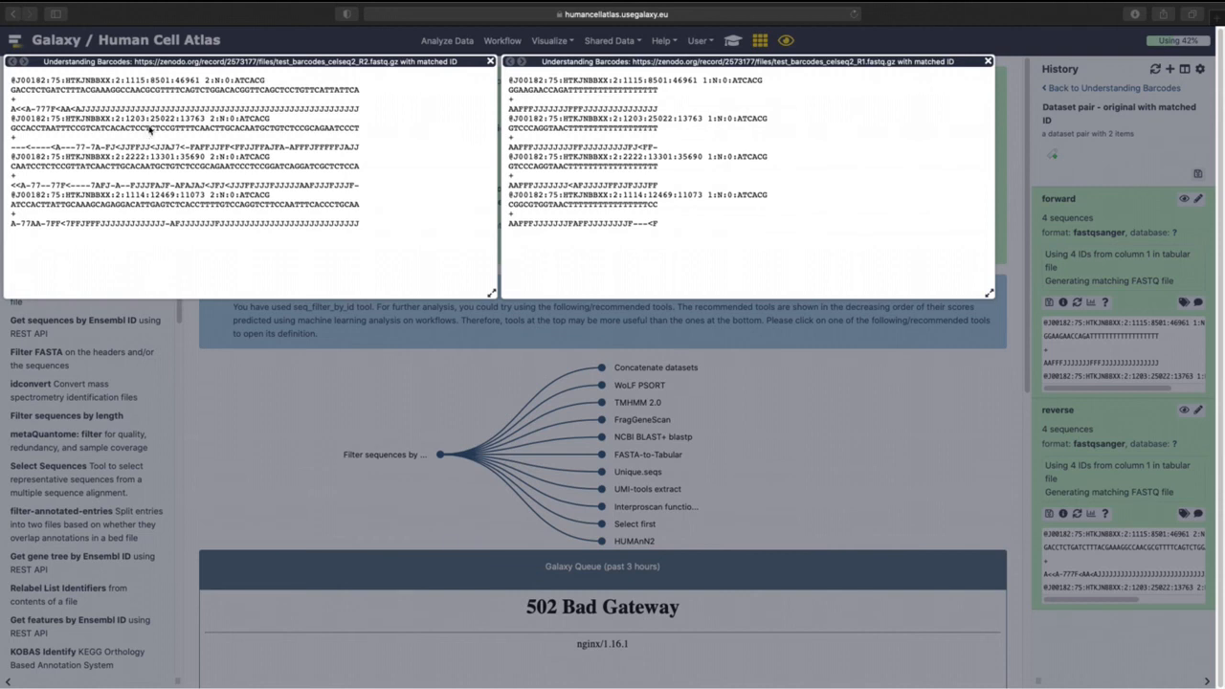
{"action": "mouse_move", "coordinate": [632, 72]}
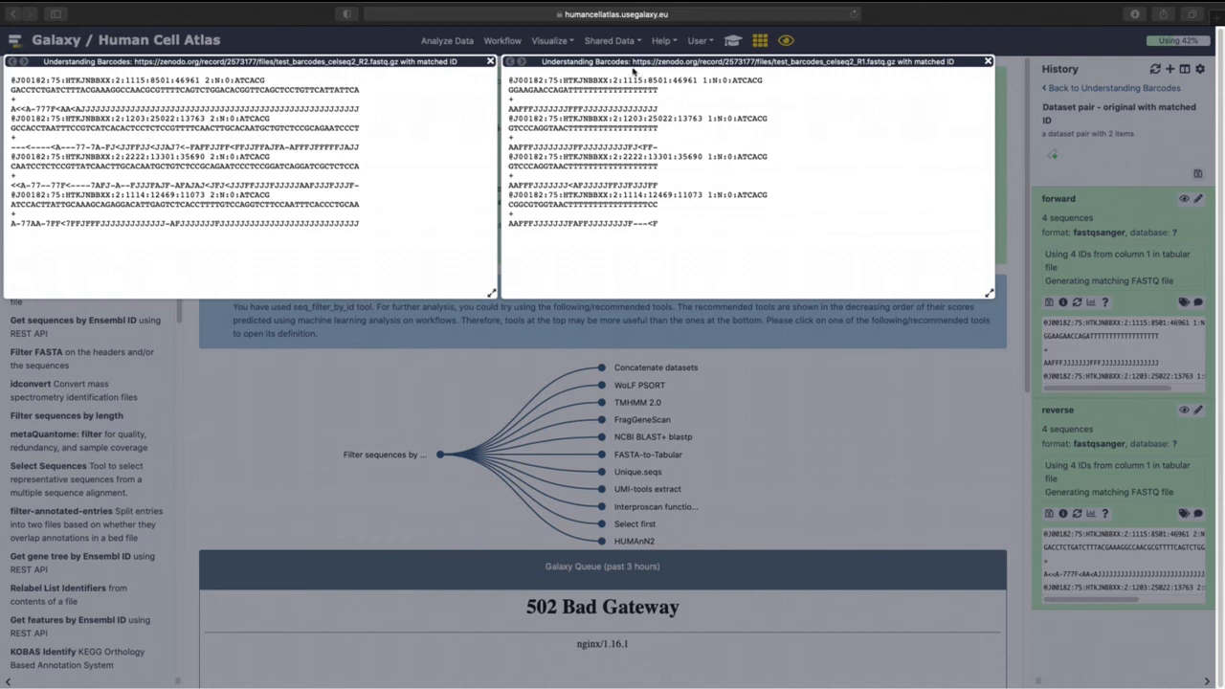
{"action": "mouse_move", "coordinate": [864, 69]}
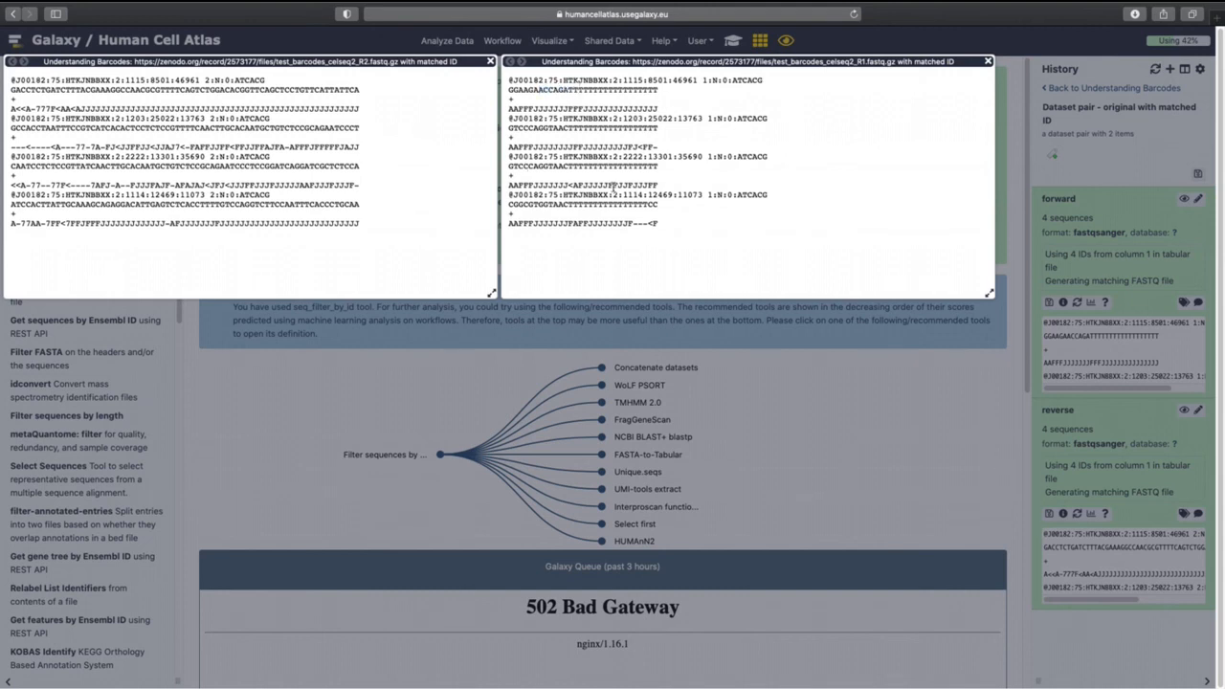
{"action": "mouse_move", "coordinate": [287, 234]}
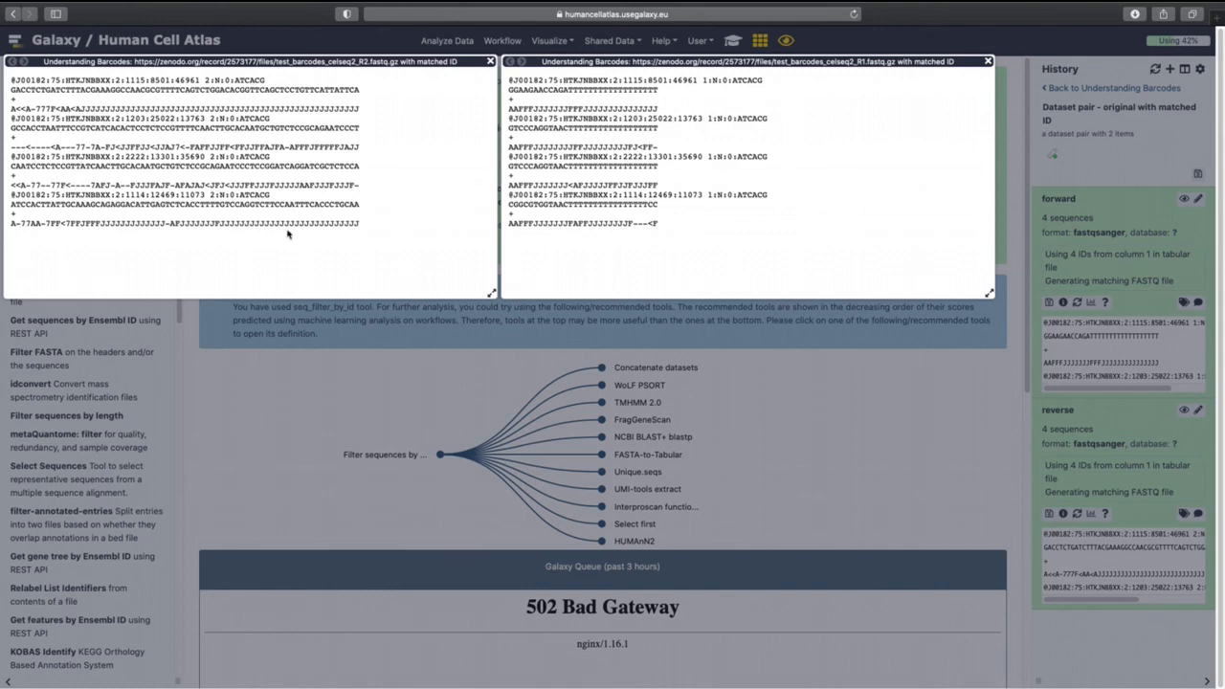
{"action": "mouse_move", "coordinate": [694, 341]}
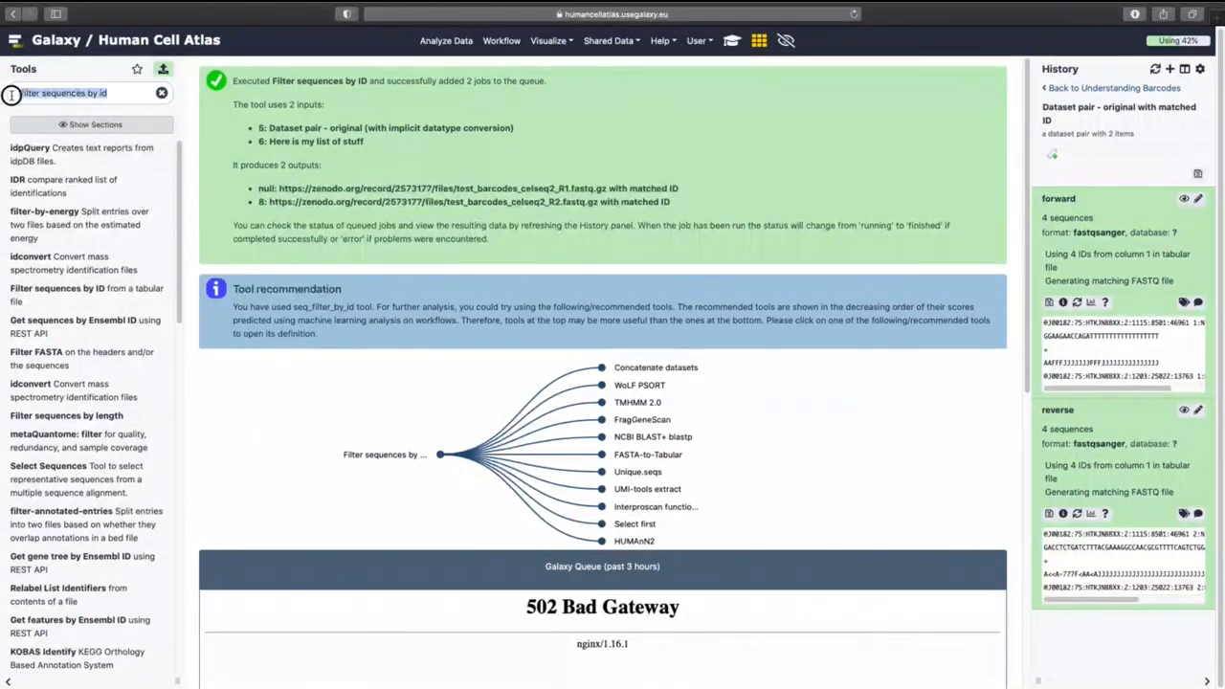
Run FastQC on '5: Dataset pair - original'.
{"action": "type", "text": "fastqc"}
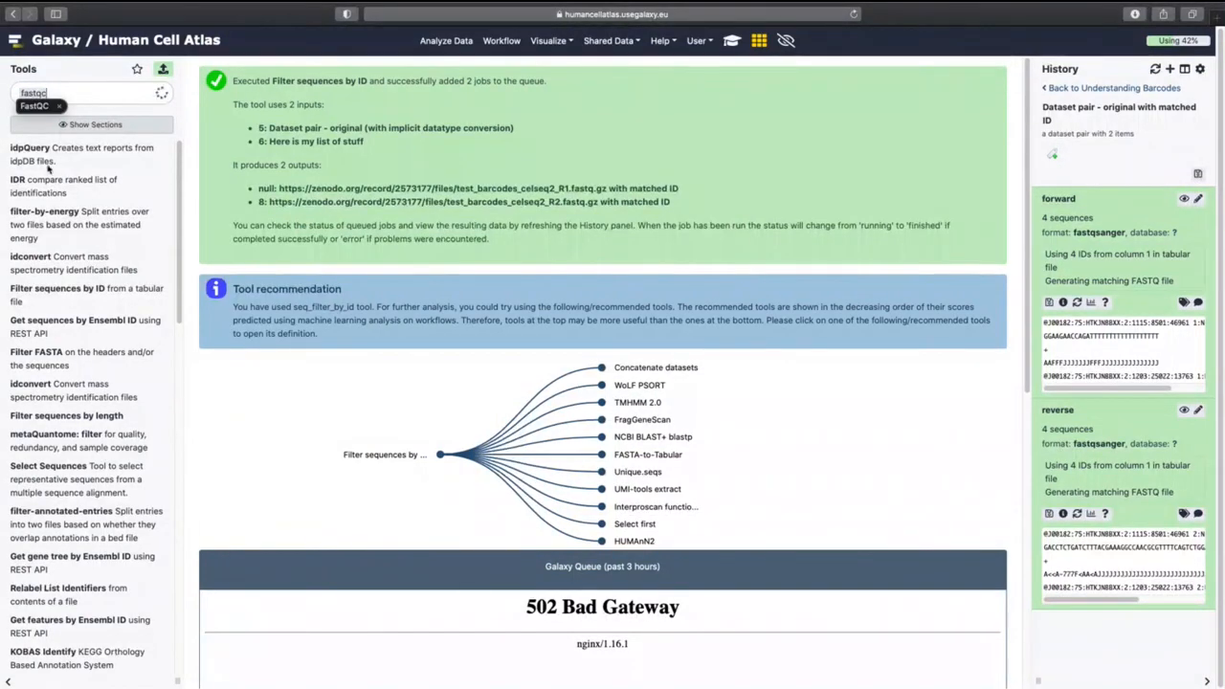
{"action": "type", "text": "fastqc"}
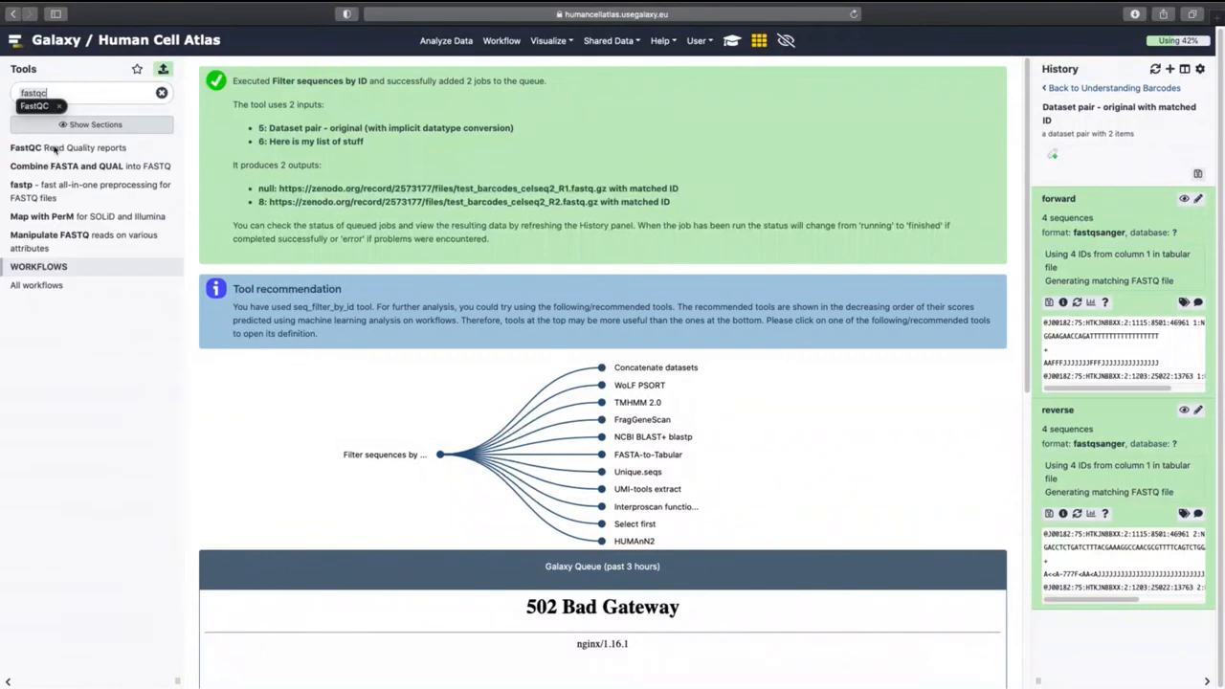
{"action": "left_click", "coordinate": [67, 148]}
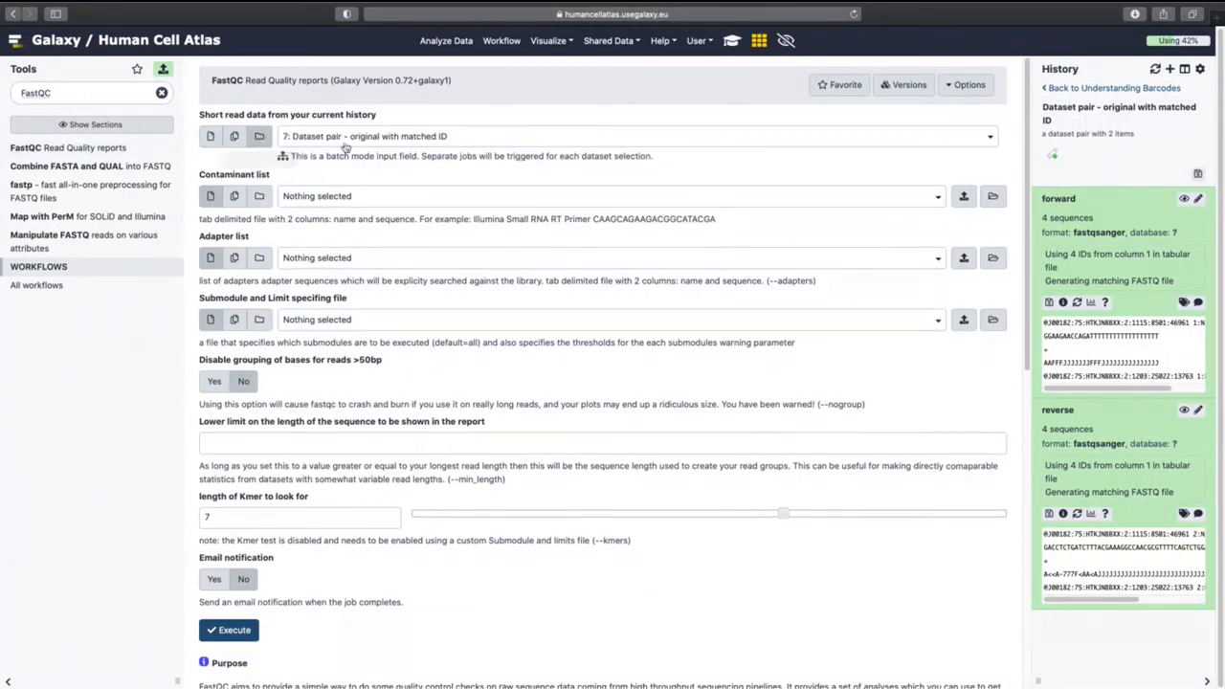
{"action": "left_click", "coordinate": [636, 136]}
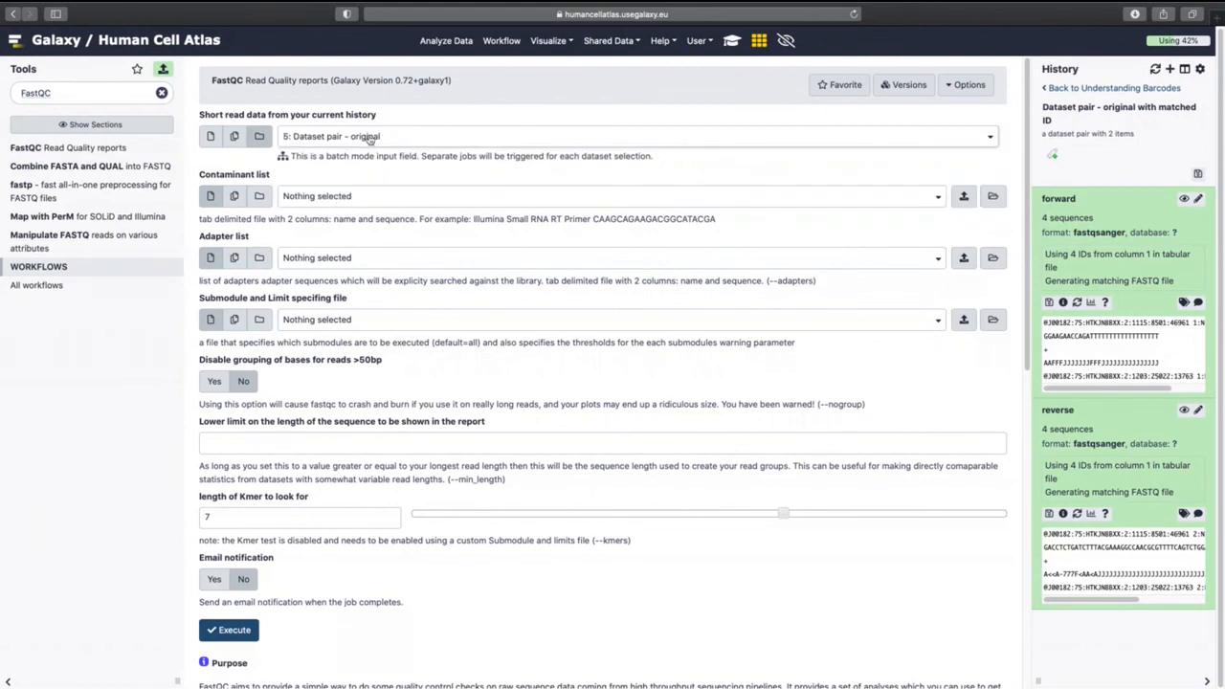
{"action": "mouse_move", "coordinate": [229, 630]}
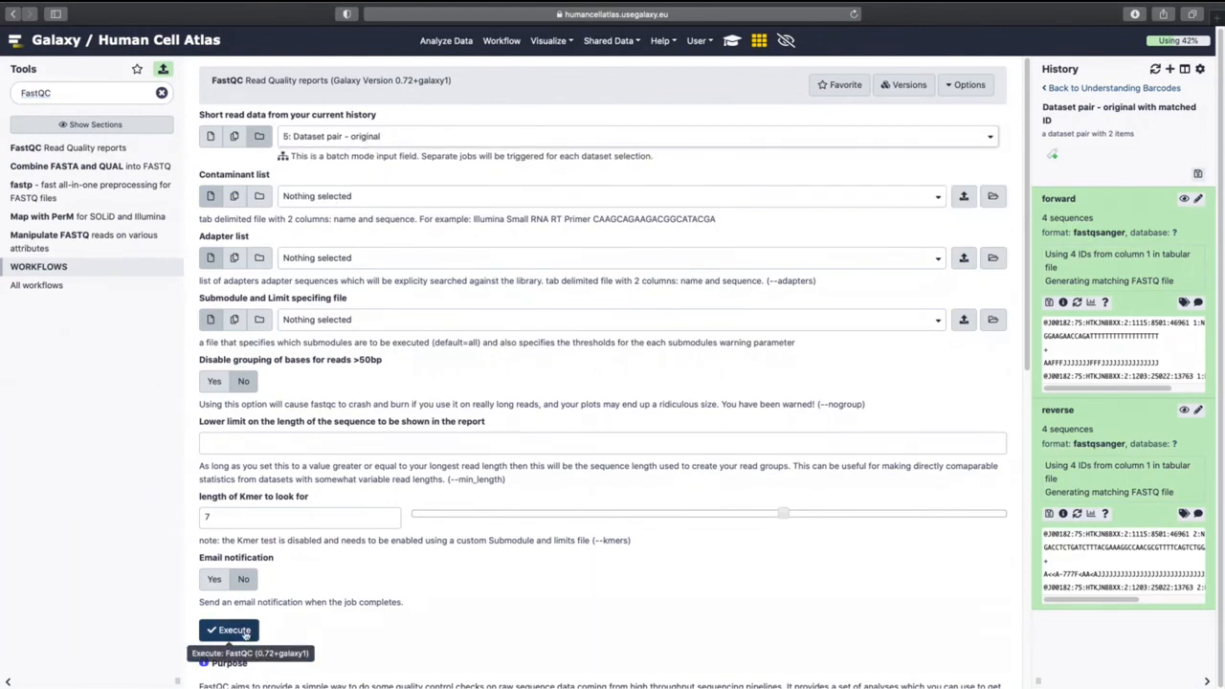
{"action": "left_click", "coordinate": [227, 630]}
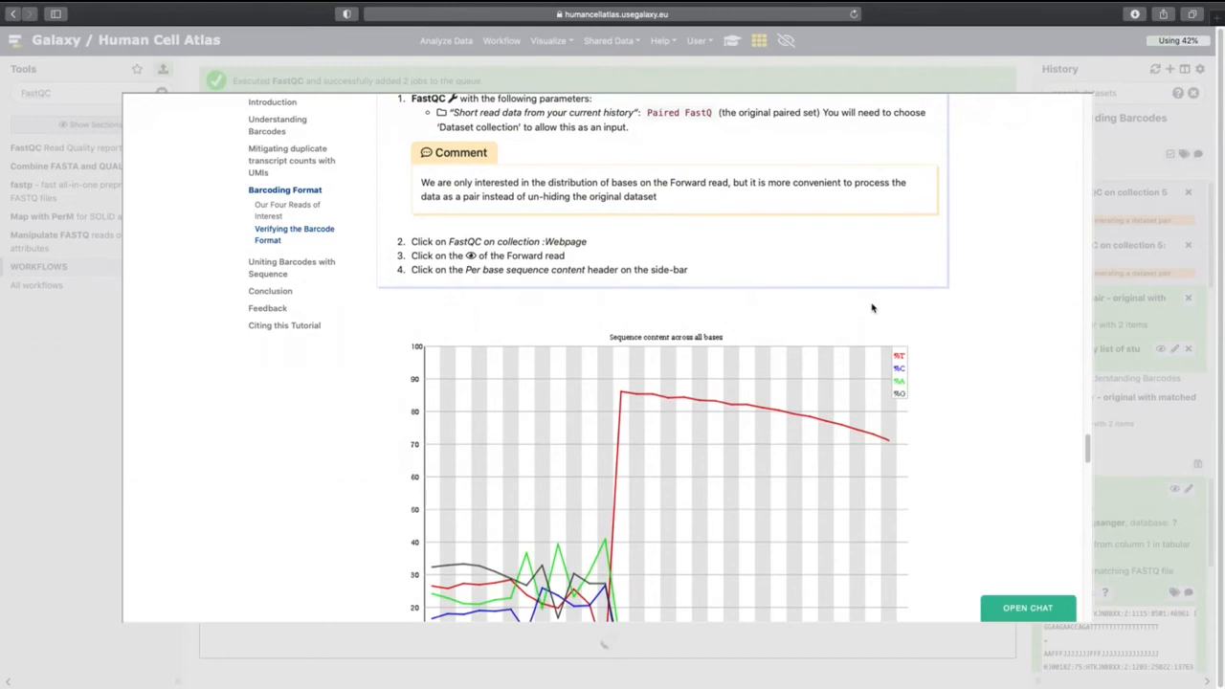
{"action": "mouse_move", "coordinate": [917, 302]}
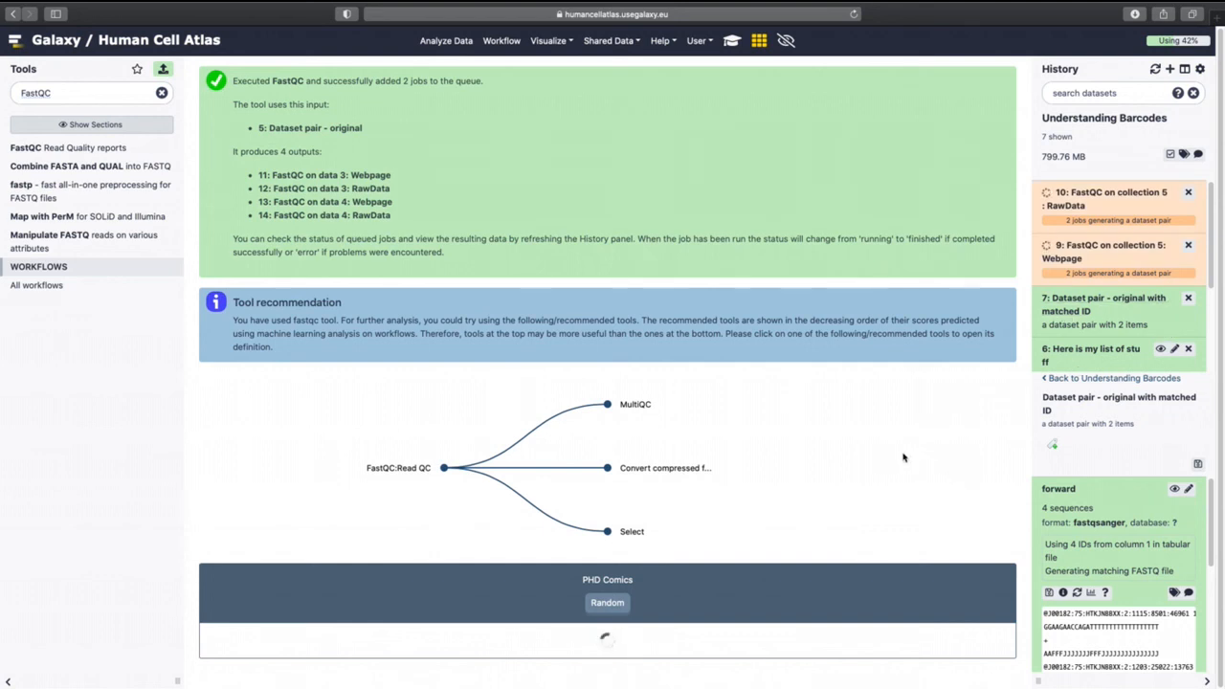
{"action": "mouse_move", "coordinate": [768, 440]}
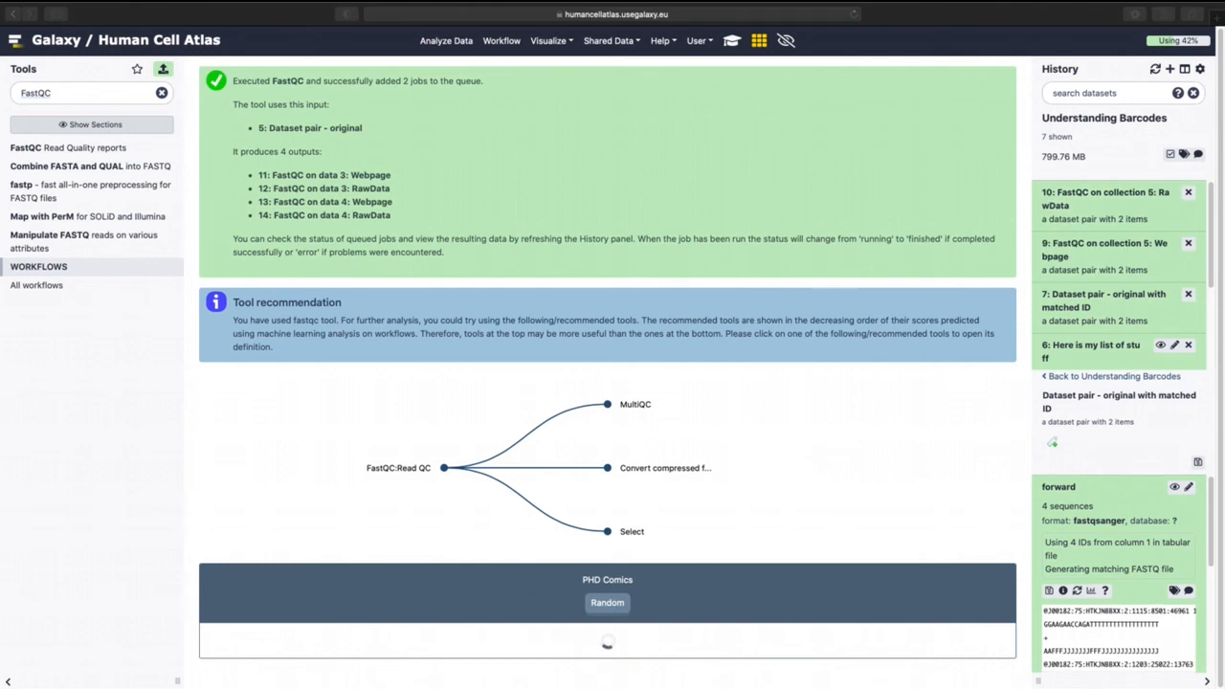
{"action": "mouse_move", "coordinate": [764, 394]}
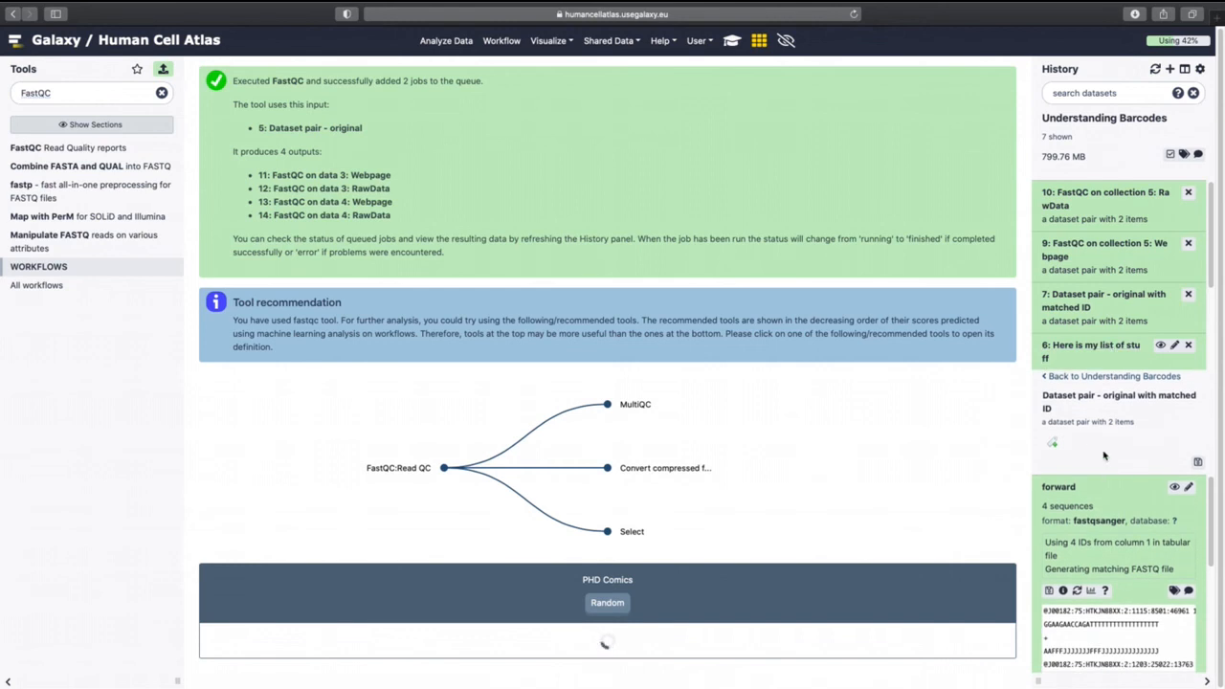
{"action": "mouse_move", "coordinate": [732, 40]}
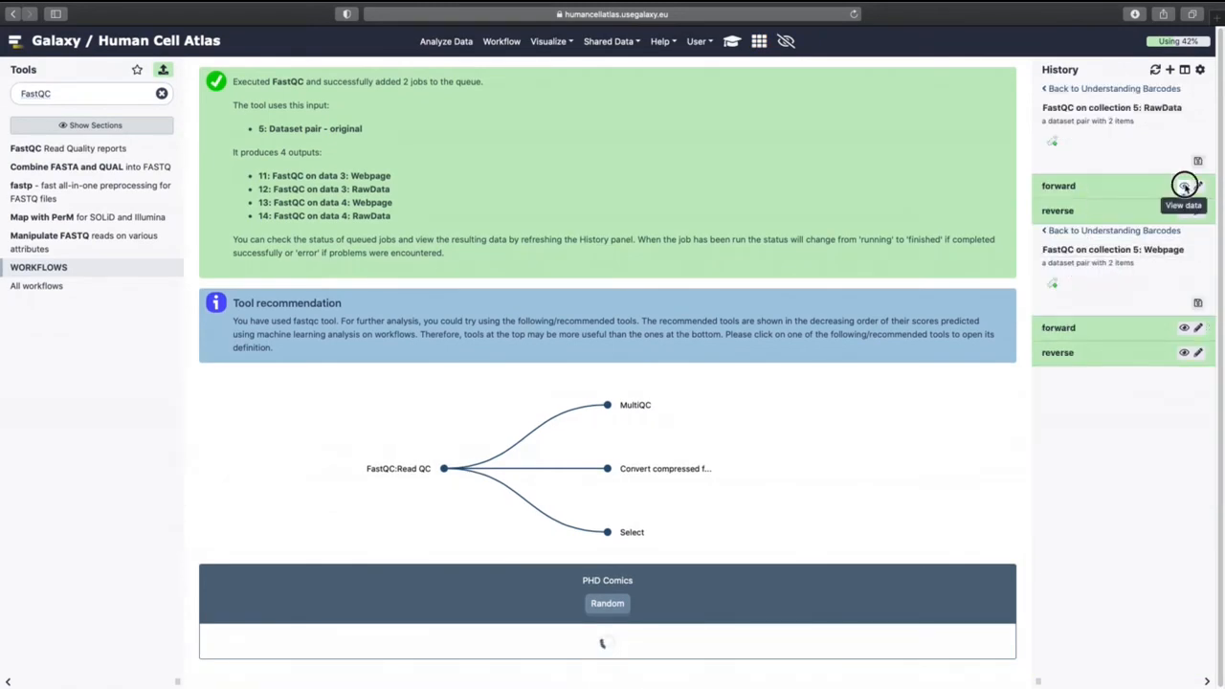
Open the forward reads' FastQC webpage and scroll to Per base sequence content.
{"action": "left_click", "coordinate": [1184, 186]}
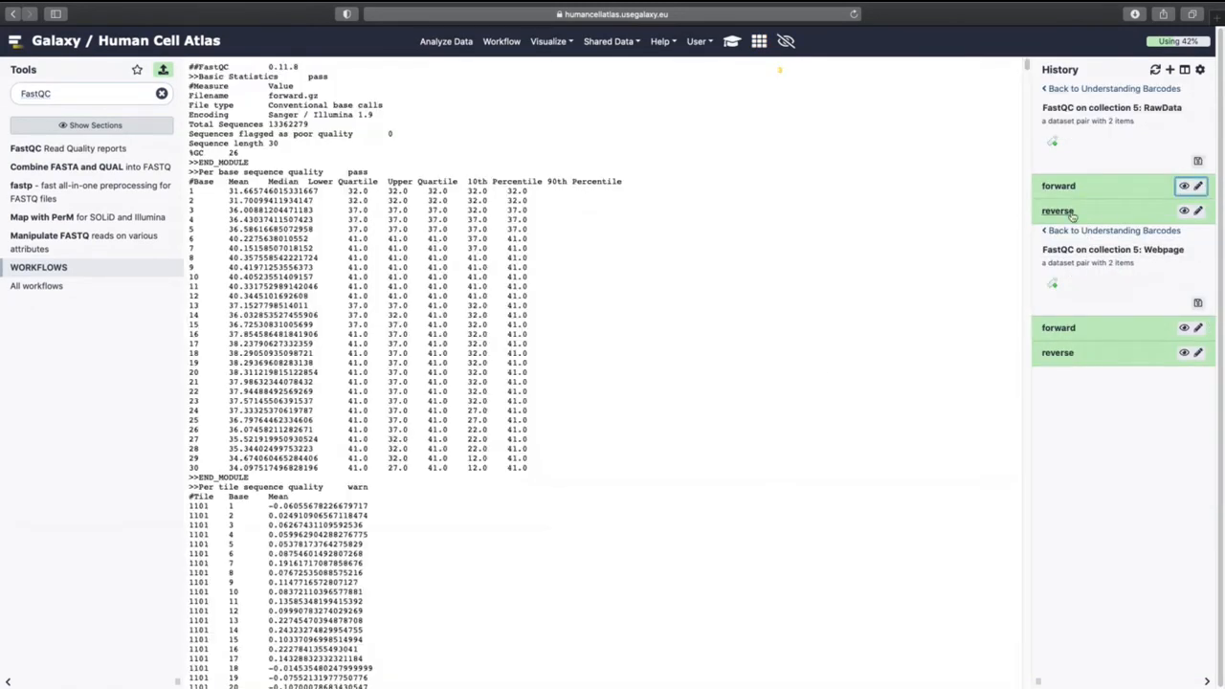
{"action": "left_click", "coordinate": [1113, 88]}
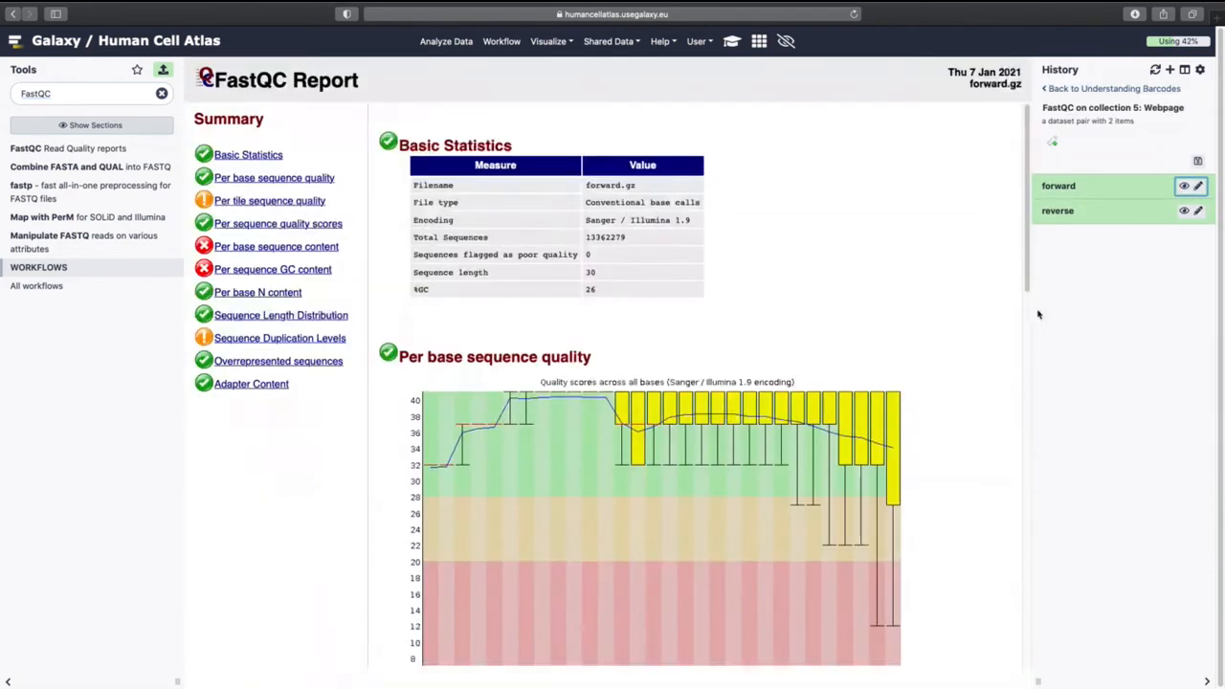
{"action": "scroll", "scroll_direction": "down", "scroll_amount": 3}
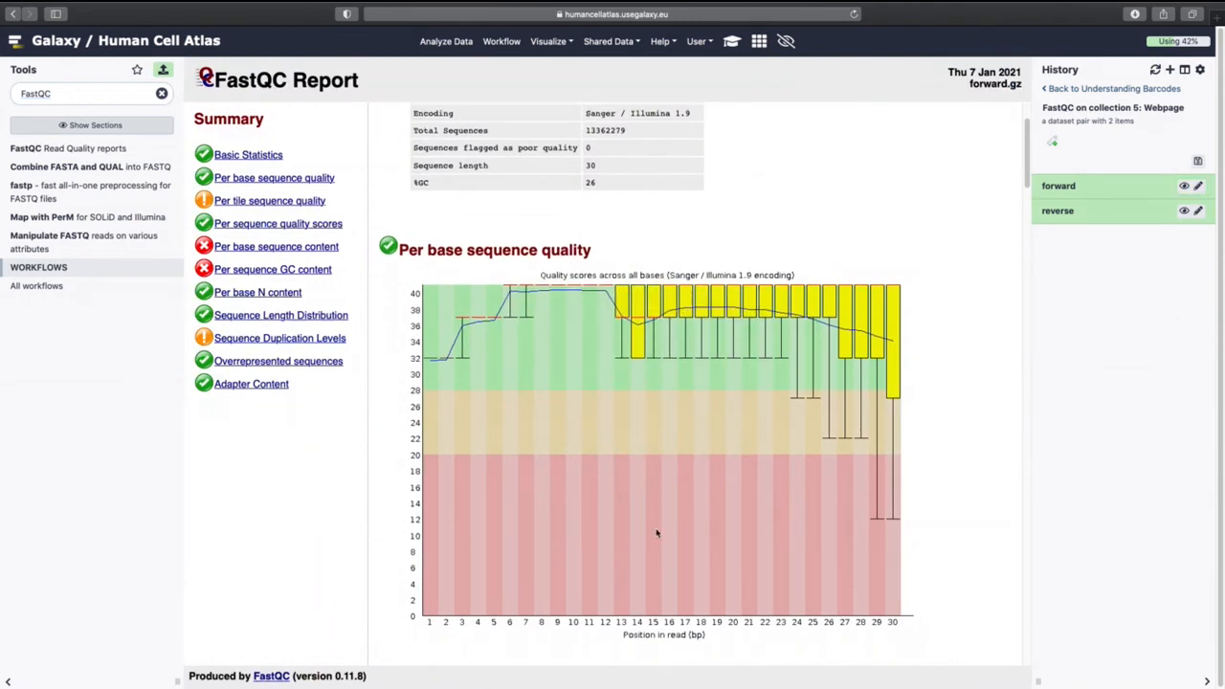
{"action": "scroll", "scroll_direction": "down", "scroll_amount": 3}
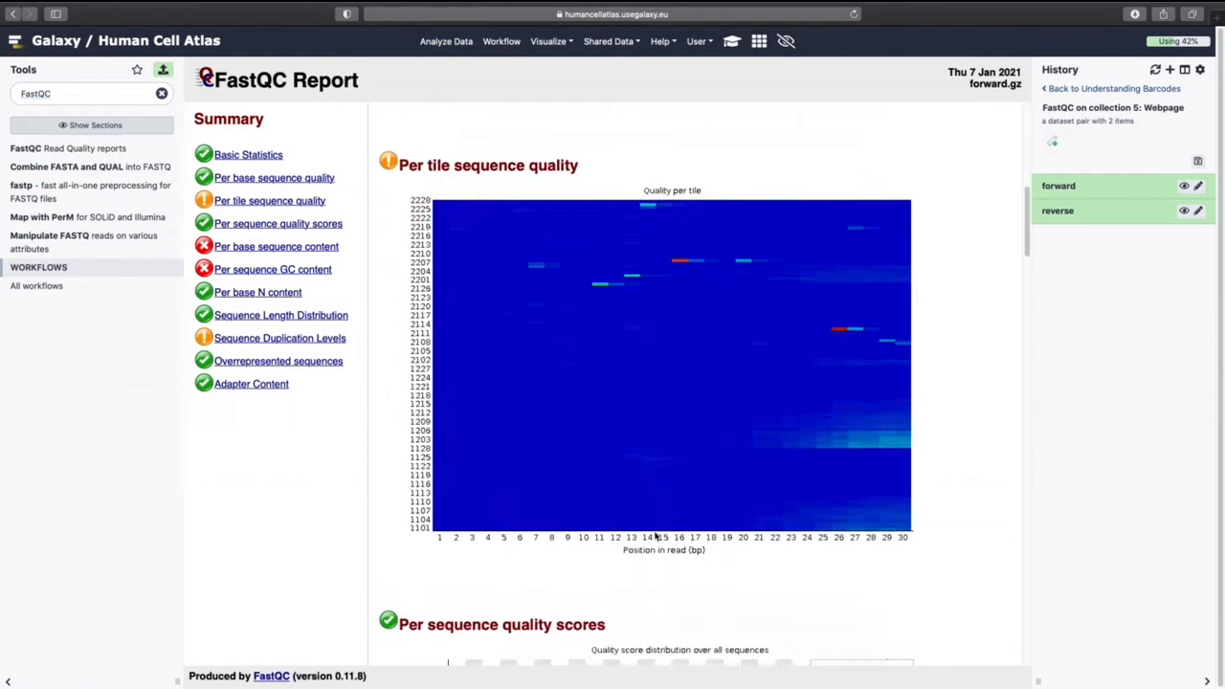
{"action": "scroll", "scroll_direction": "down", "scroll_amount": 3}
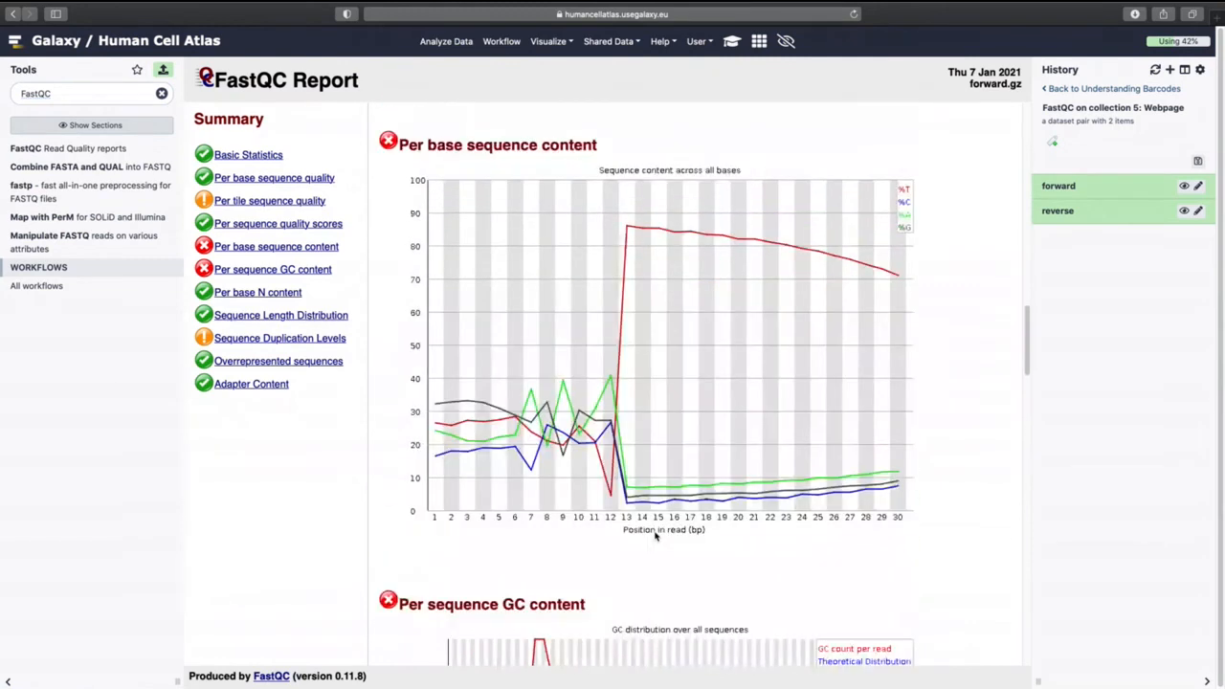
{"action": "mouse_move", "coordinate": [732, 41]}
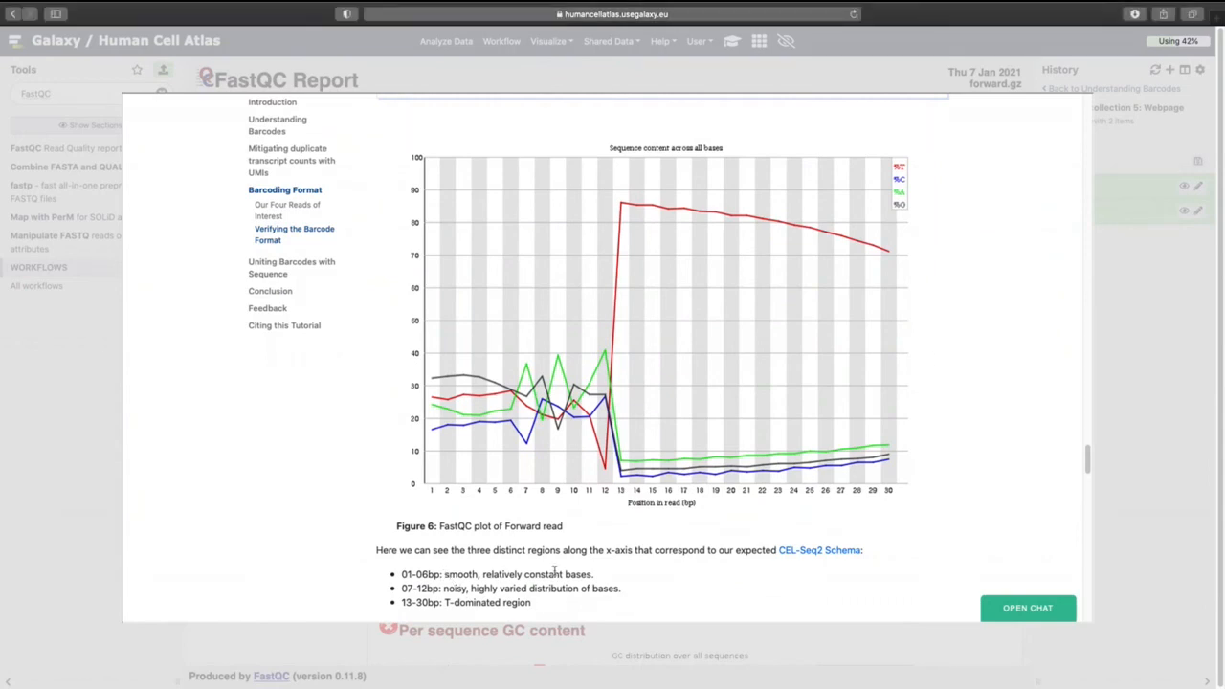
{"action": "mouse_move", "coordinate": [593, 589]}
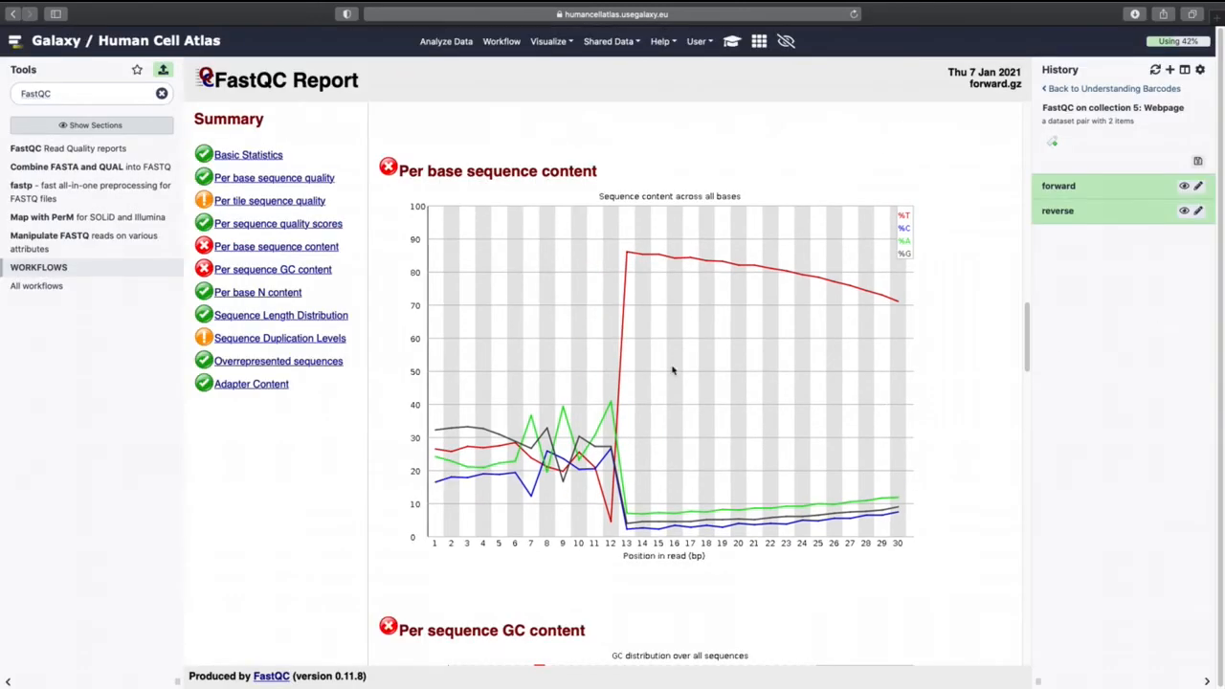
{"action": "mouse_move", "coordinate": [543, 498]}
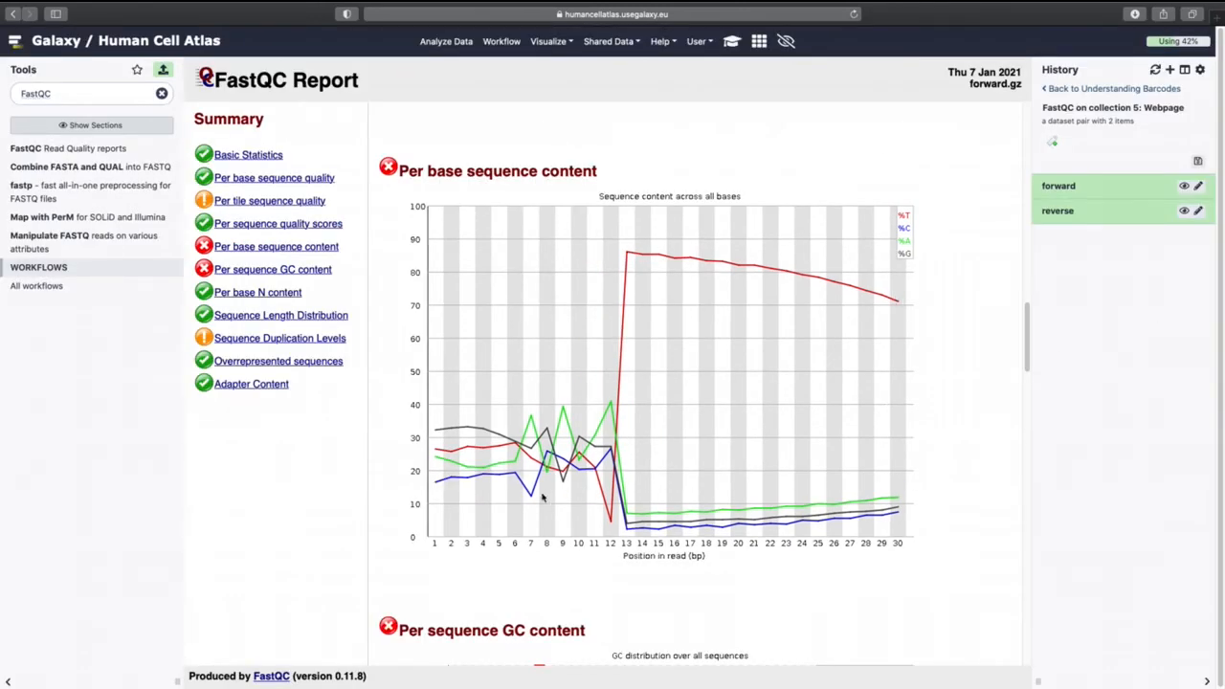
{"action": "mouse_move", "coordinate": [639, 481]}
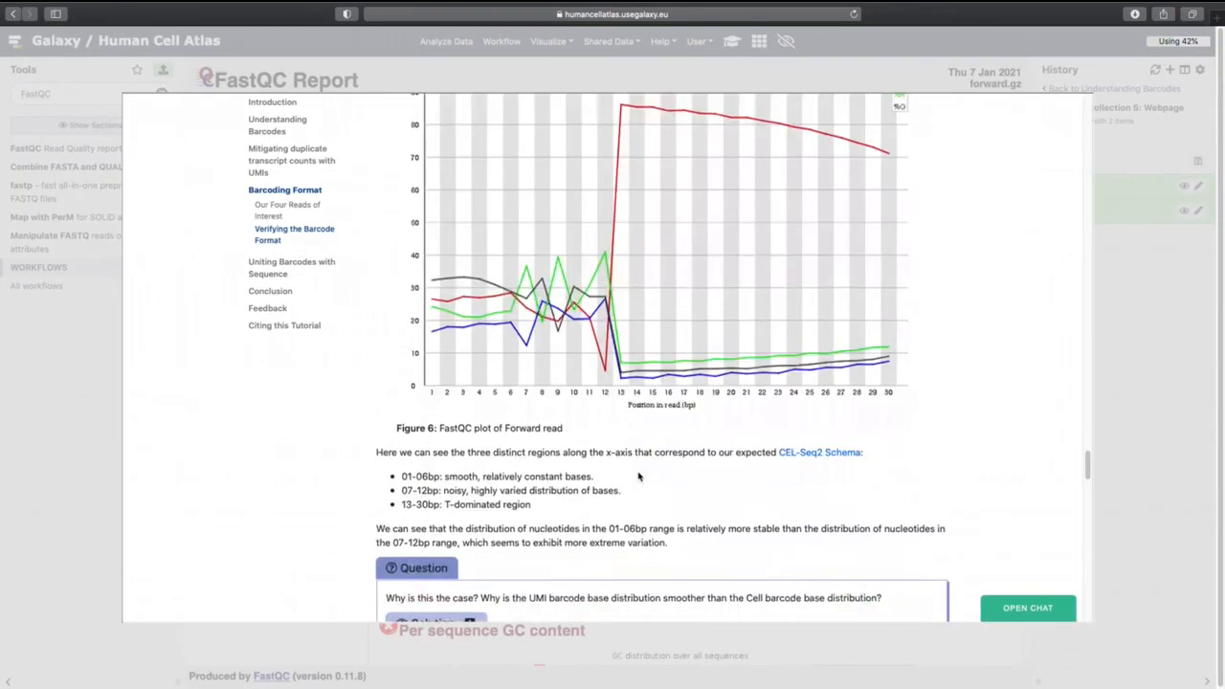
Expand the UMI versus cell barcode solution and scroll to Uniting Barcodes with Sequence.
{"action": "scroll", "scroll_direction": "down", "scroll_amount": 3}
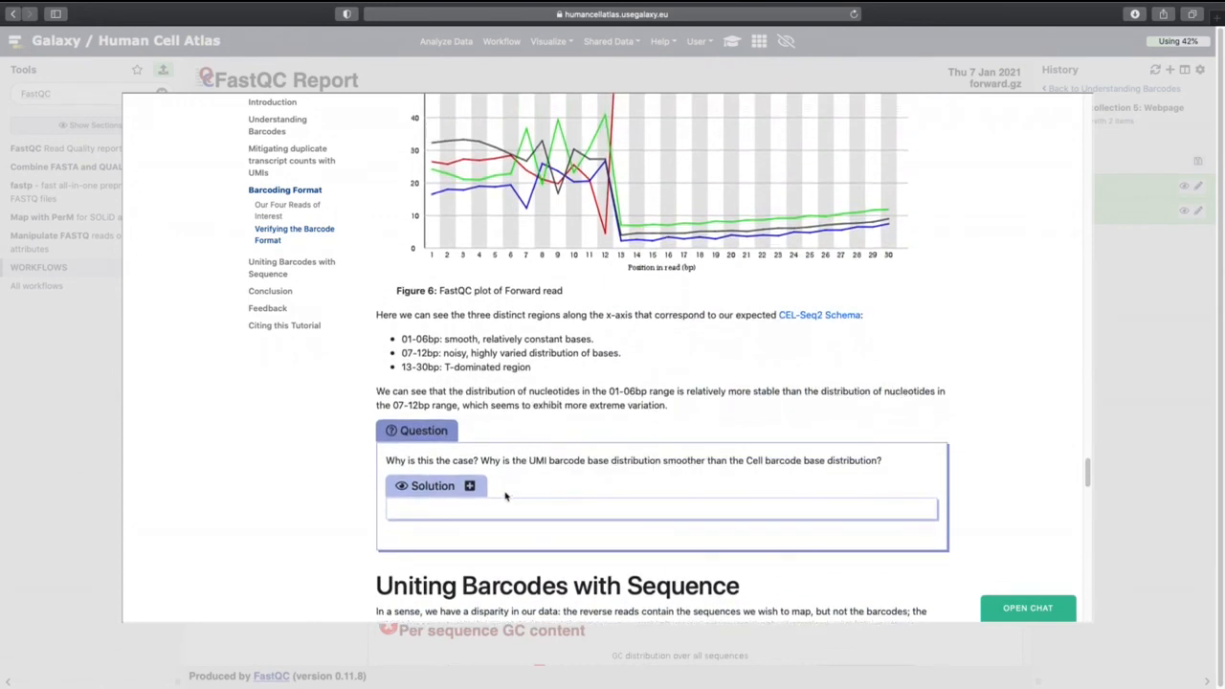
{"action": "left_click", "coordinate": [469, 485]}
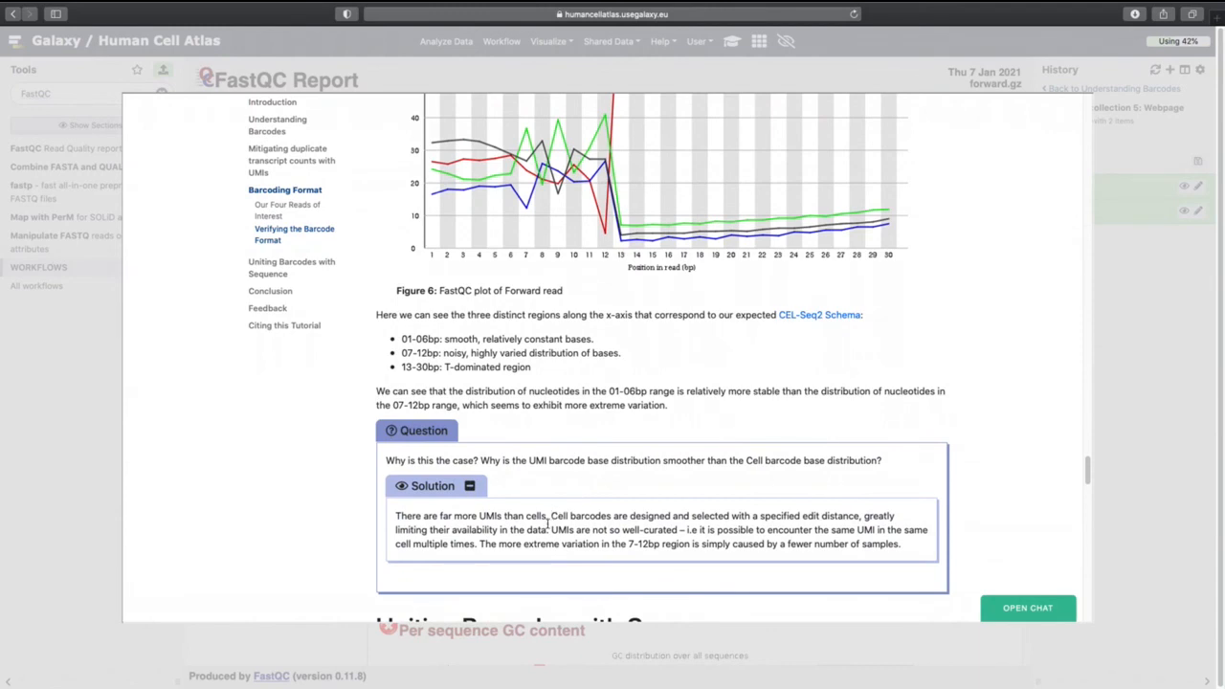
{"action": "scroll", "scroll_direction": "down", "scroll_amount": 3}
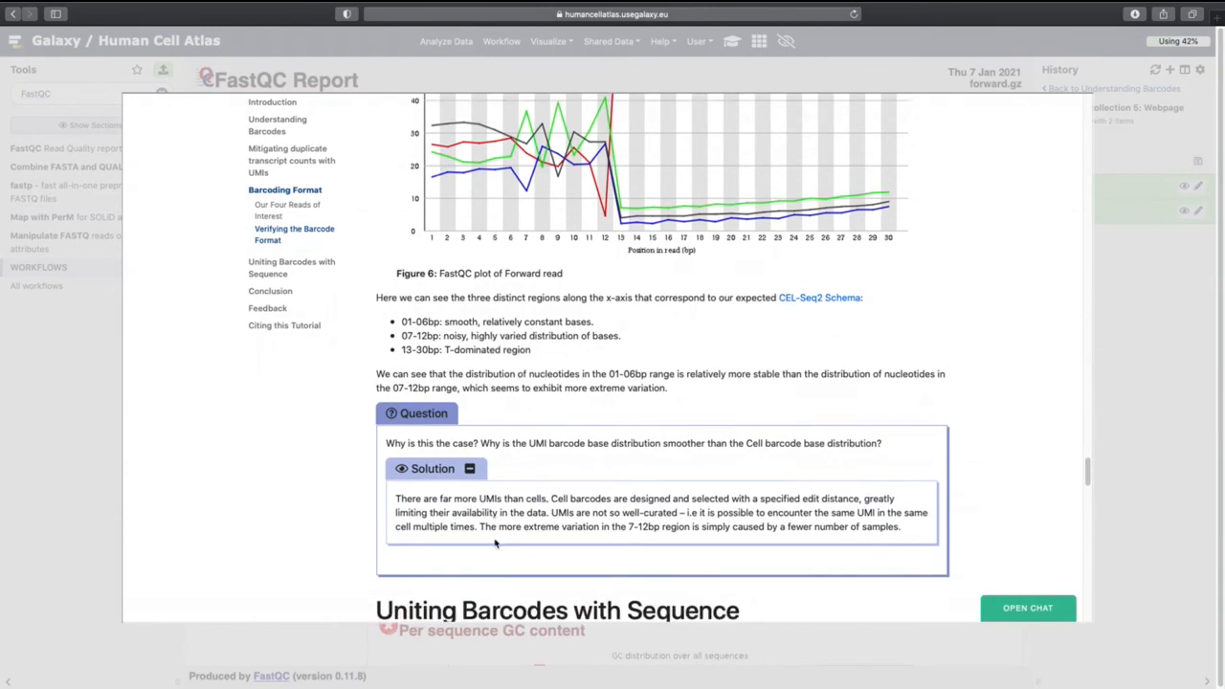
{"action": "scroll", "scroll_direction": "down", "scroll_amount": 3}
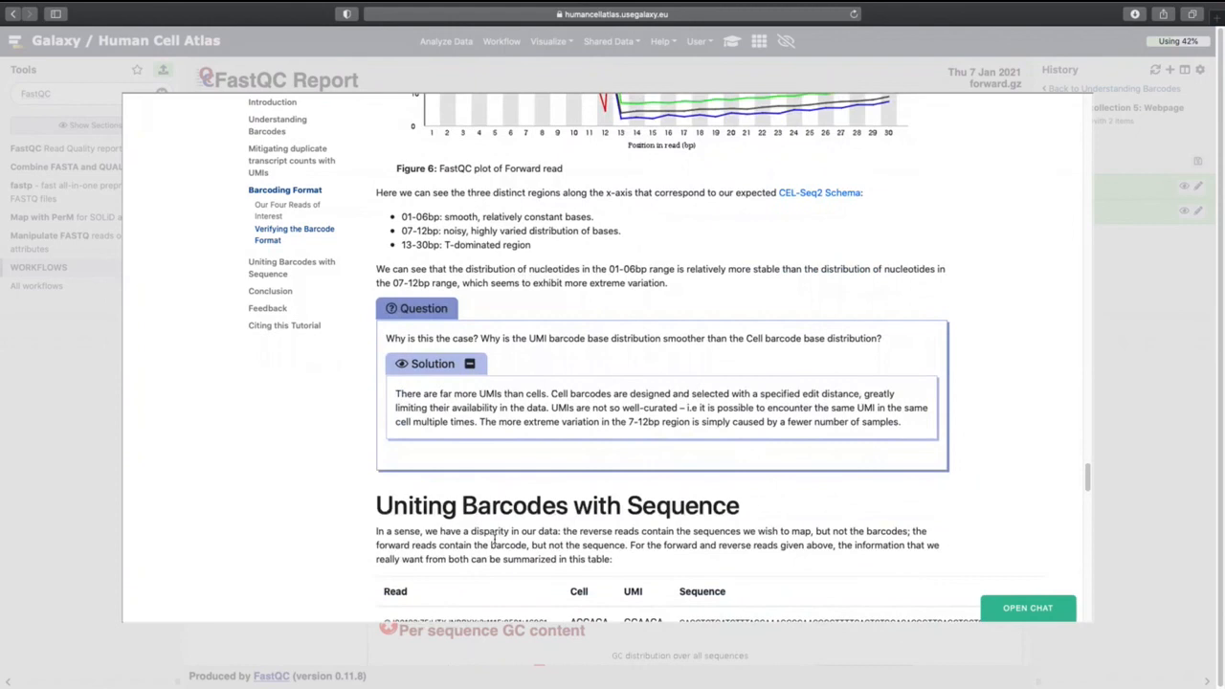
{"action": "scroll", "scroll_direction": "down", "scroll_amount": 3}
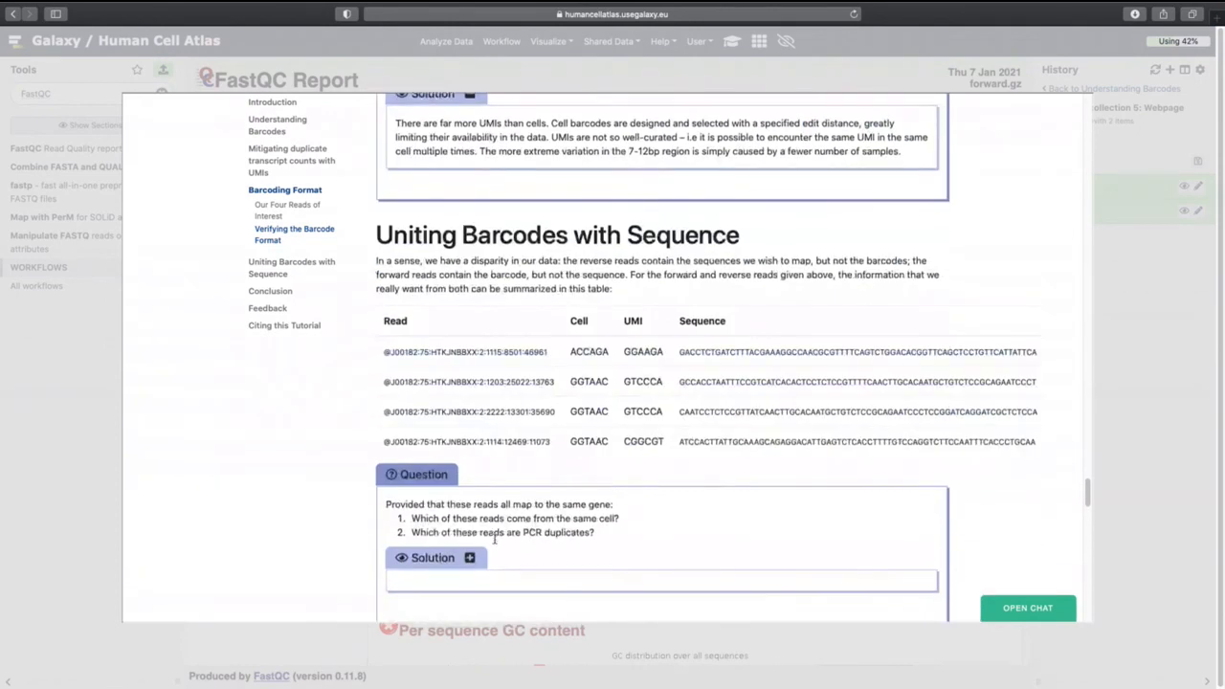
{"action": "scroll", "scroll_direction": "down", "scroll_amount": 3}
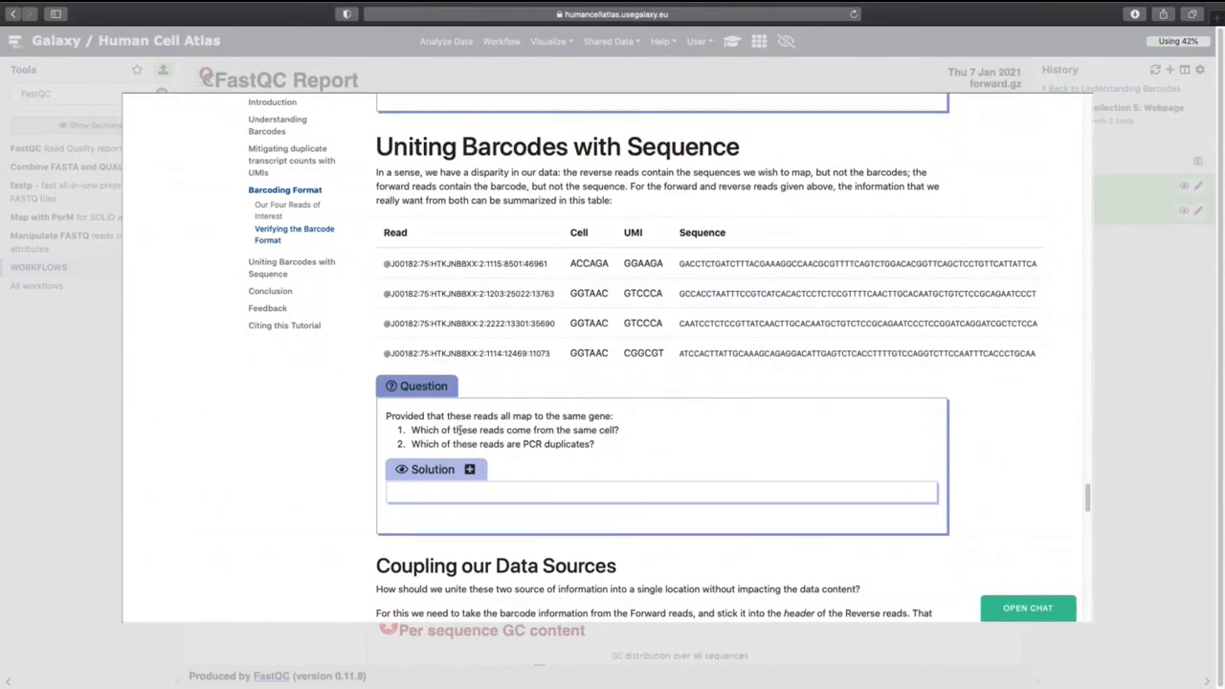
{"action": "mouse_move", "coordinate": [741, 398]}
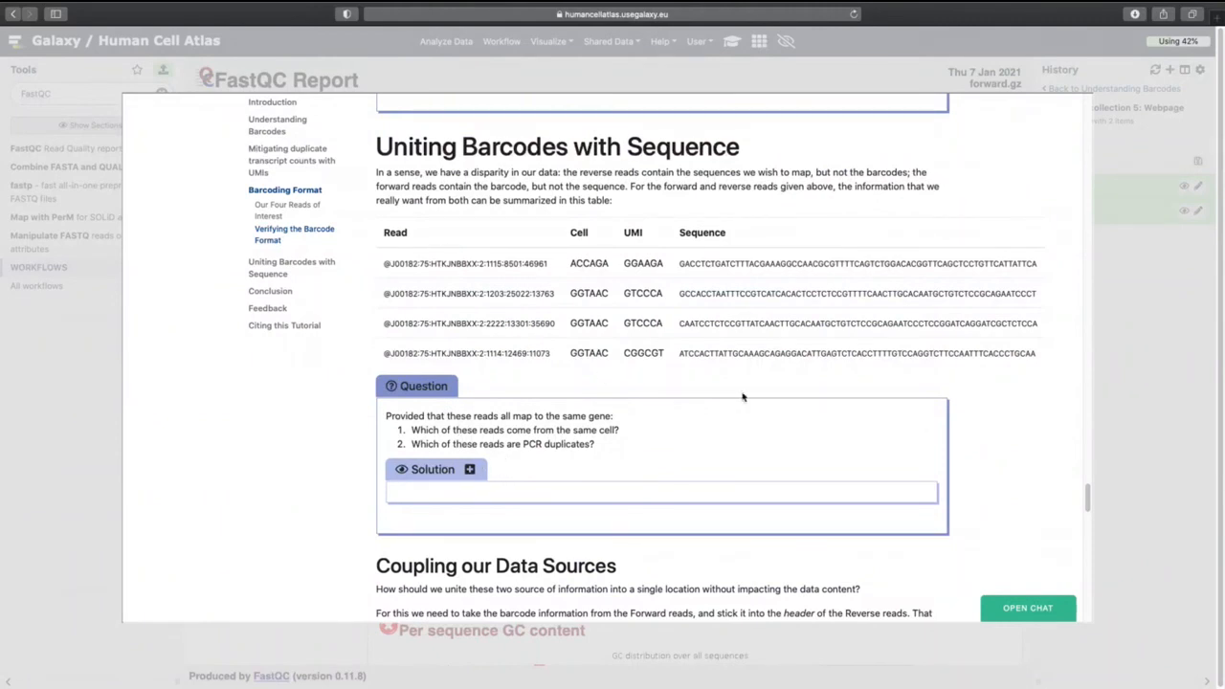
{"action": "mouse_move", "coordinate": [703, 380]}
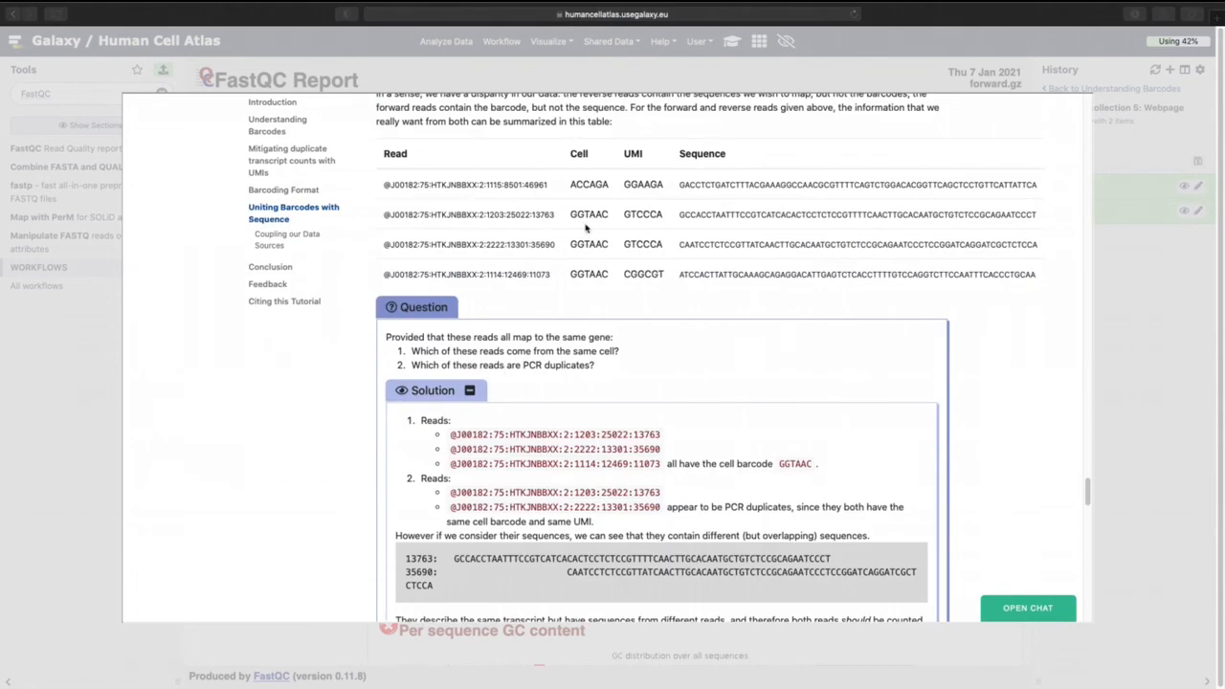
{"action": "mouse_move", "coordinate": [656, 327]}
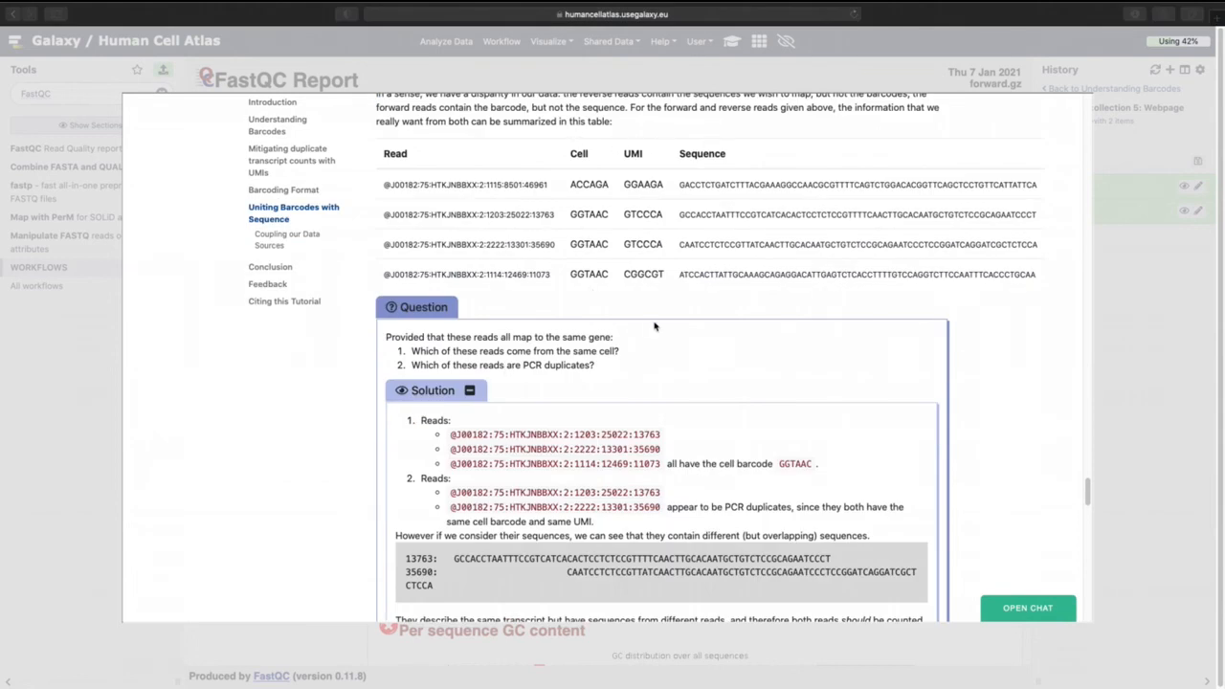
{"action": "mouse_move", "coordinate": [613, 209]}
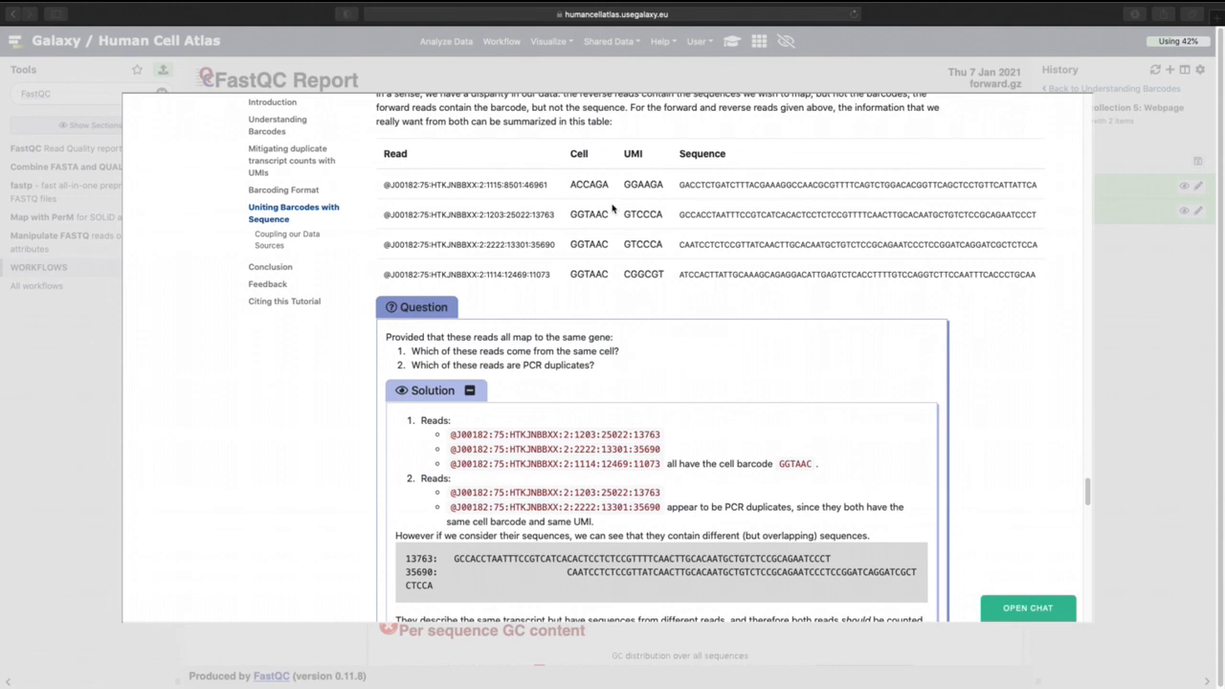
{"action": "mouse_move", "coordinate": [612, 208]}
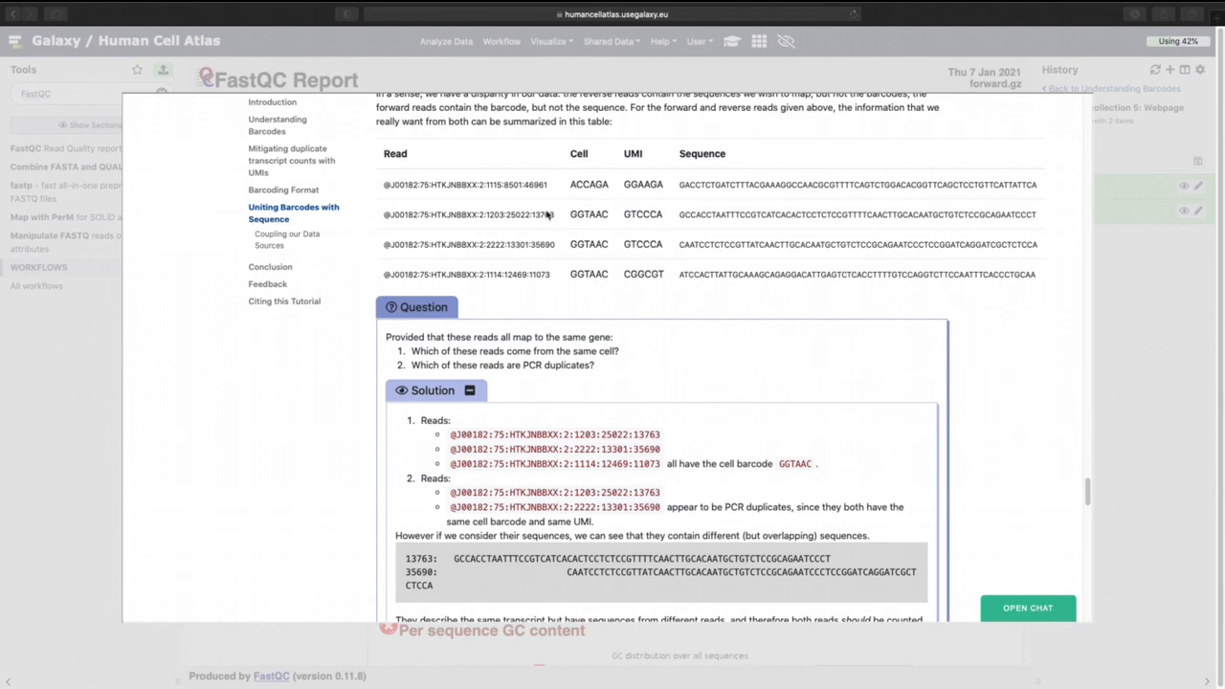
{"action": "mouse_move", "coordinate": [621, 184]}
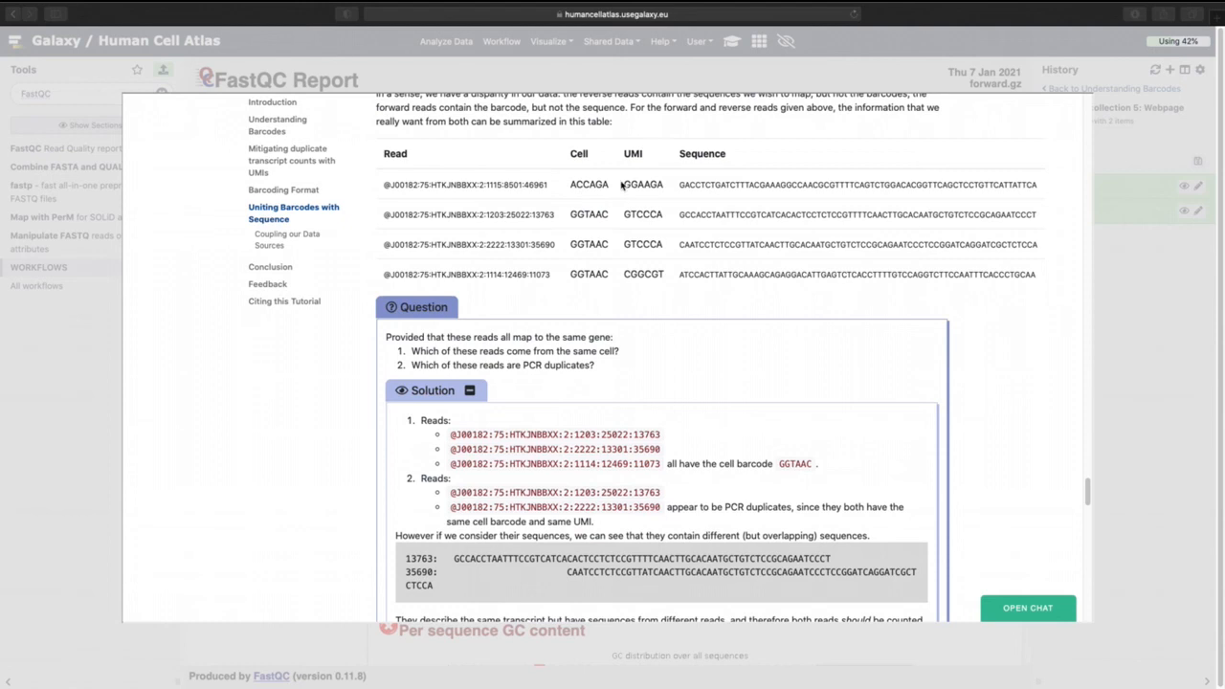
{"action": "mouse_move", "coordinate": [591, 271]}
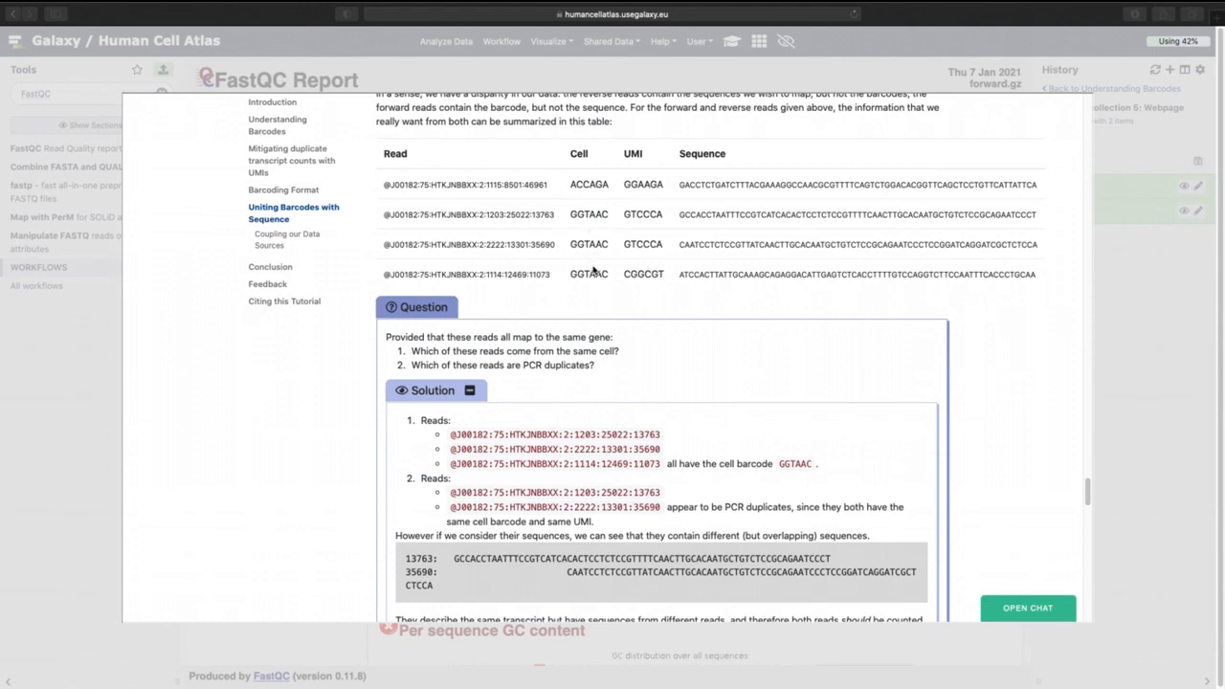
{"action": "mouse_move", "coordinate": [660, 220]}
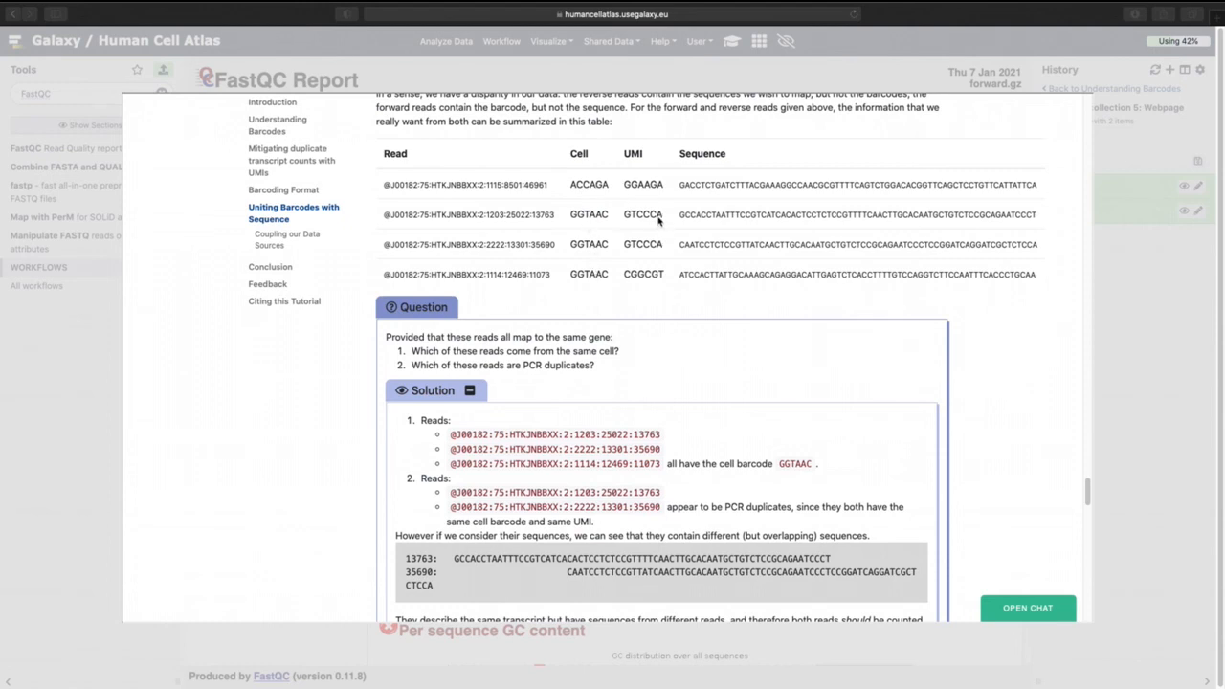
{"action": "scroll", "scroll_direction": "down", "scroll_amount": 3}
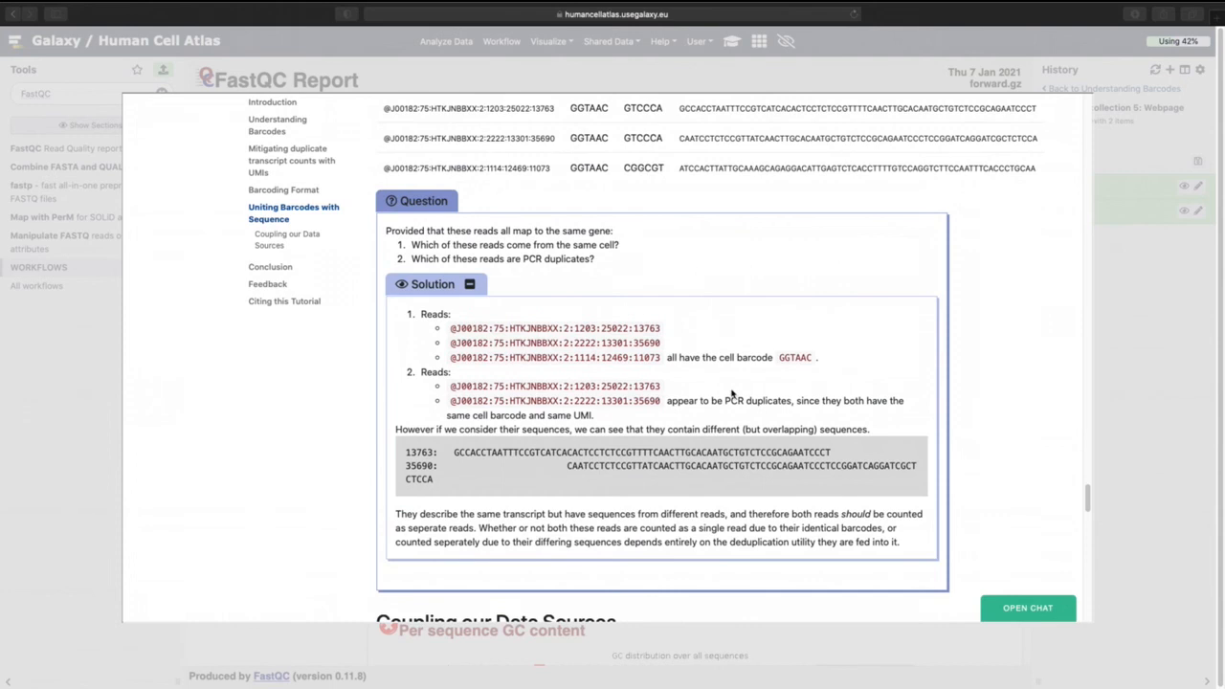
{"action": "mouse_move", "coordinate": [732, 387]}
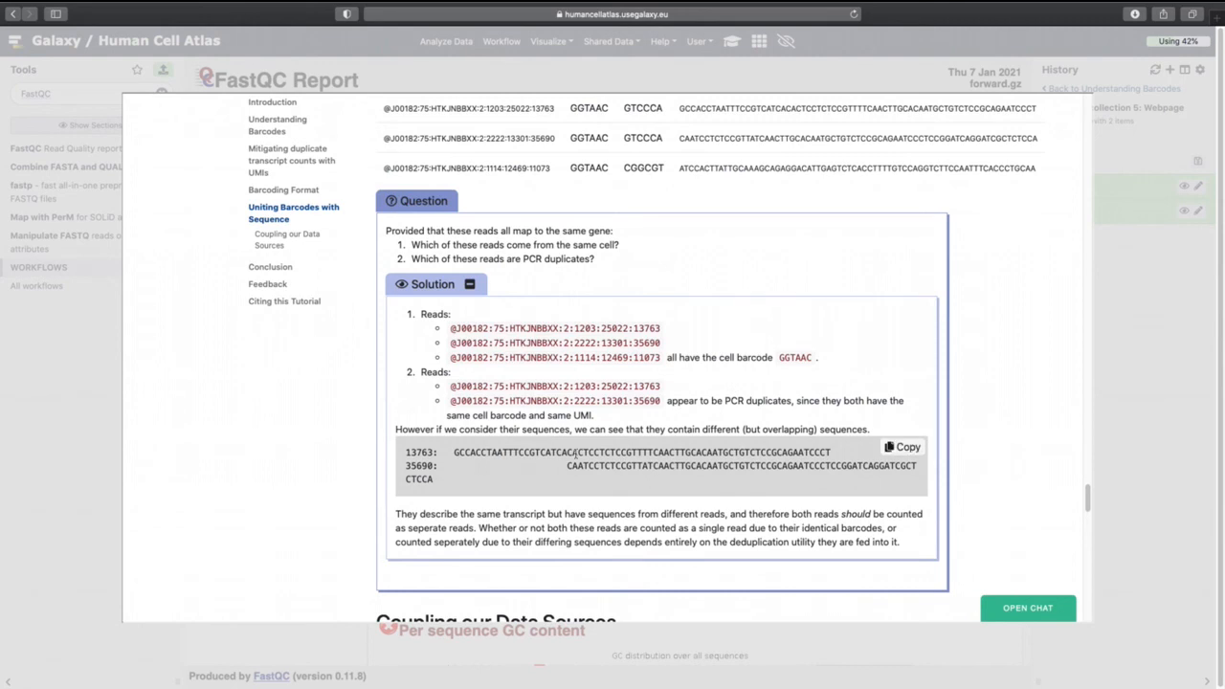
{"action": "scroll", "scroll_direction": "down", "scroll_amount": 3}
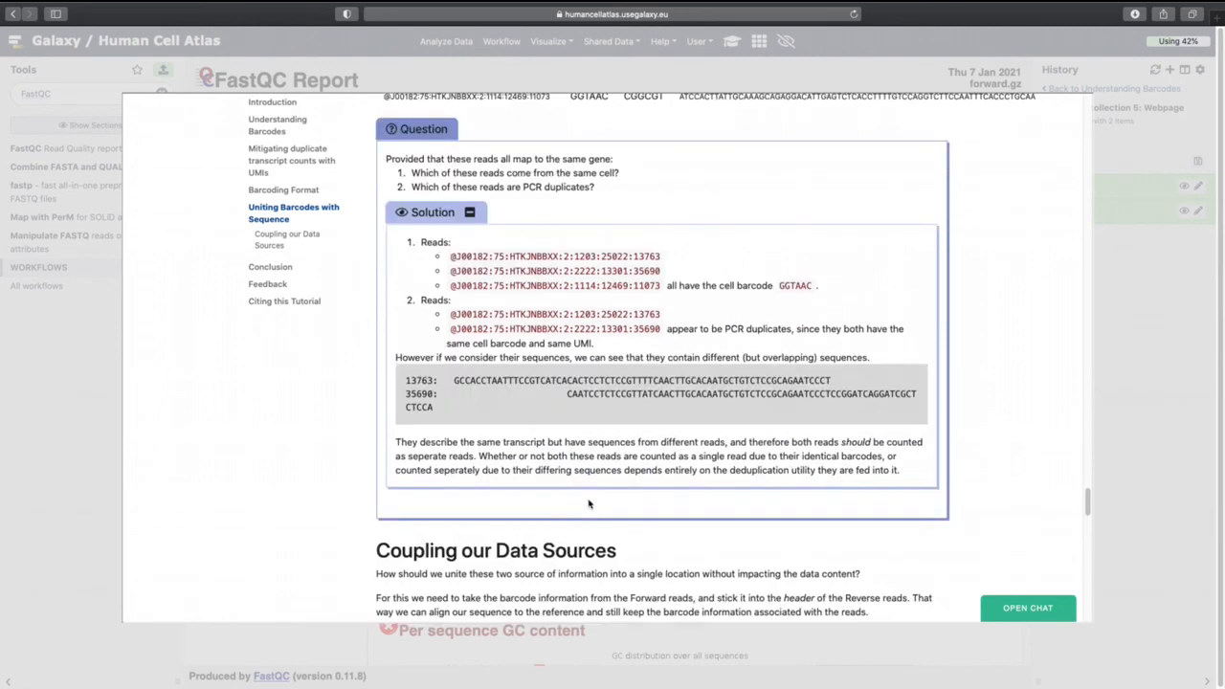
{"action": "mouse_move", "coordinate": [586, 511]}
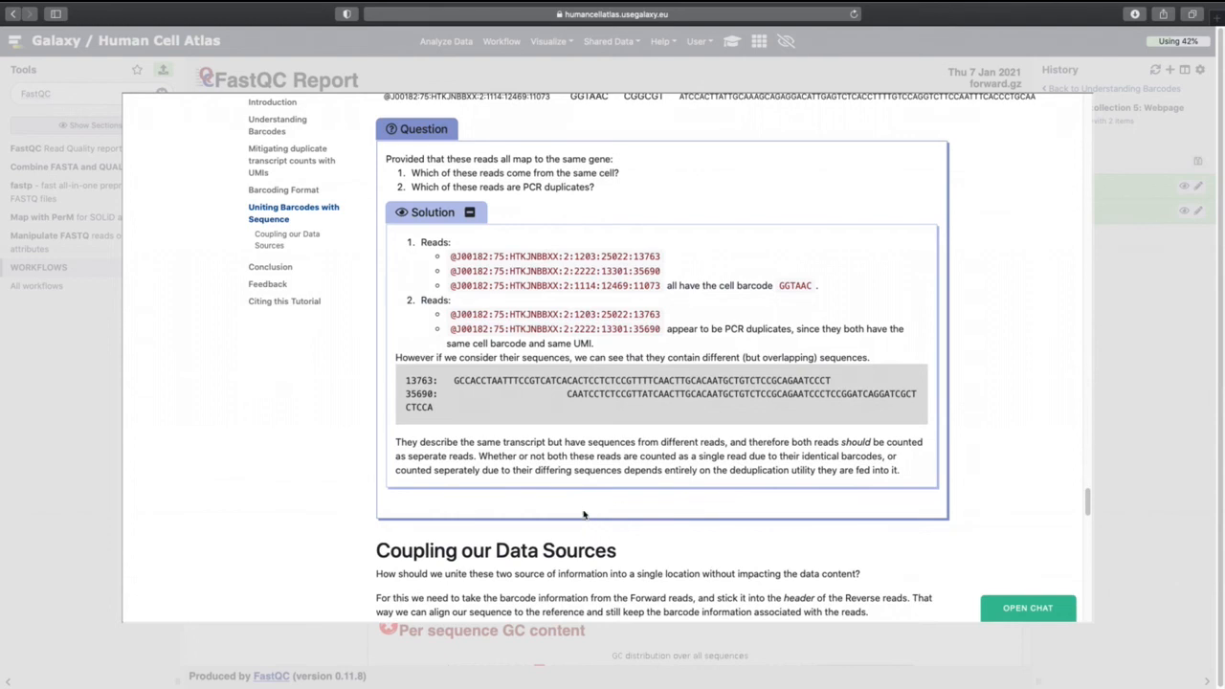
{"action": "mouse_move", "coordinate": [566, 509]}
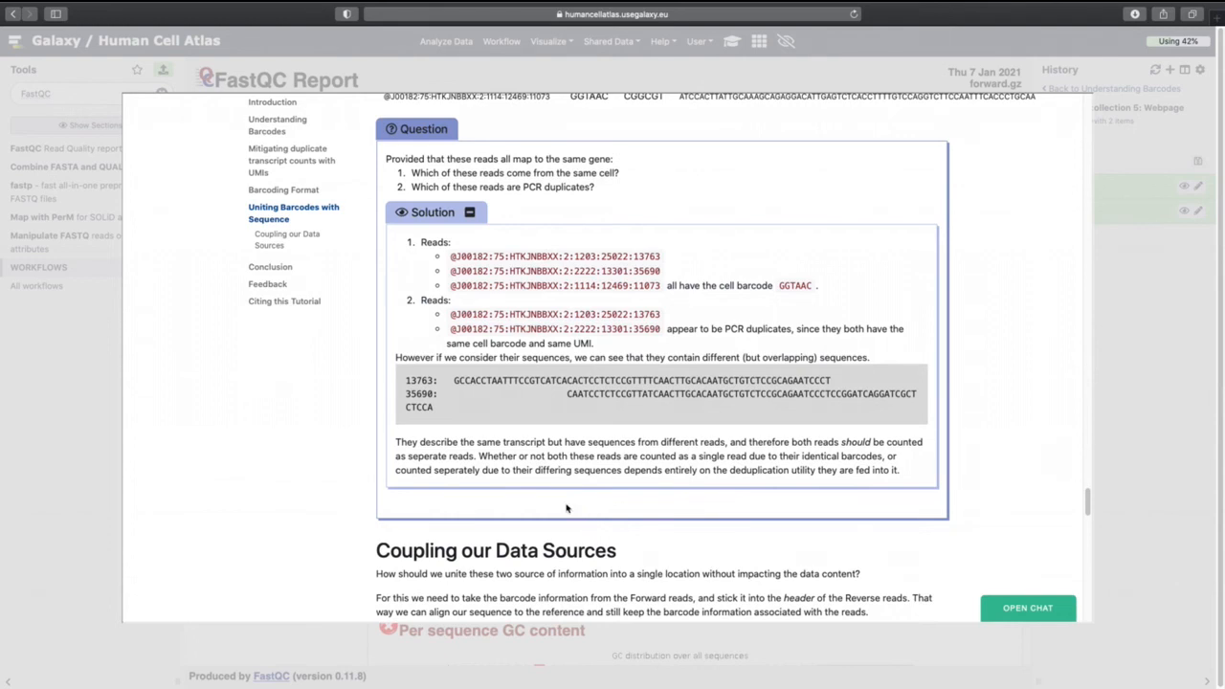
{"action": "scroll", "scroll_direction": "down", "scroll_amount": 3}
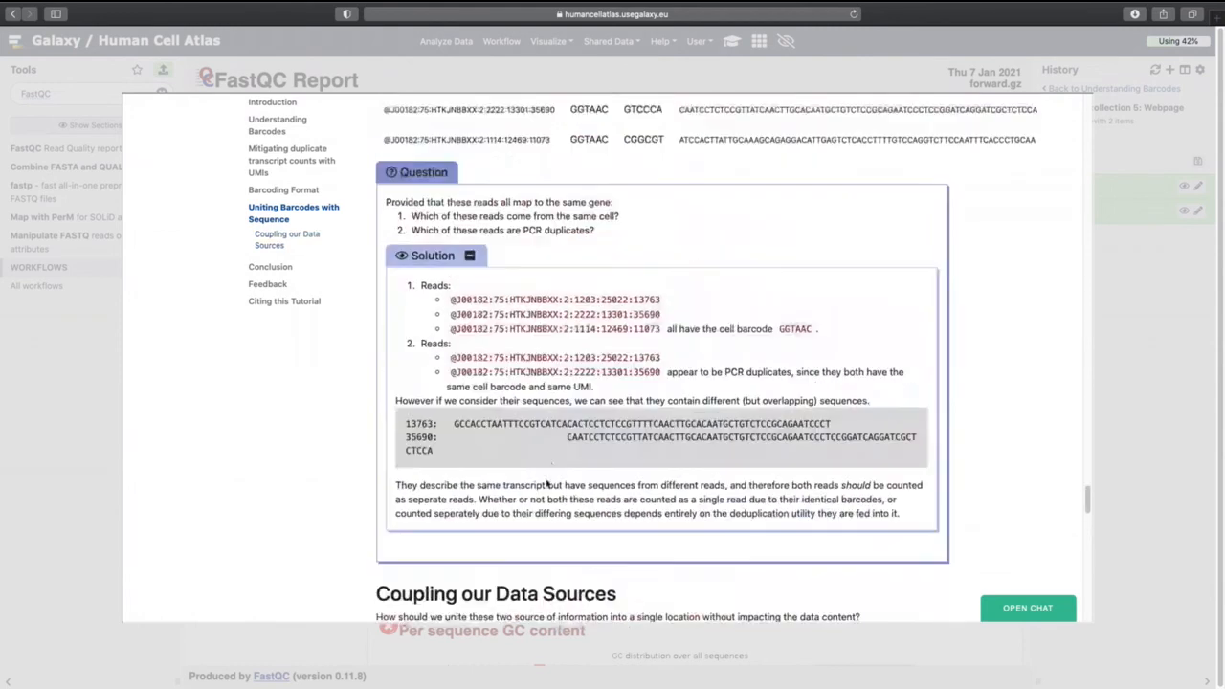
{"action": "scroll", "scroll_direction": "down", "scroll_amount": 3}
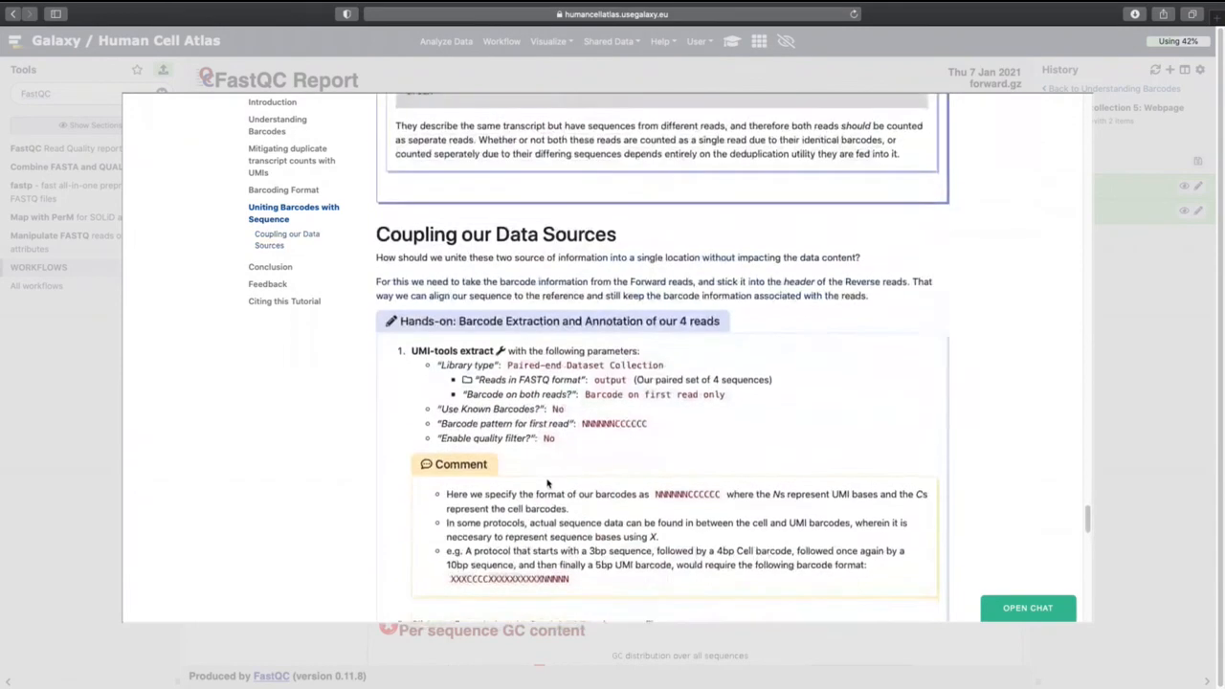
Close the tutorial and search the tool list for 'umi'.
{"action": "scroll", "scroll_direction": "down", "scroll_amount": 3}
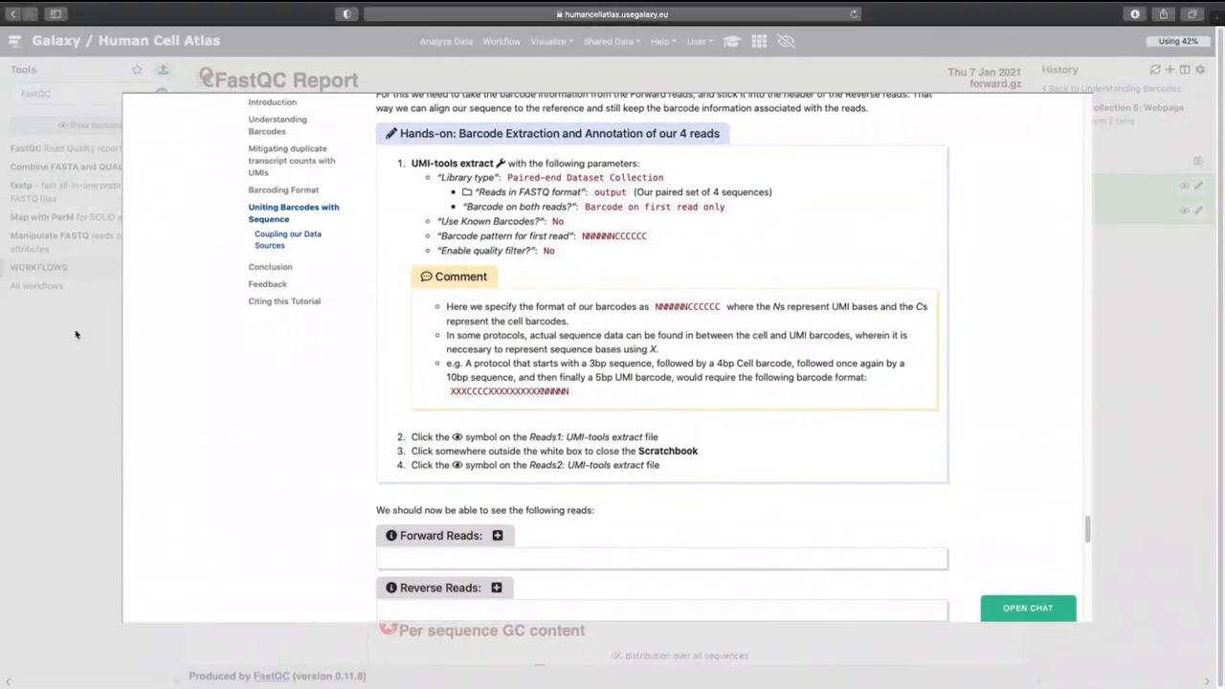
{"action": "type", "text": "umi"}
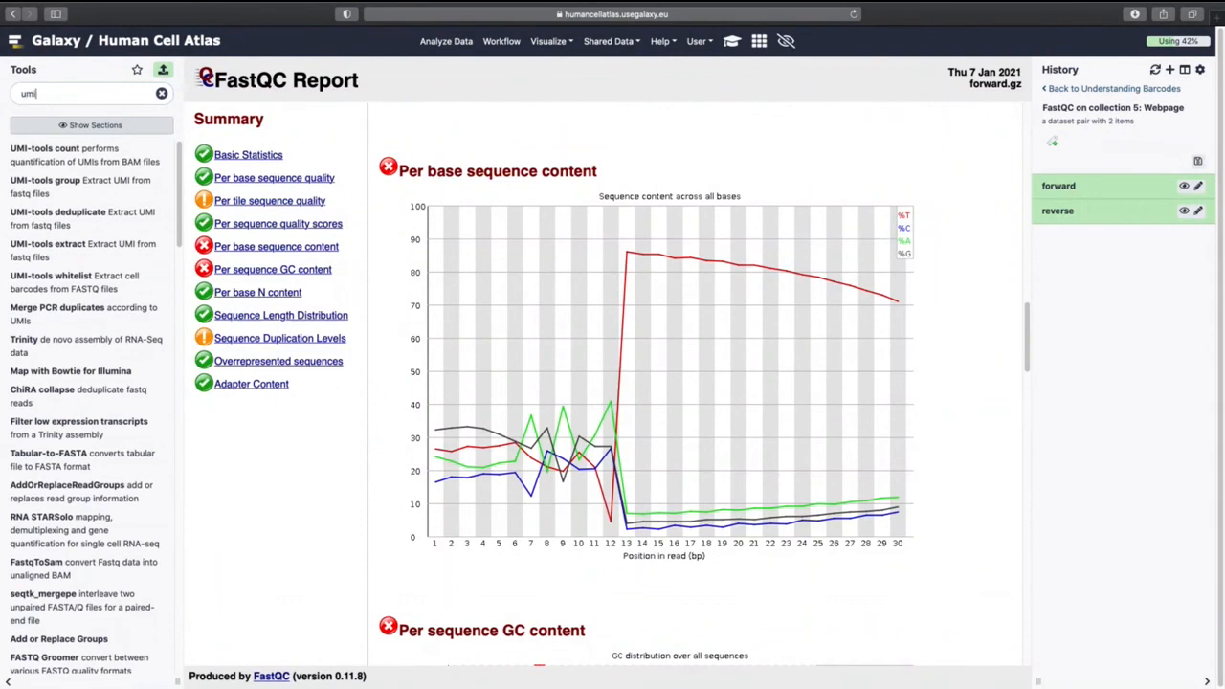
Run UMI-tools extract on paired collection 7, no known barcodes, pattern NNNNNNCCCCCC.
{"action": "type", "text": "uni tools extract"}
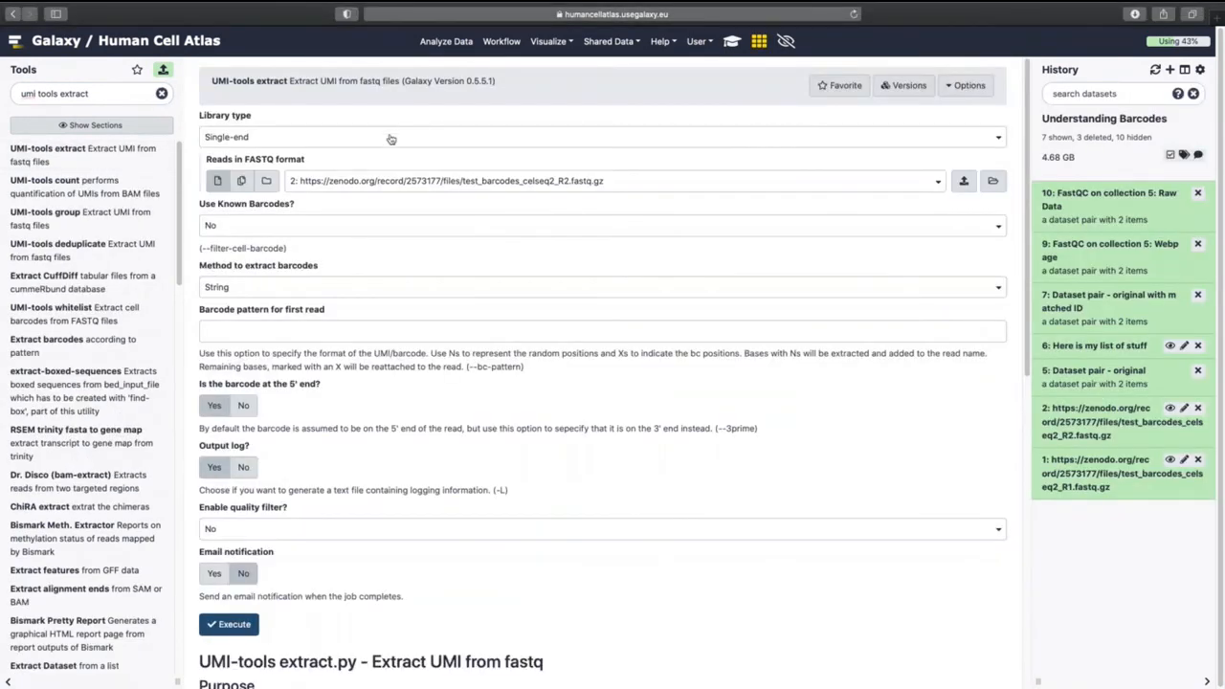
{"action": "left_click", "coordinate": [601, 136]}
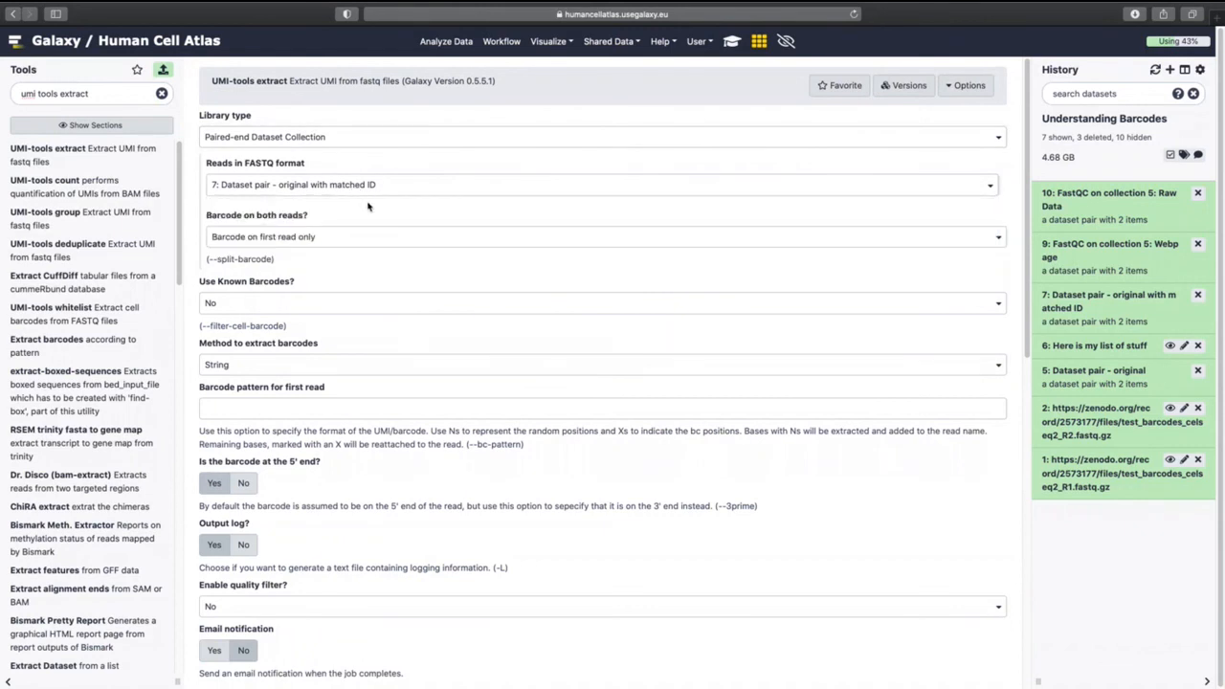
{"action": "mouse_move", "coordinate": [323, 241]}
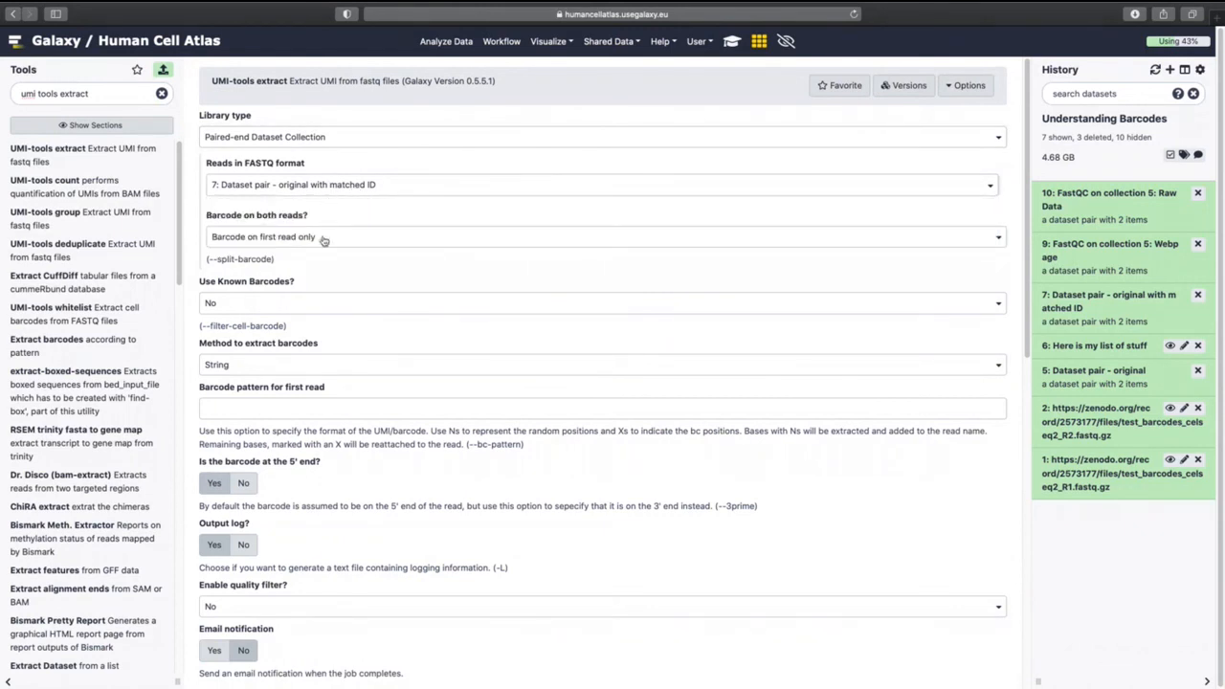
{"action": "left_click", "coordinate": [603, 304]}
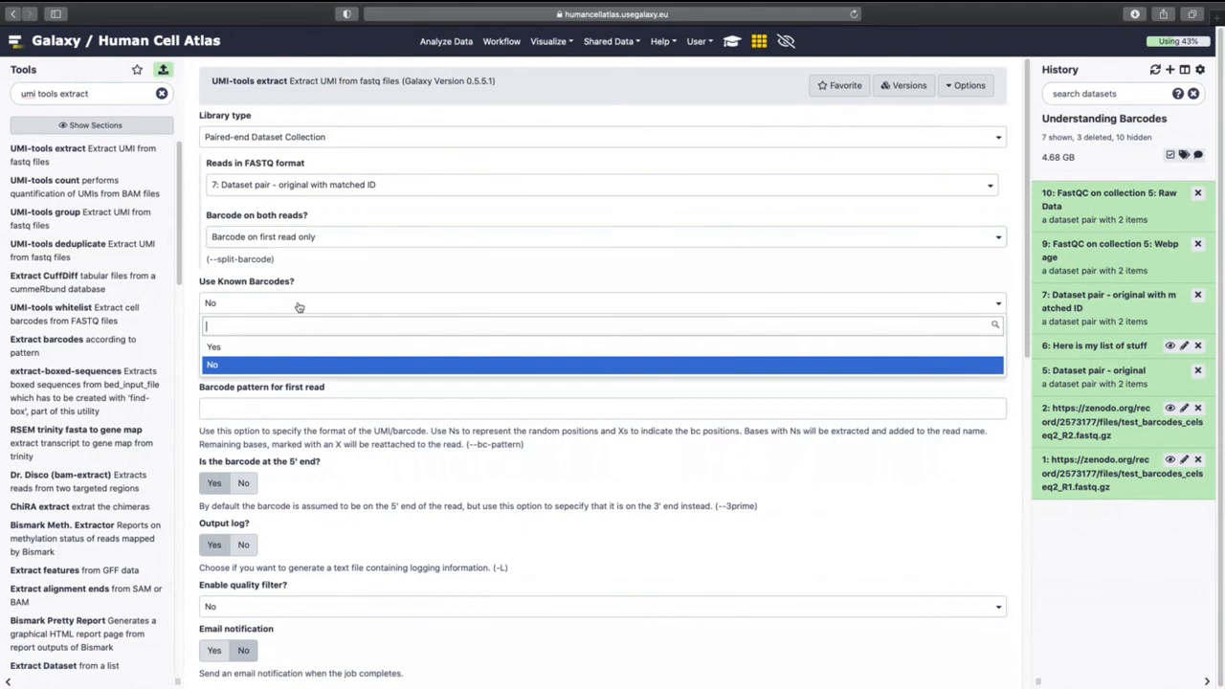
{"action": "mouse_move", "coordinate": [283, 369]}
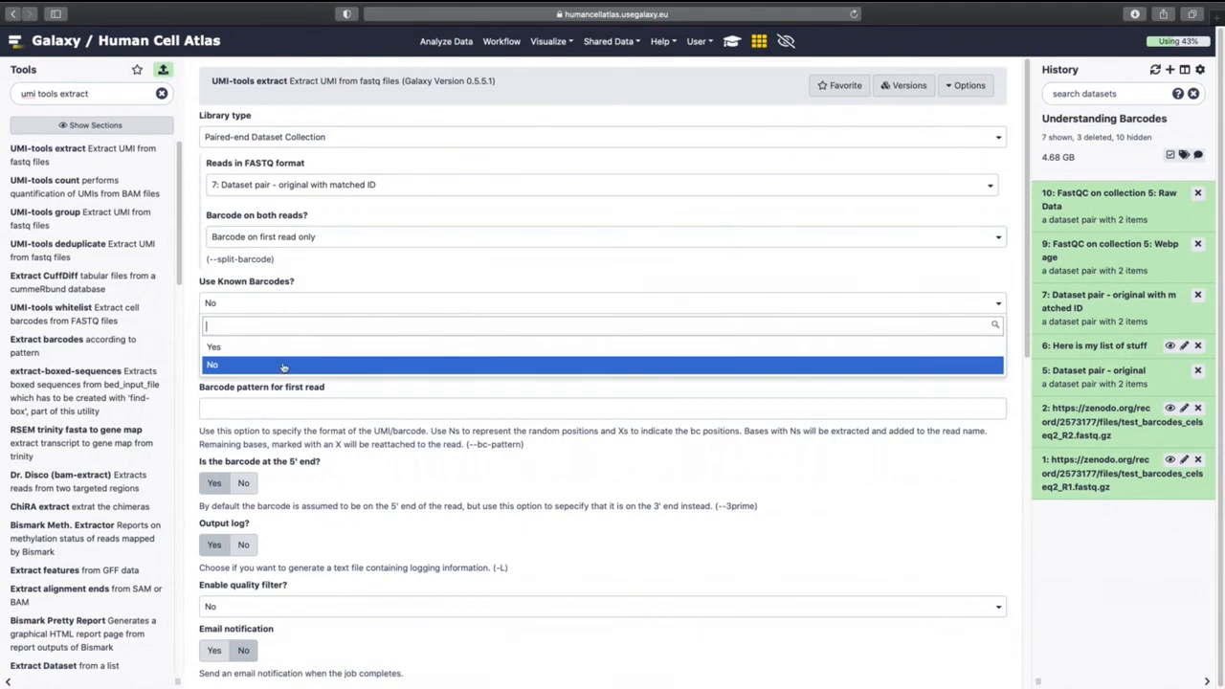
{"action": "left_click", "coordinate": [212, 365]}
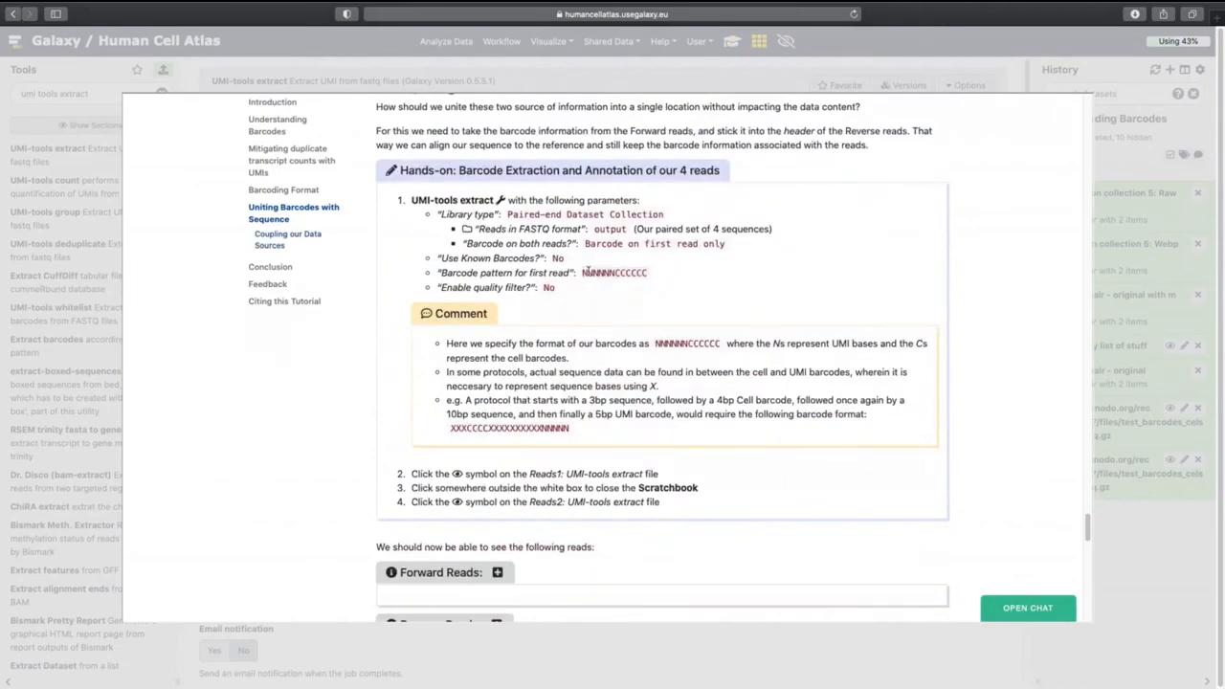
{"action": "double_click", "coordinate": [614, 270]}
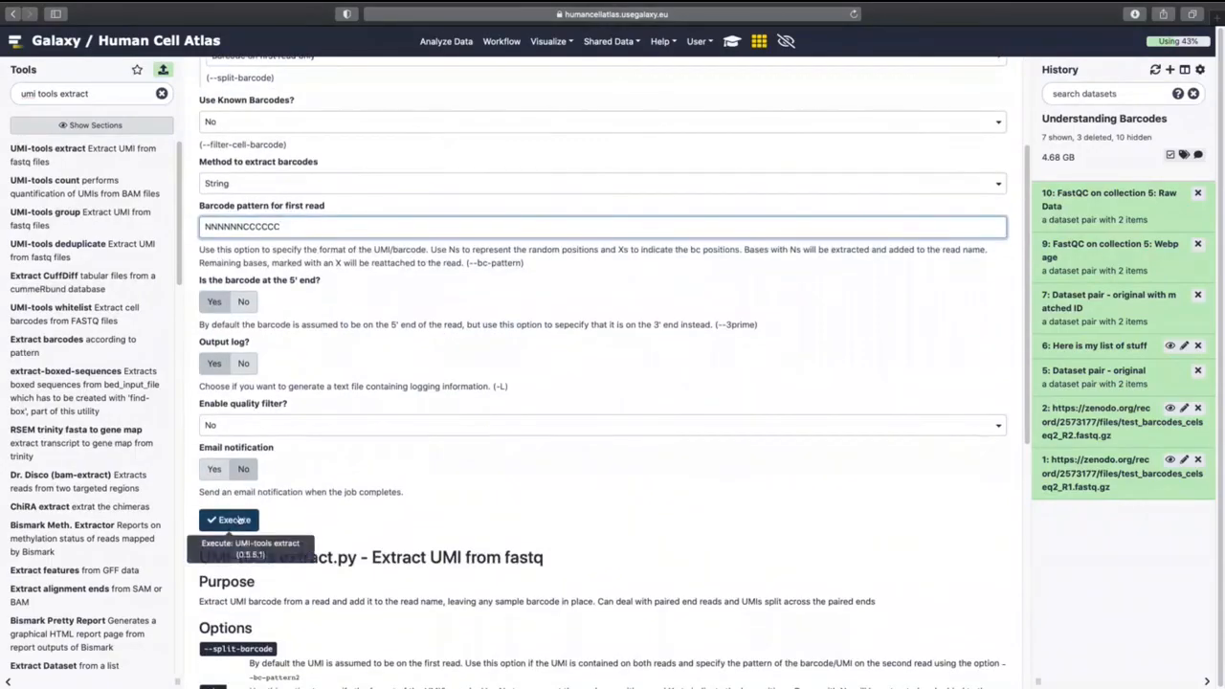
{"action": "left_click", "coordinate": [229, 520]}
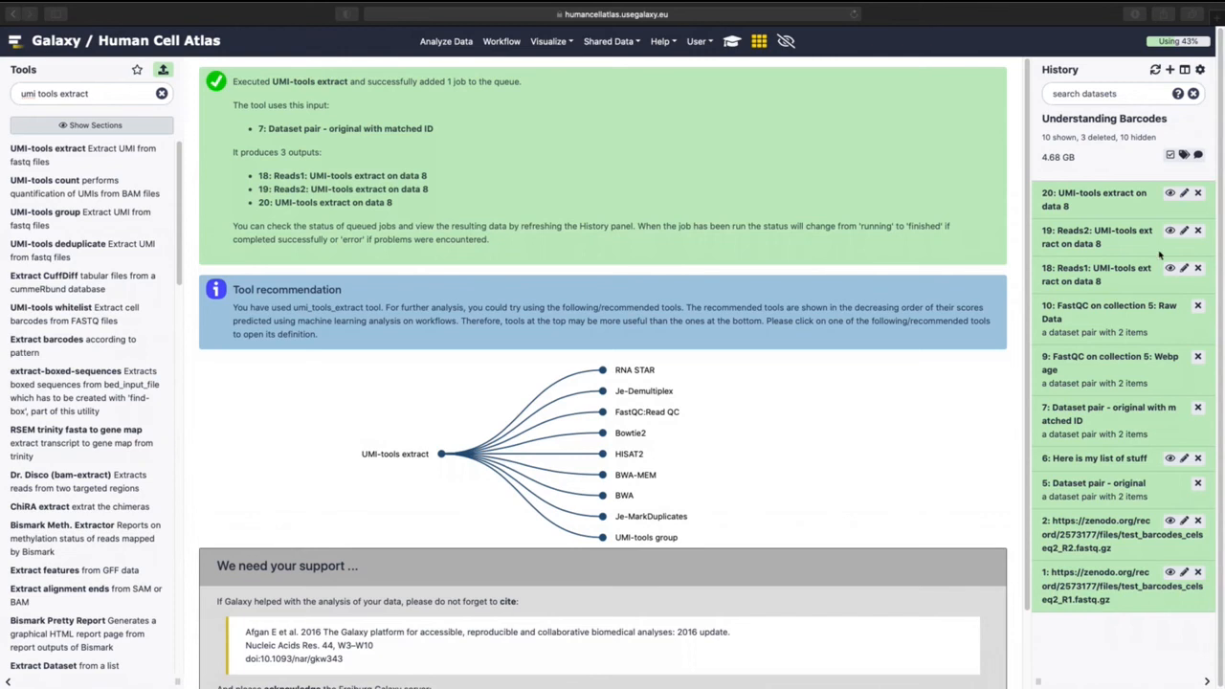
View Reads1 and Reads2 outputs in the Scratchbook and select a Reads2 header's cell barcode.
{"action": "left_click", "coordinate": [1170, 268]}
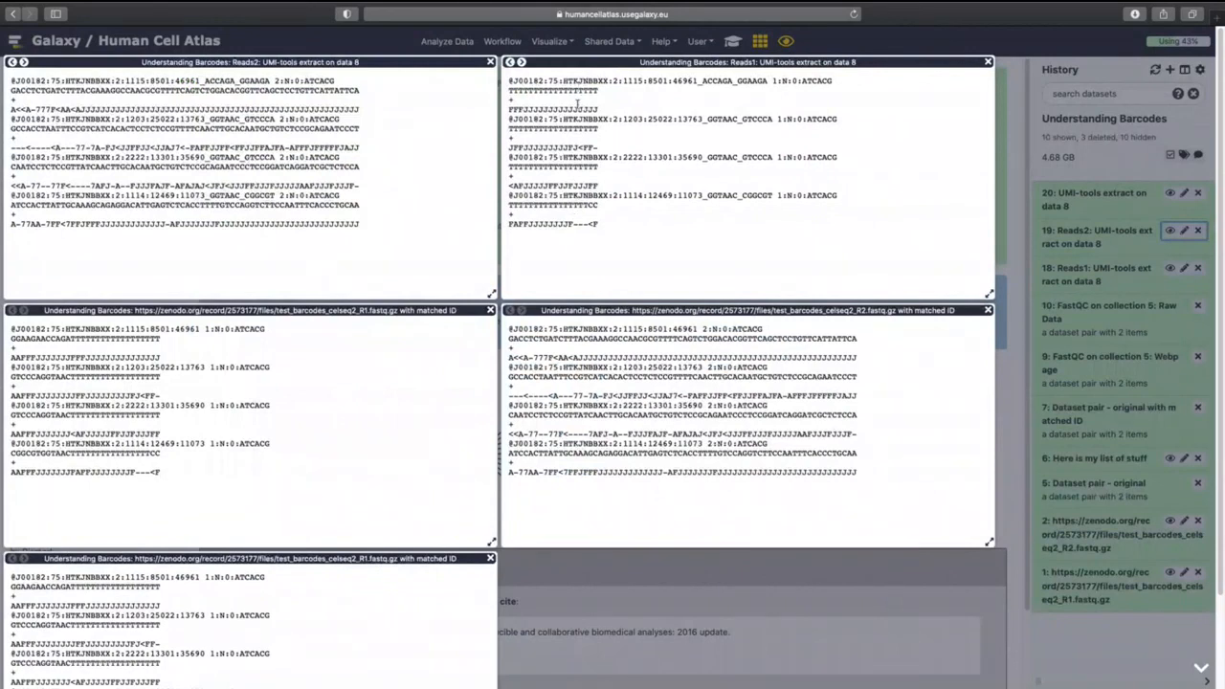
{"action": "mouse_move", "coordinate": [381, 162]}
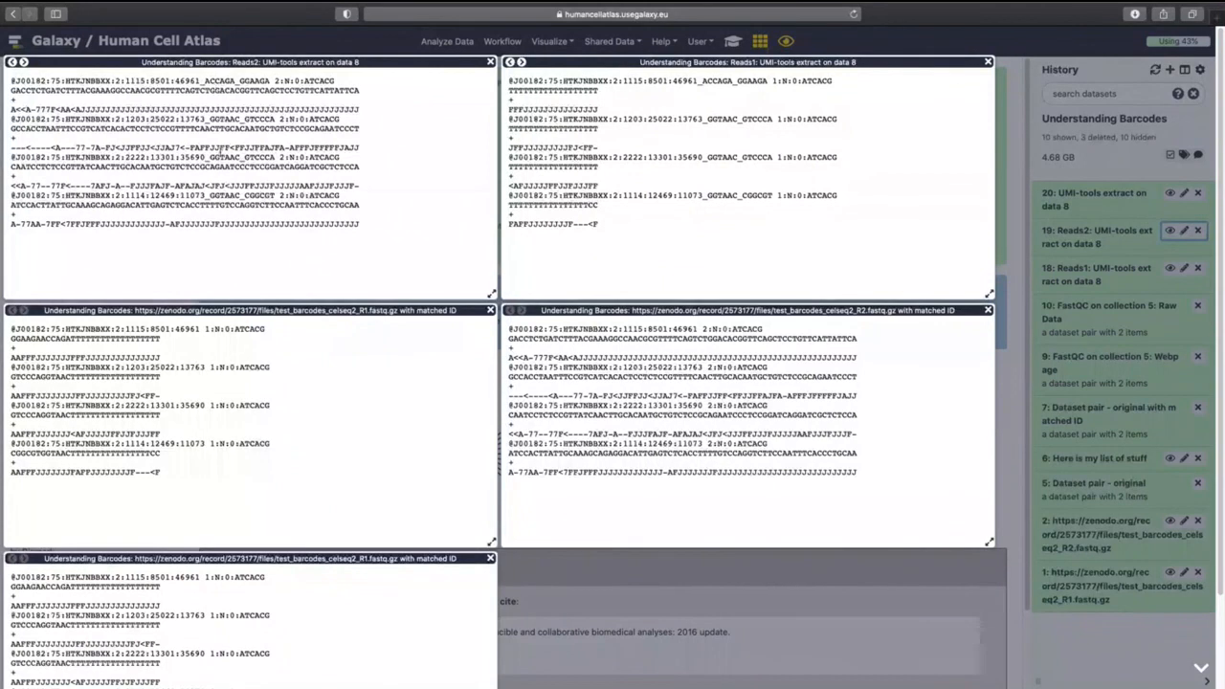
{"action": "double_click", "coordinate": [225, 195]}
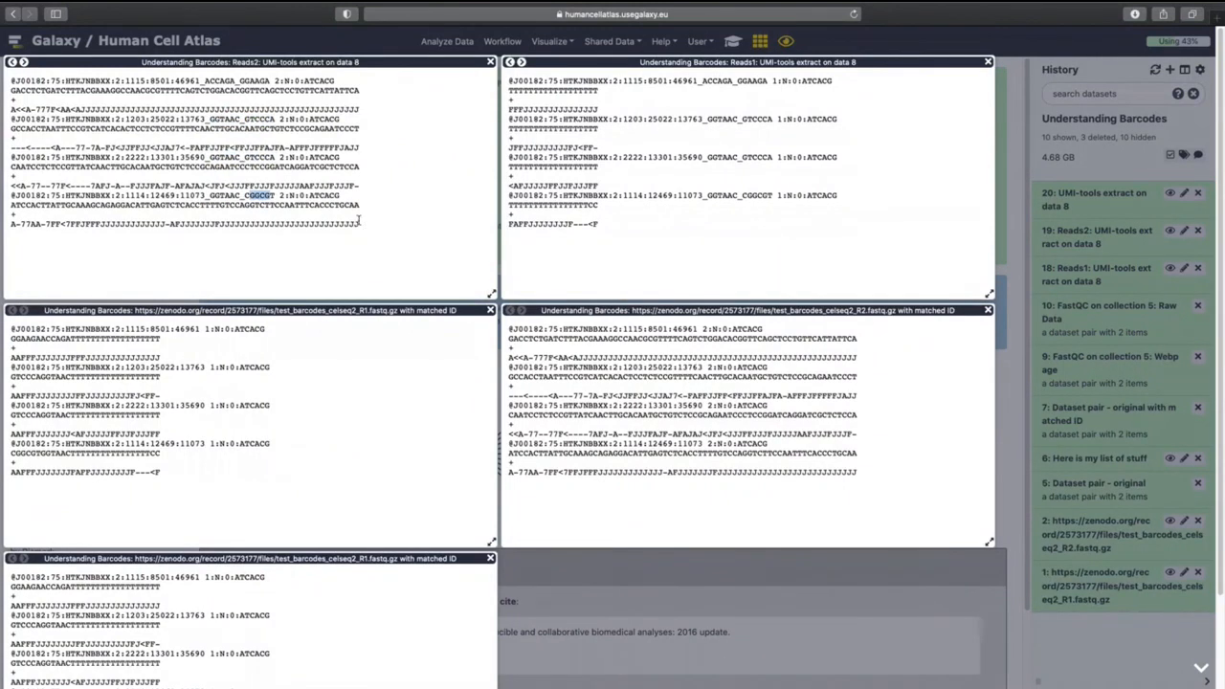
{"action": "left_click_drag", "start_coordinate": [10, 205], "coordinate": [359, 204]}
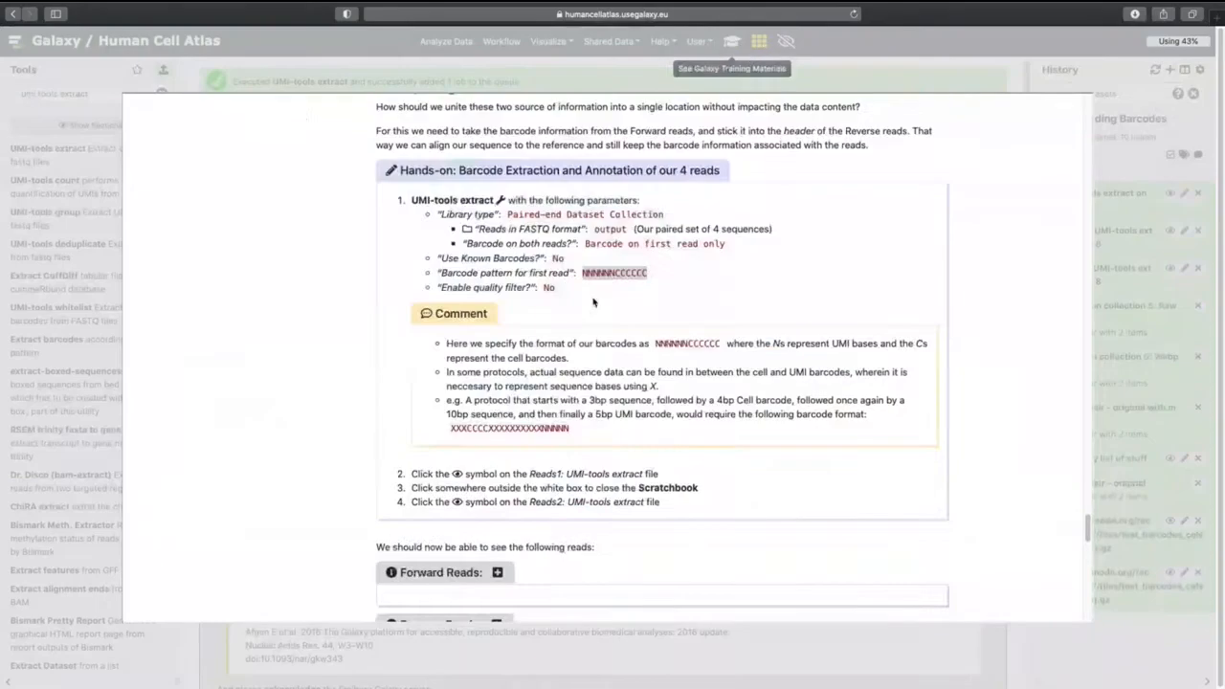
{"action": "scroll", "scroll_direction": "down", "scroll_amount": 3}
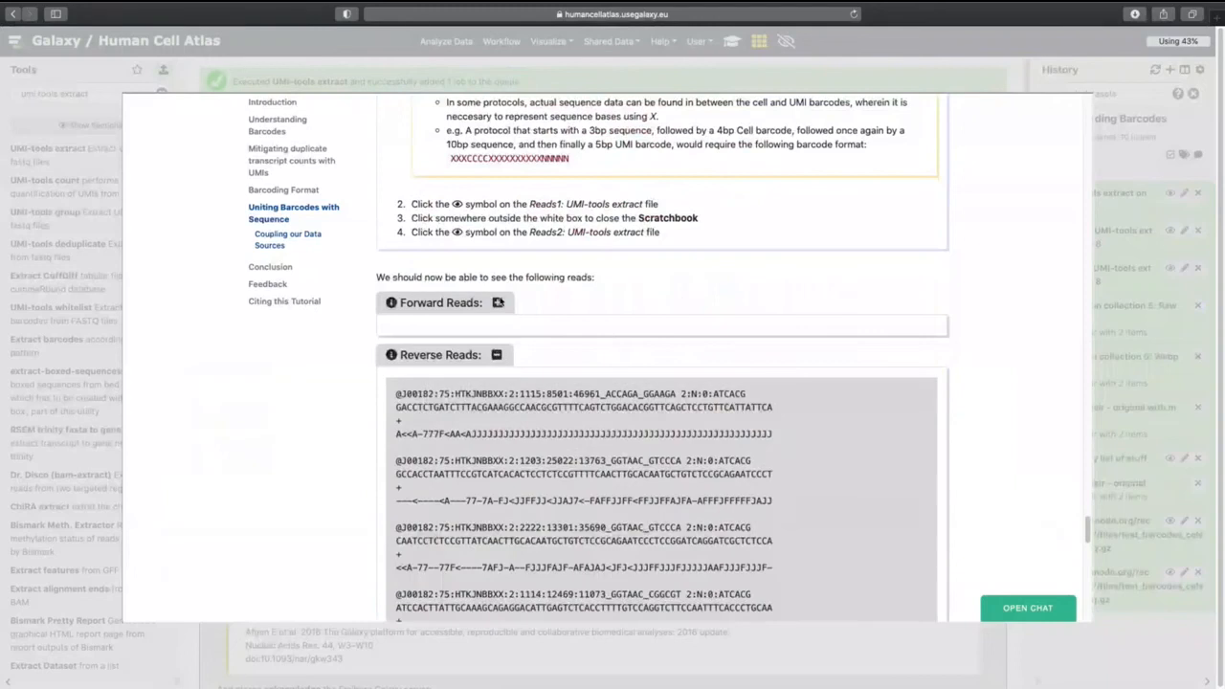
{"action": "scroll", "scroll_direction": "down", "scroll_amount": 3}
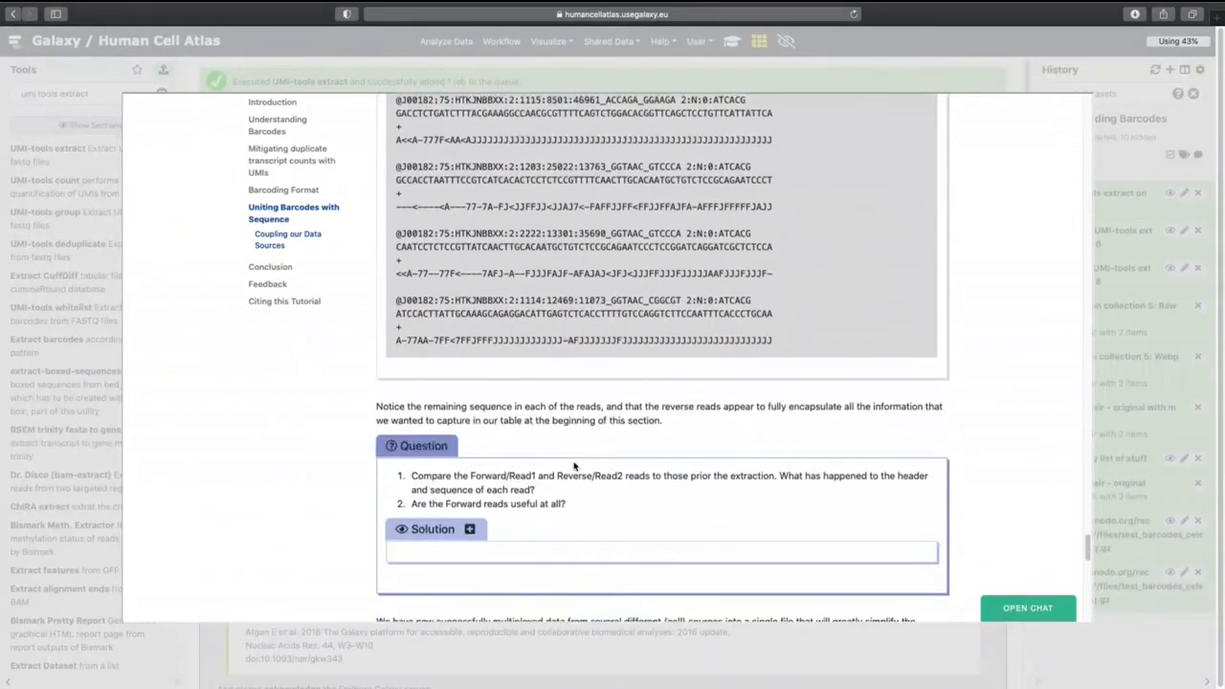
{"action": "scroll", "scroll_direction": "down", "scroll_amount": 3}
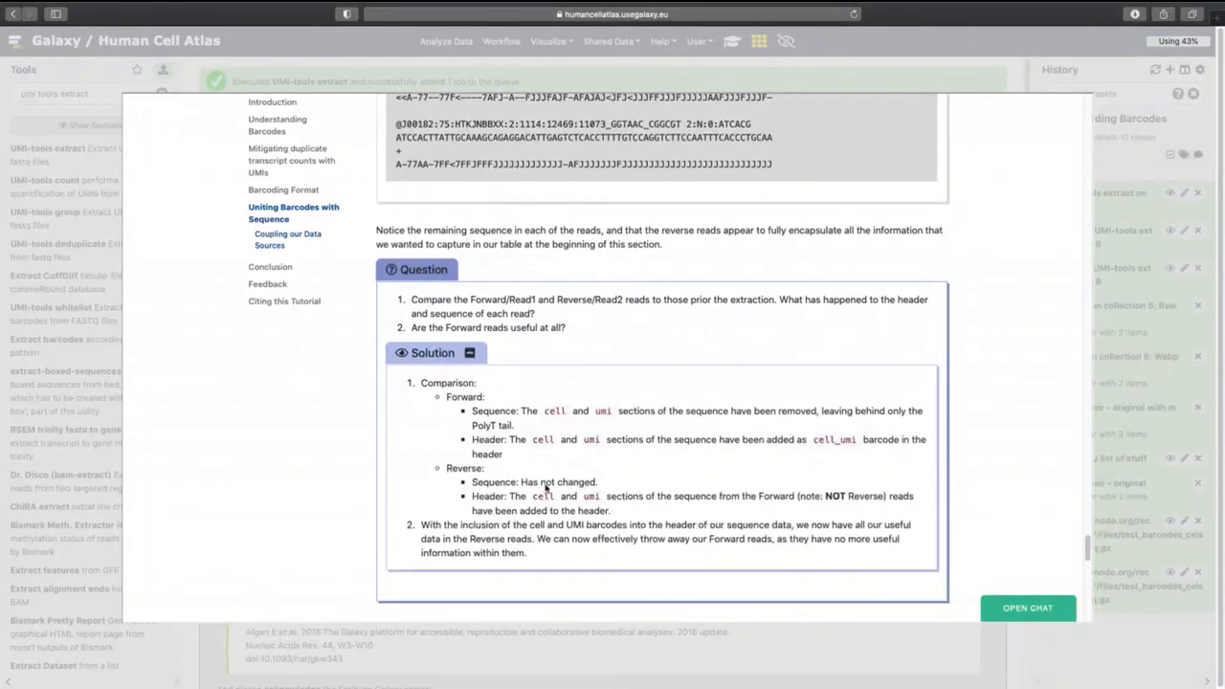
{"action": "mouse_move", "coordinate": [553, 555]}
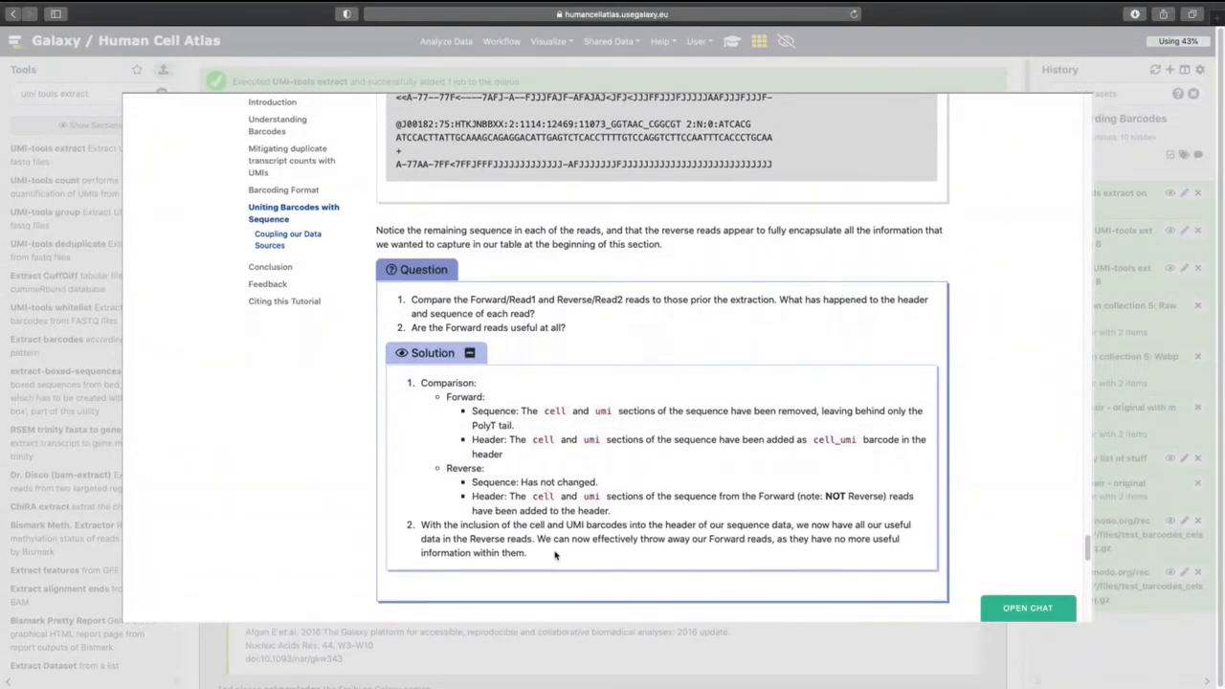
{"action": "scroll", "scroll_direction": "down", "scroll_amount": 3}
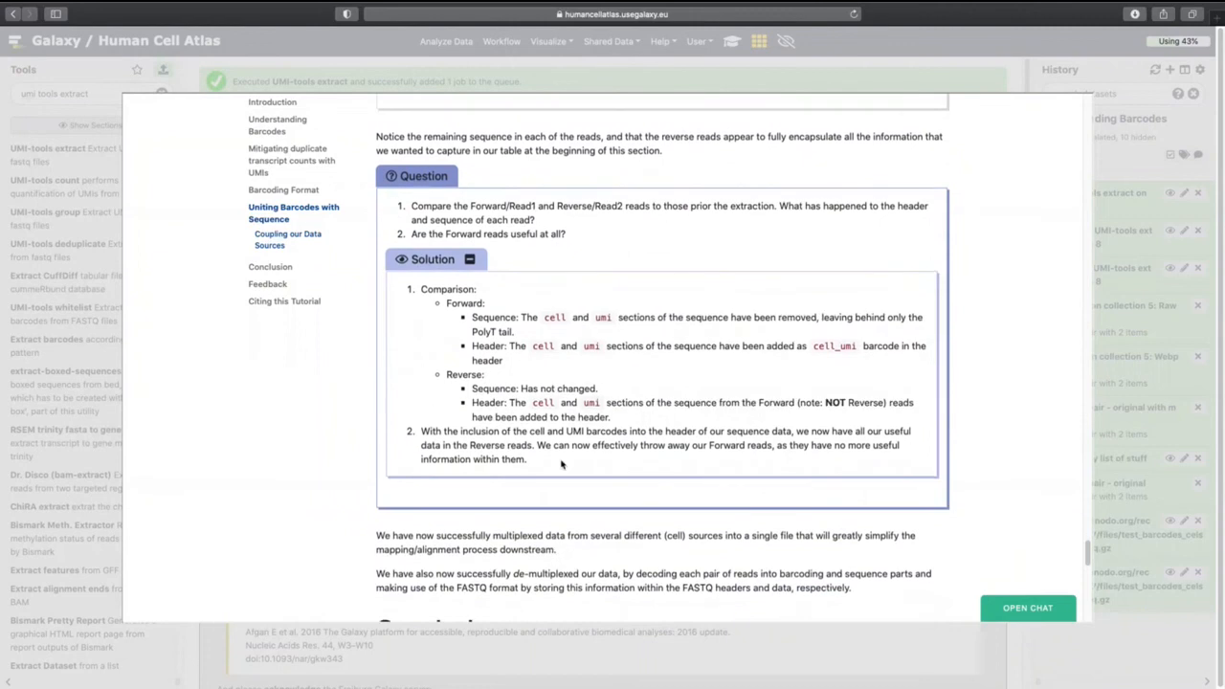
{"action": "scroll", "scroll_direction": "down", "scroll_amount": 3}
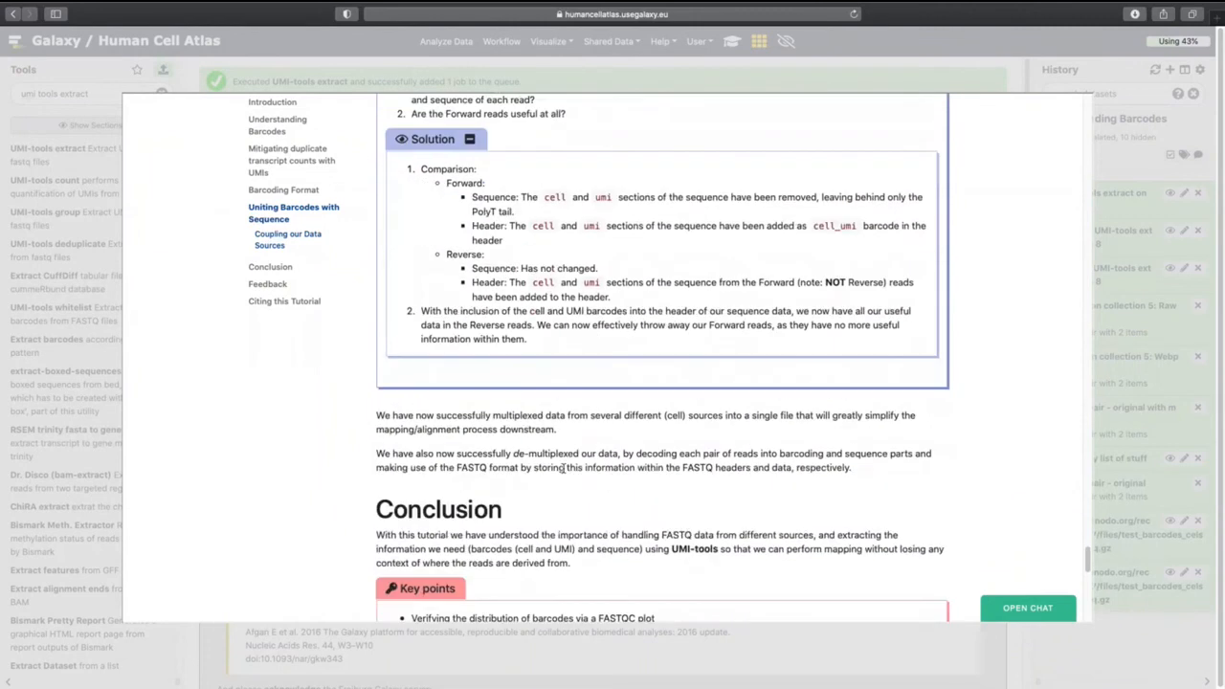
{"action": "scroll", "scroll_direction": "down", "scroll_amount": 3}
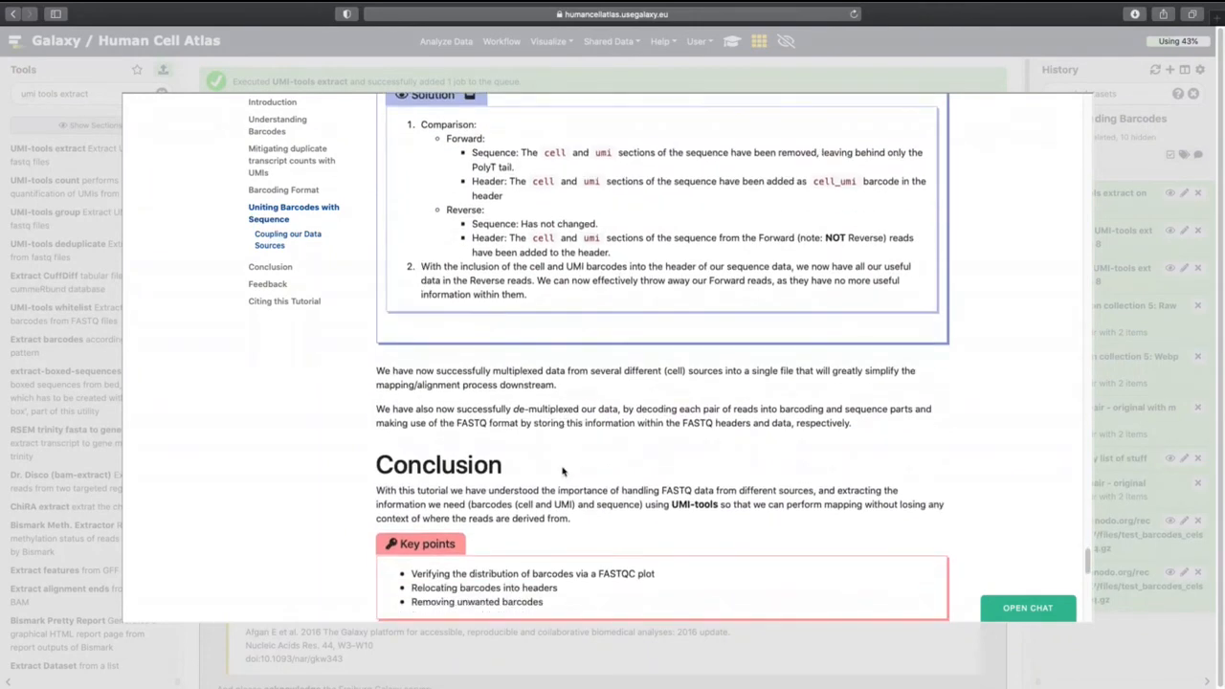
{"action": "scroll", "scroll_direction": "down", "scroll_amount": 3}
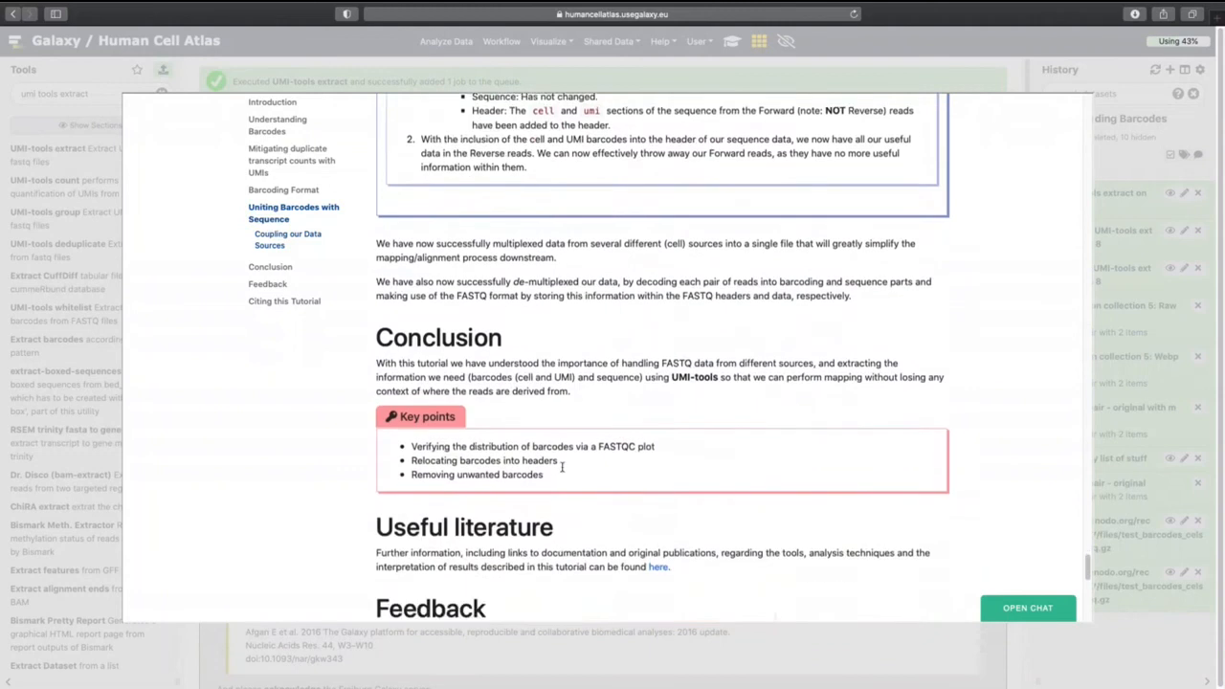